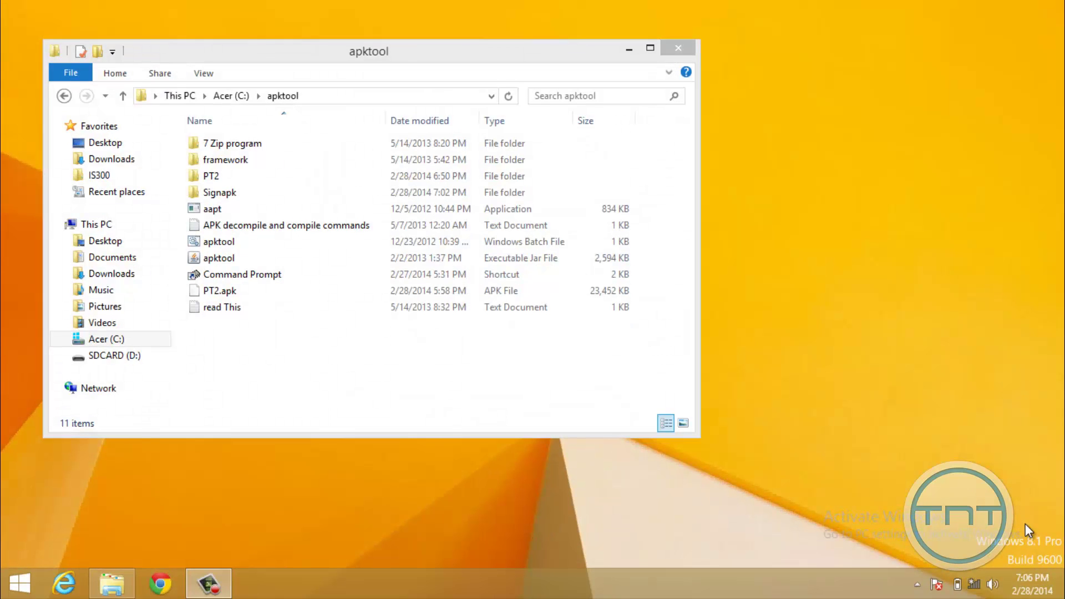
mouse_move(1009, 536)
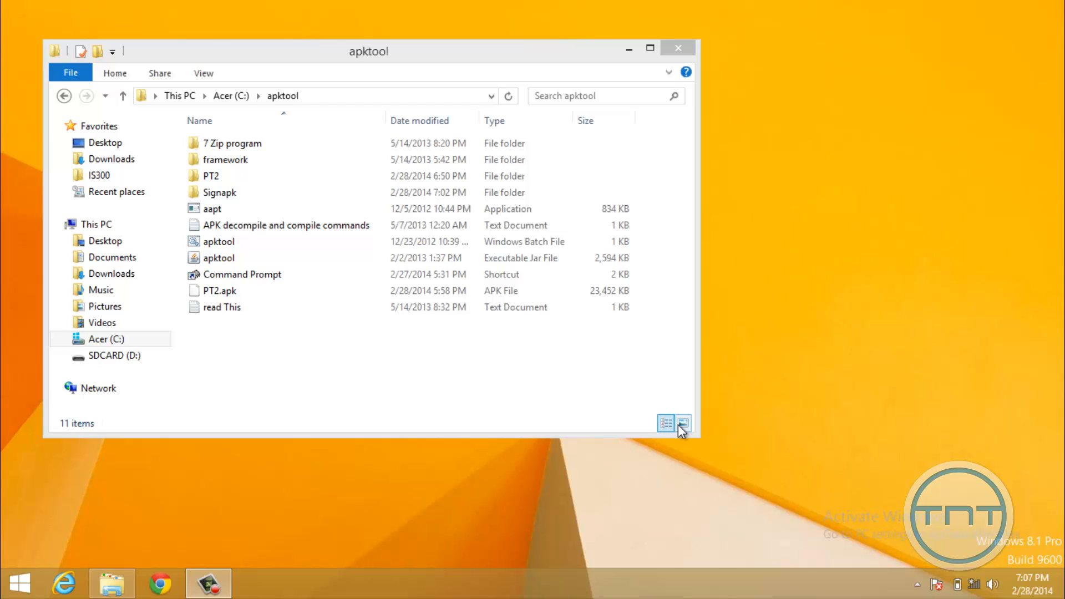
- Launch Command Prompt from the shortcut in the apktool folder
left_click(241, 274)
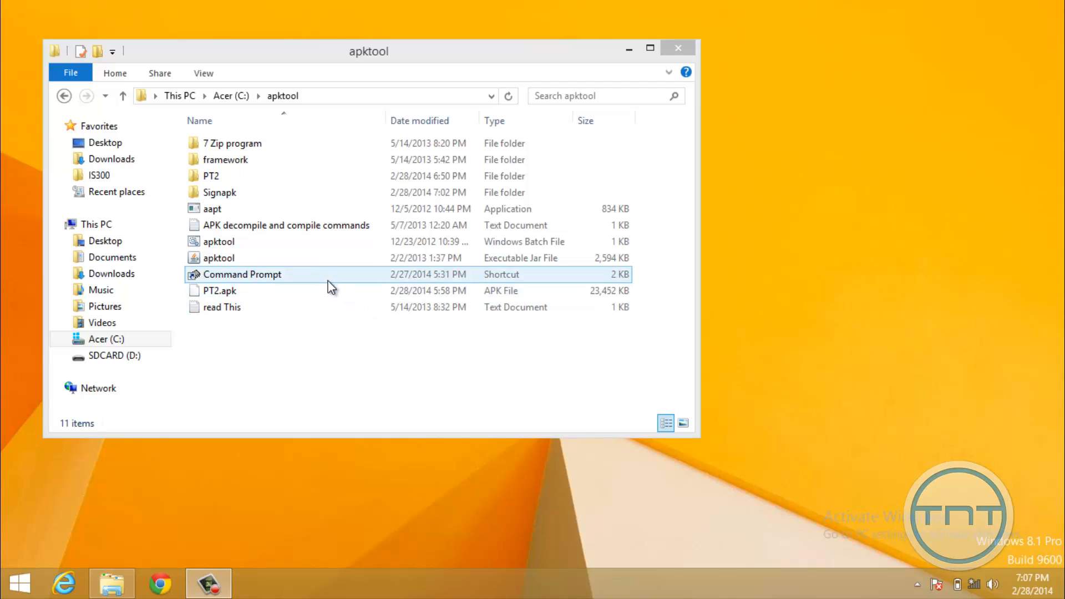
left_click(219, 291)
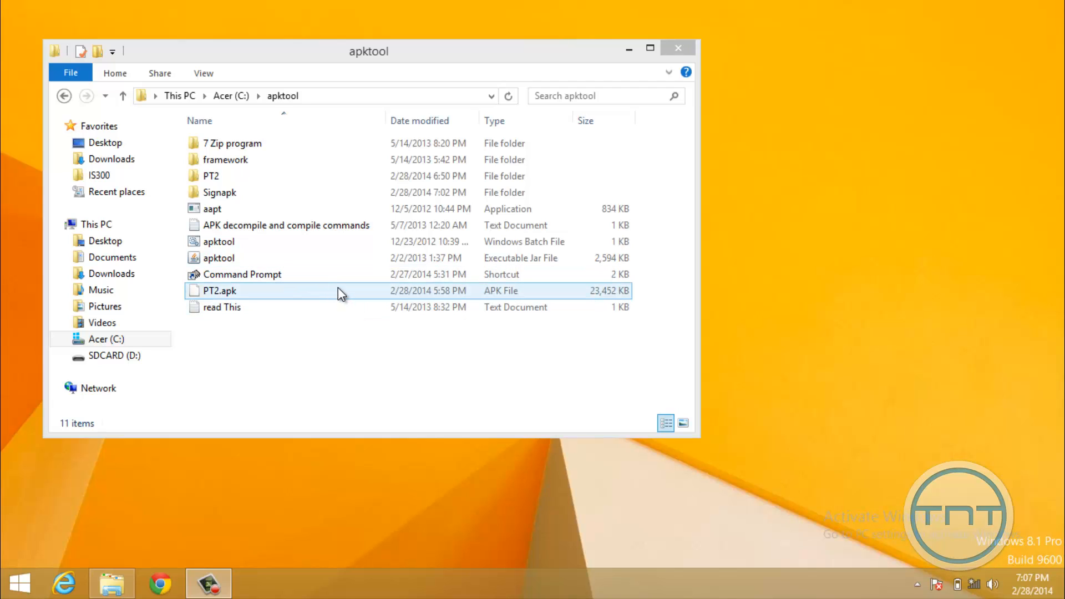
left_click(241, 274)
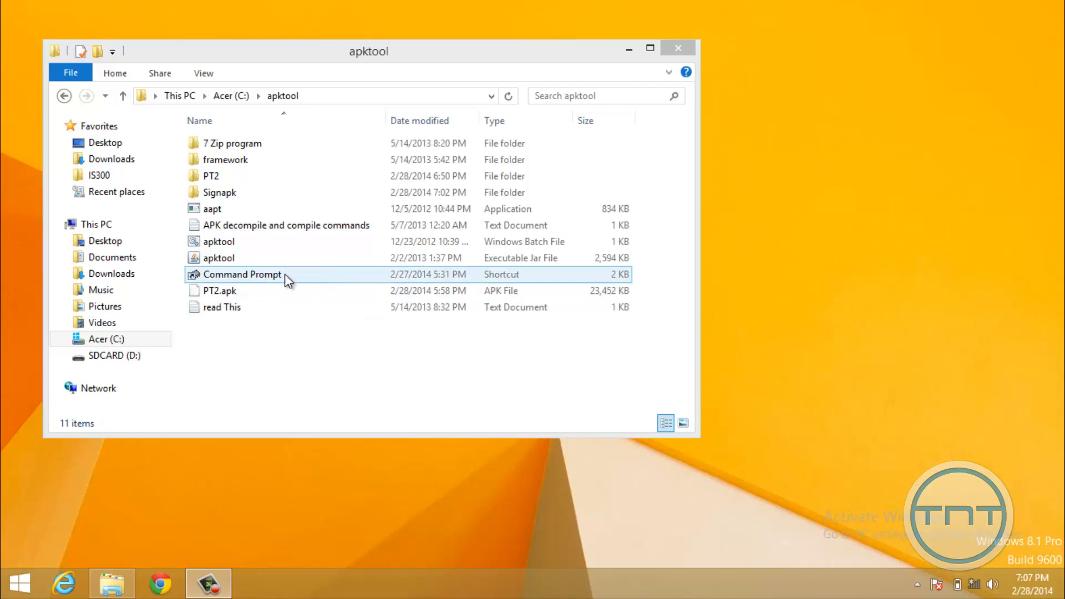
left_click(241, 274)
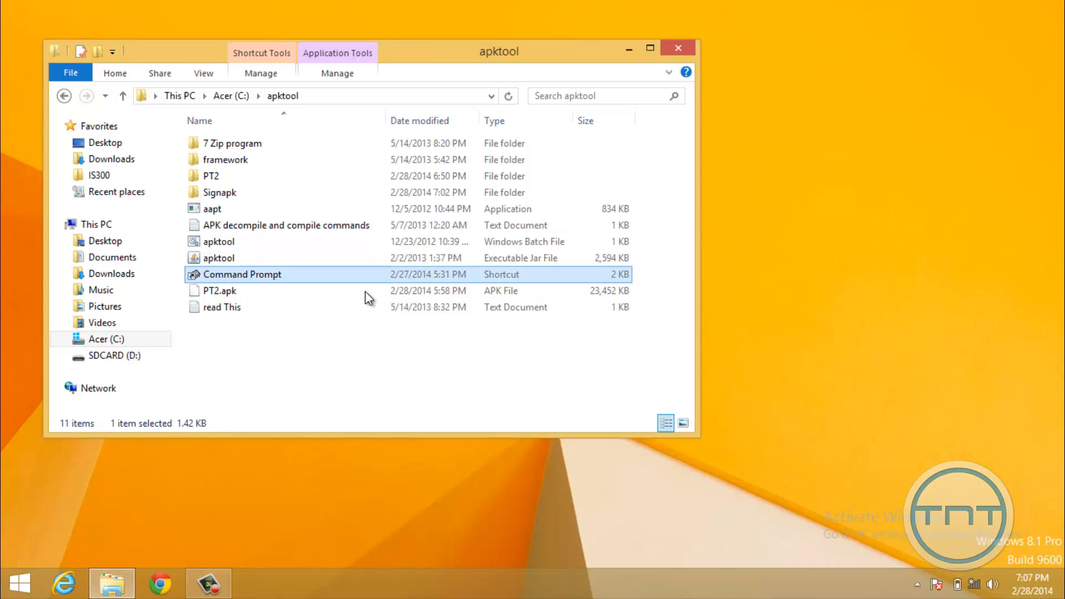
double_click(242, 273)
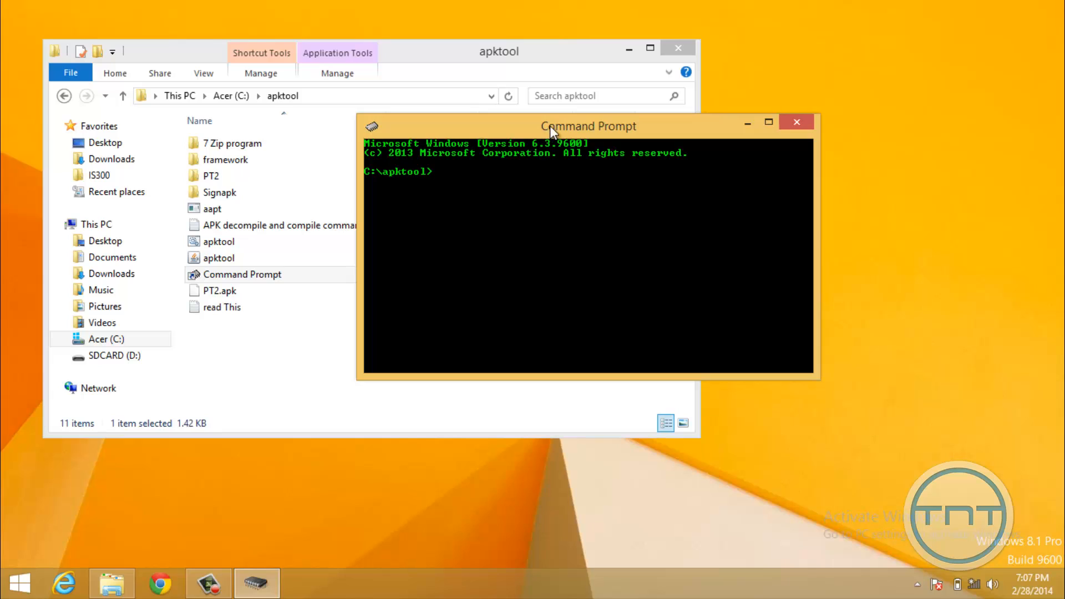
mouse_move(303, 134)
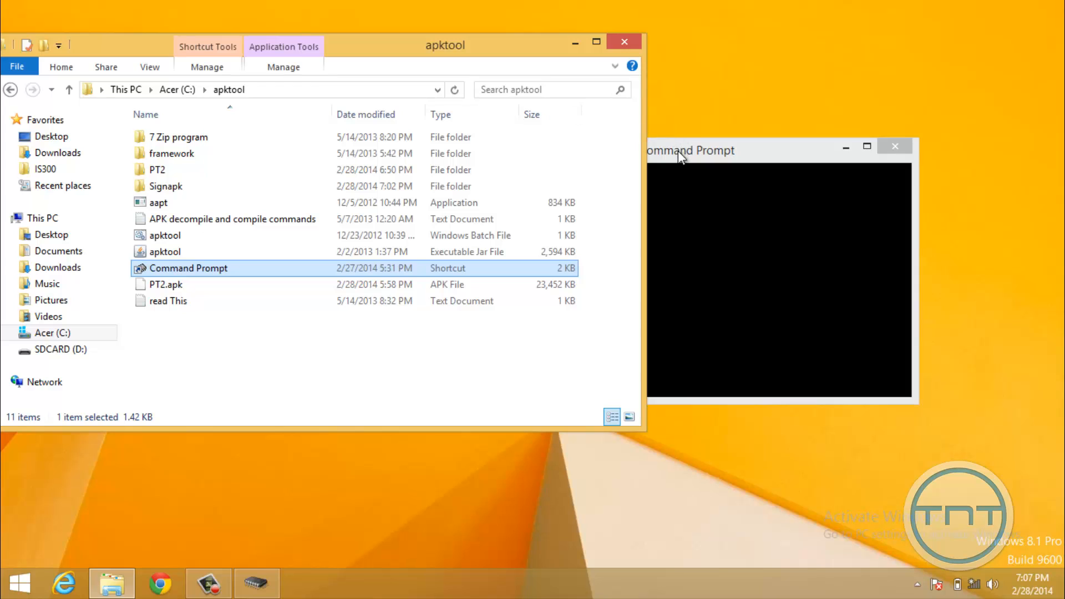
- Check the empty PT2 folder, return to apktool, and focus the console
left_click(156, 169)
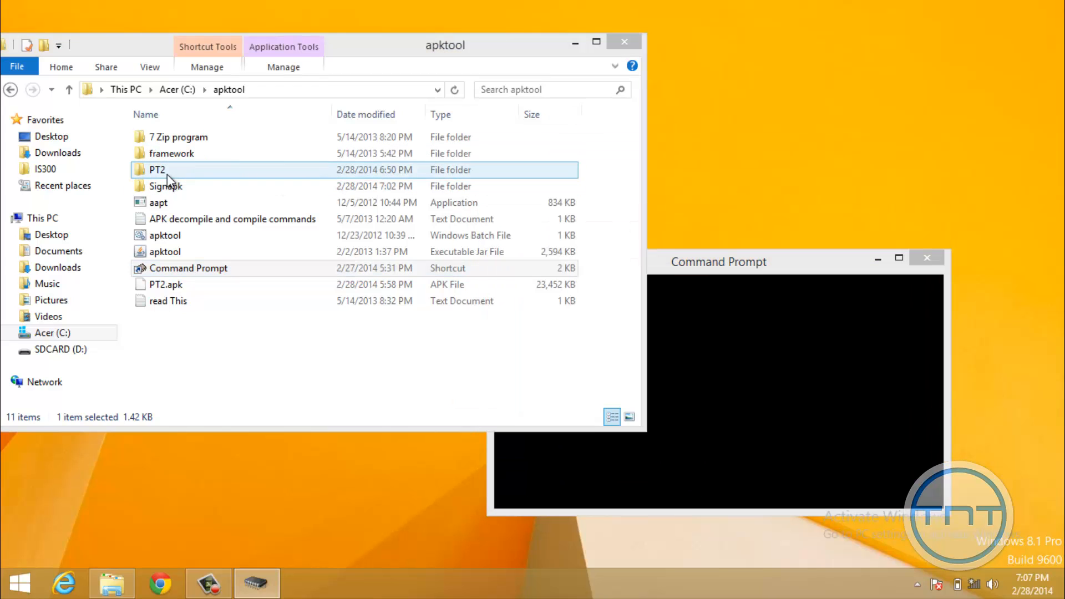
double_click(157, 169)
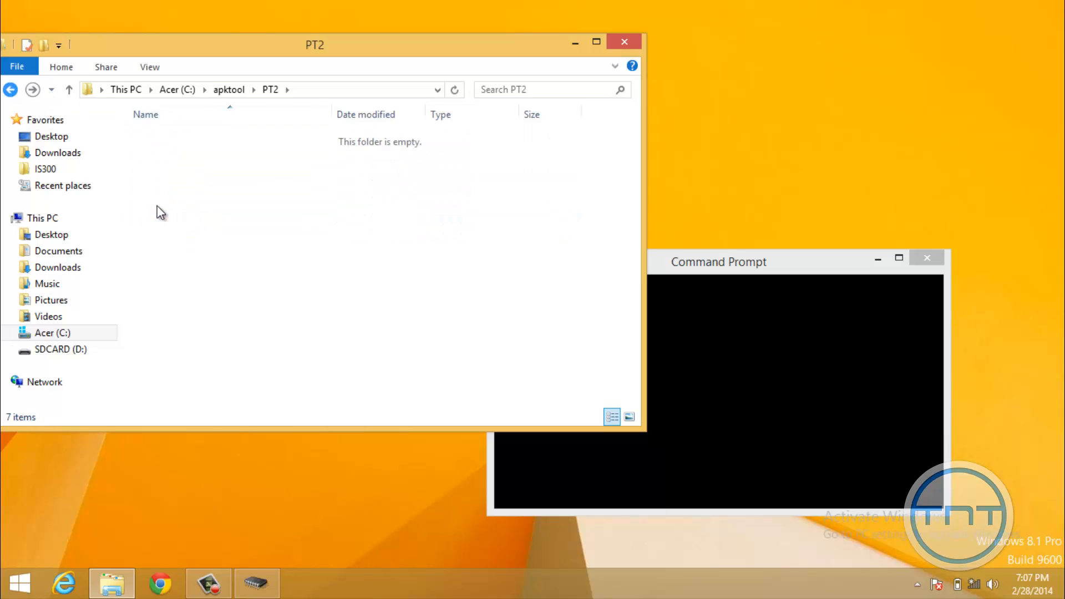
left_click(69, 89)
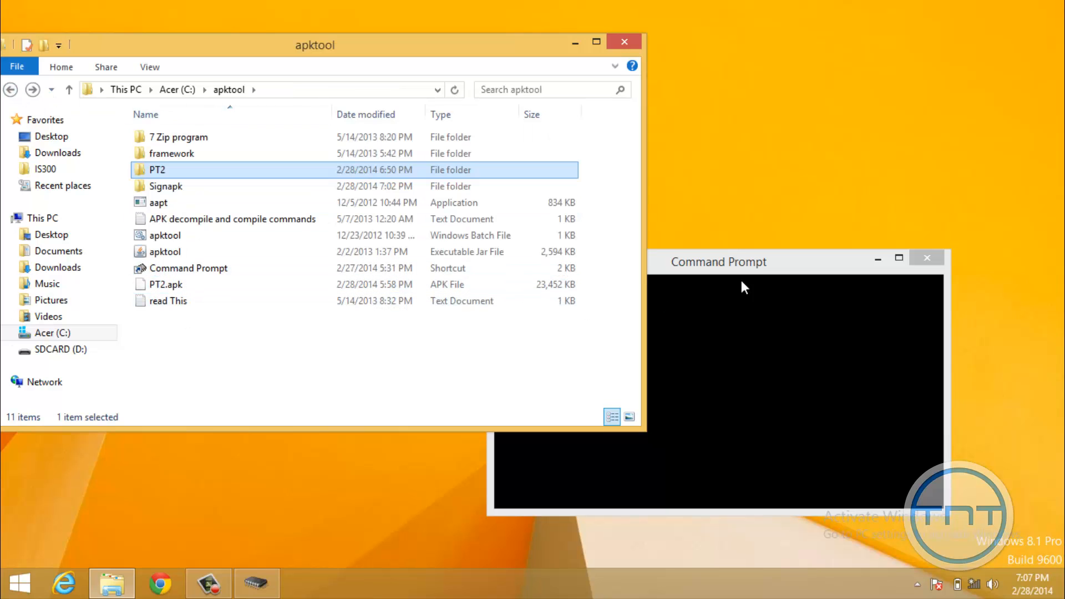
left_click(718, 261)
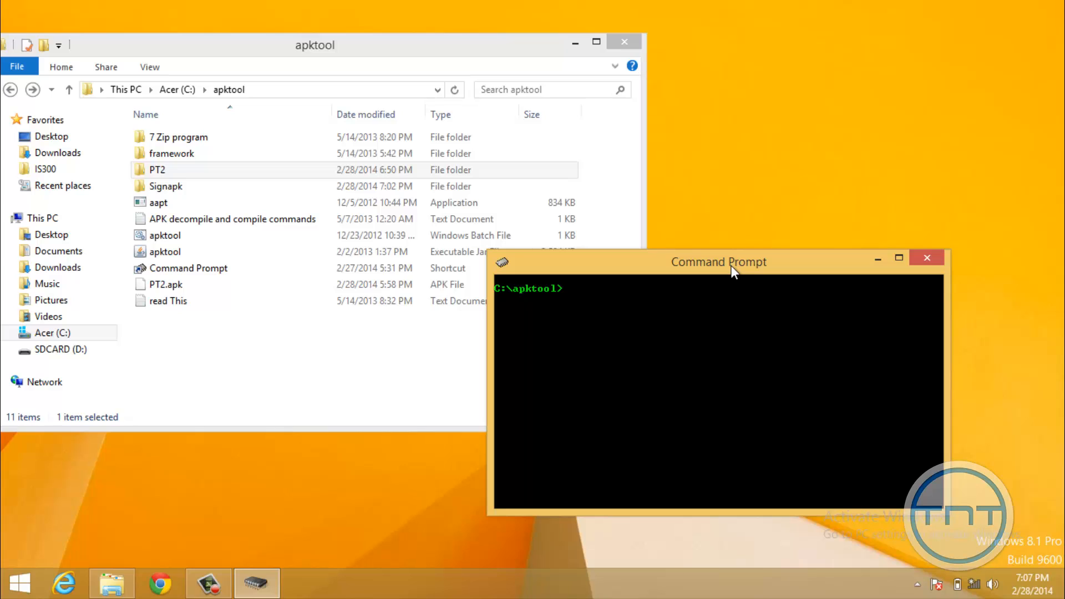
- Type apktool b "PT2" US_PT2.apk at the C:\apktool prompt without running it
type("apt")
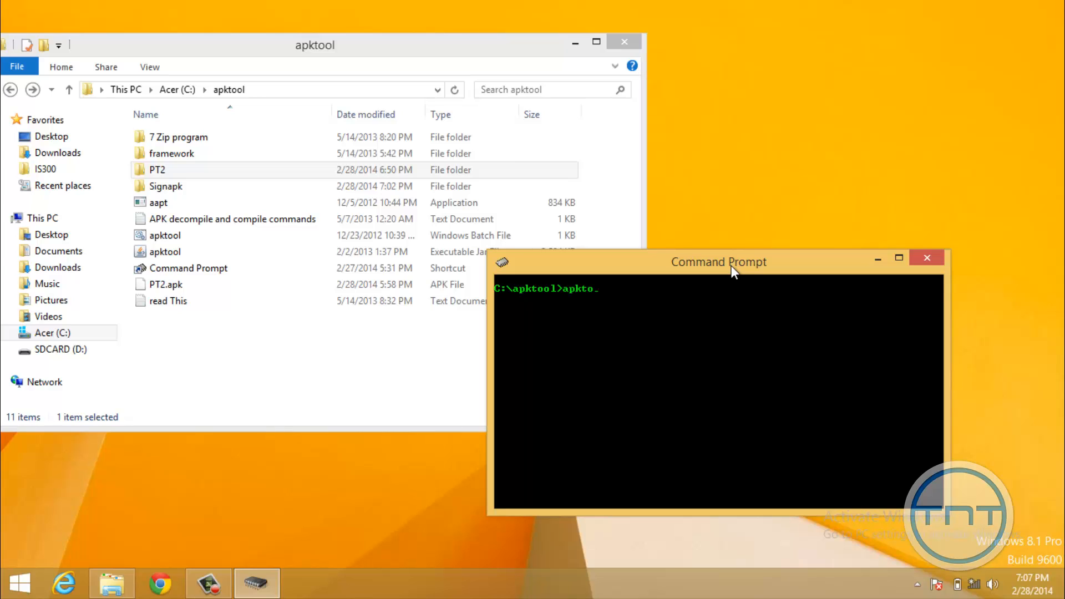
type("ol b")
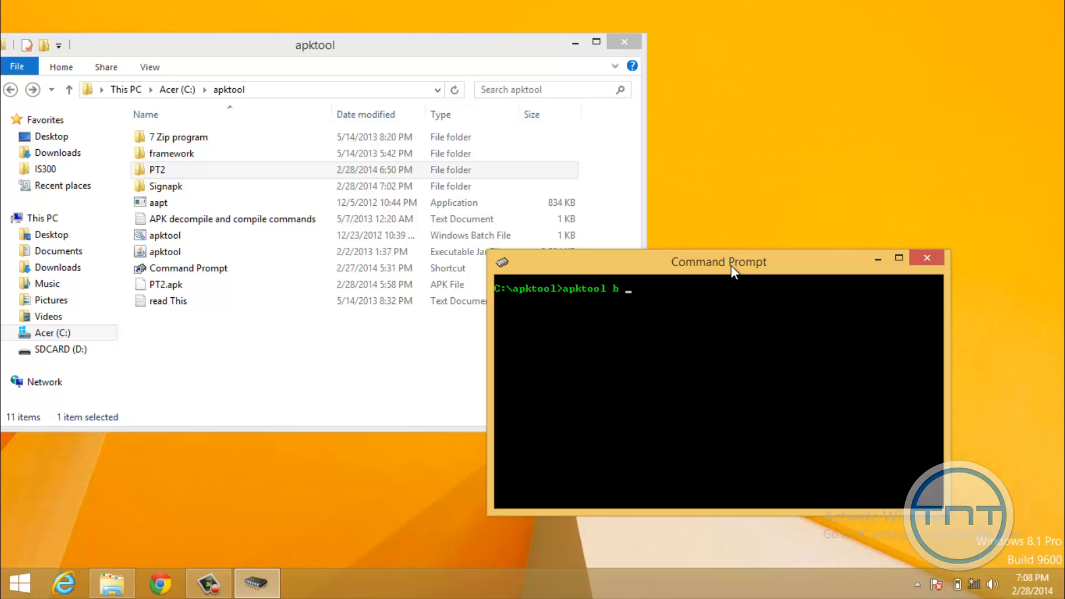
type("\"")
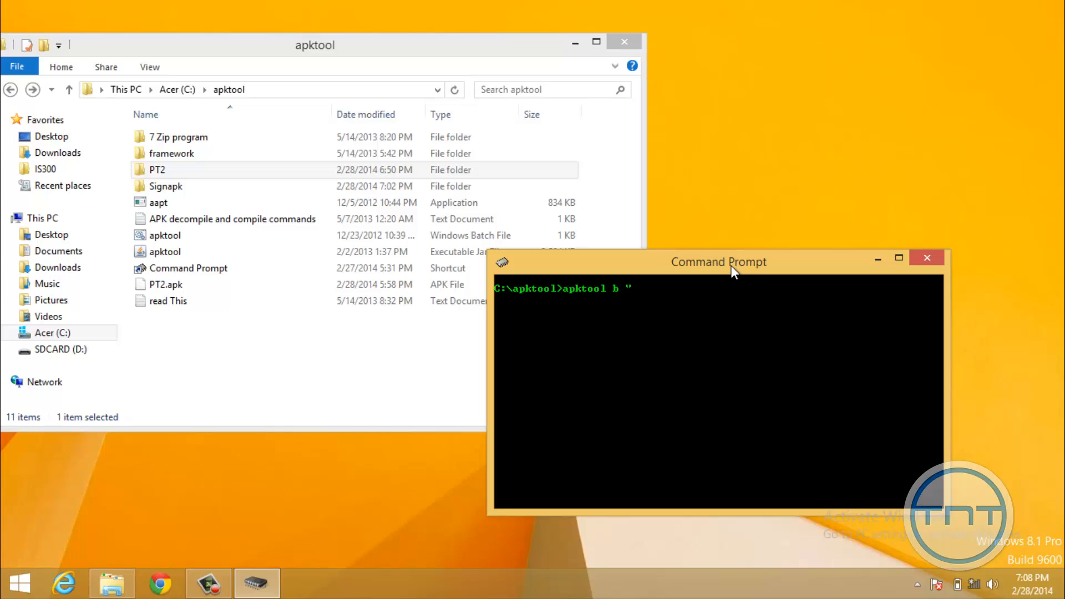
type("PT2")
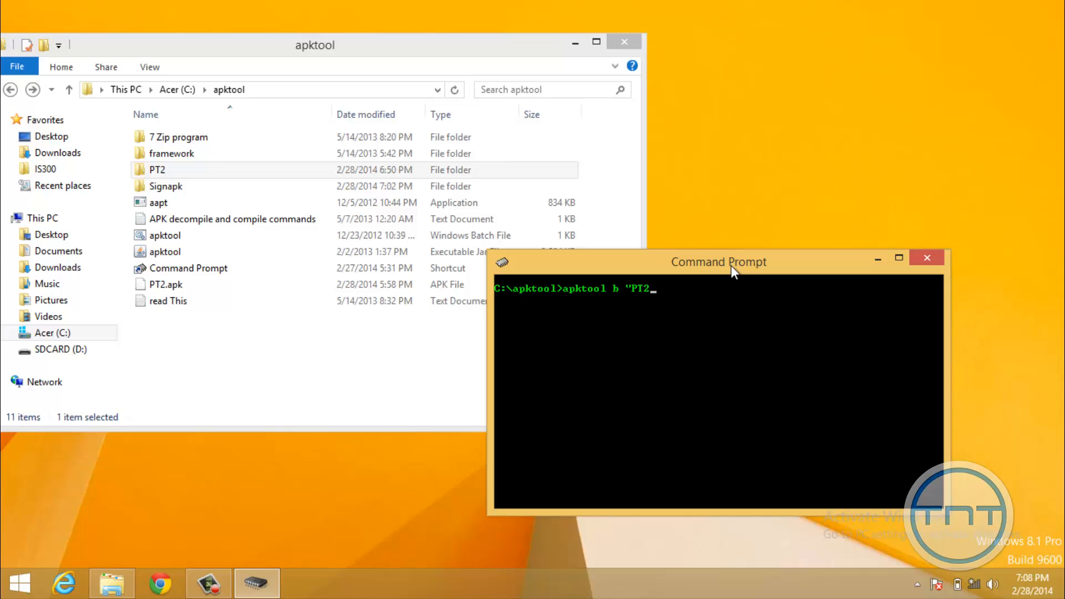
type("\"")
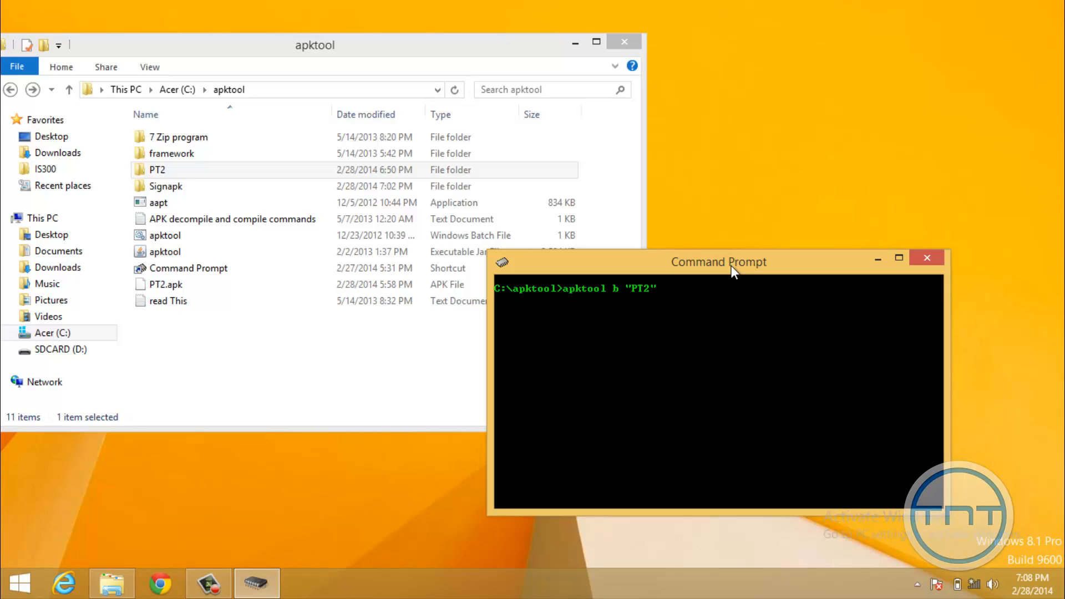
mouse_move(671, 270)
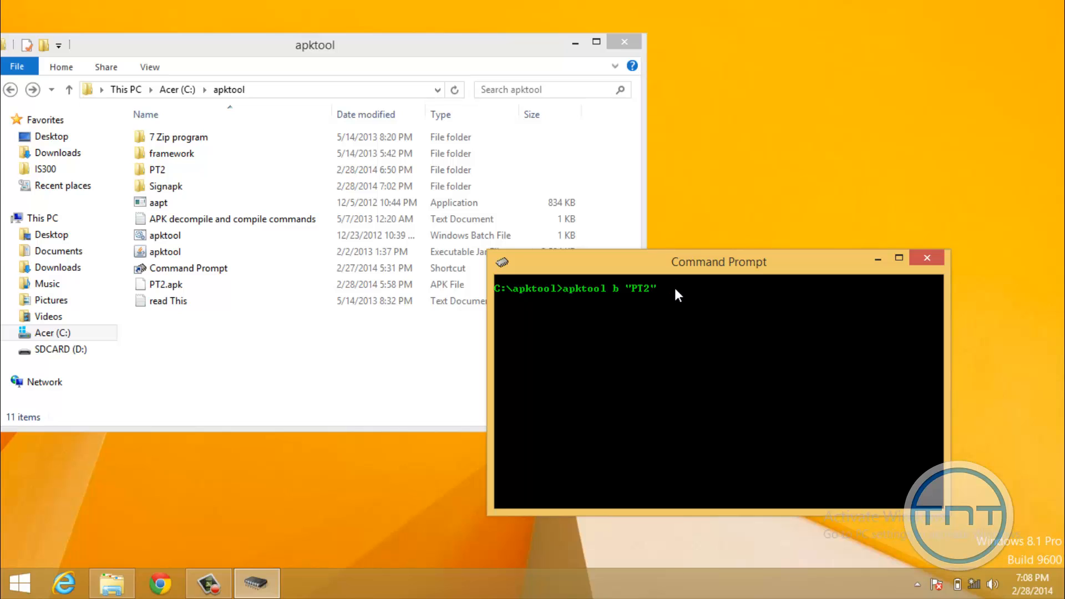
type("U")
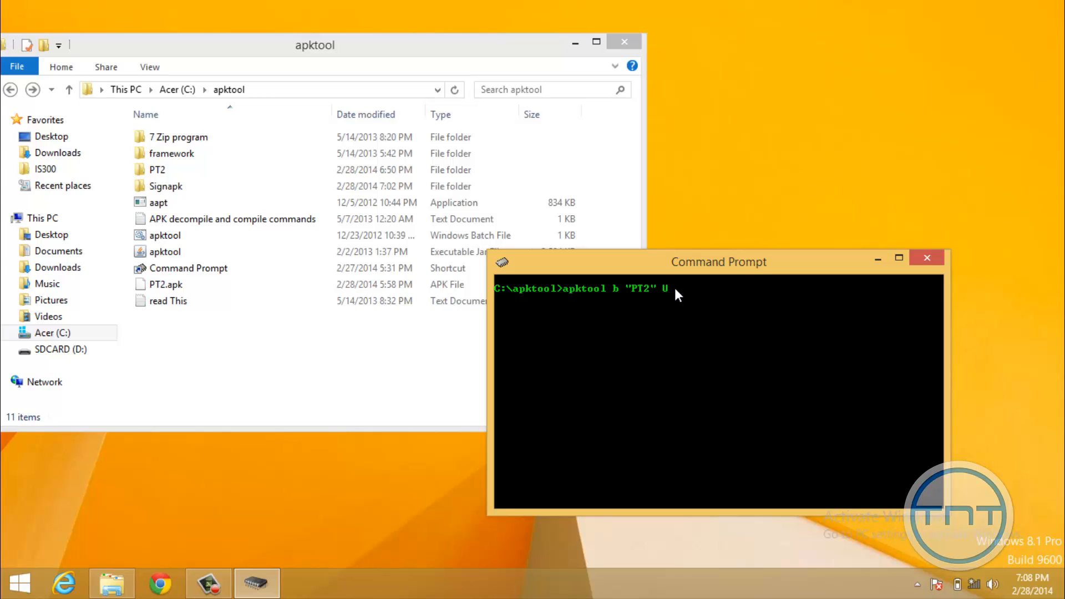
type("S_PT@")
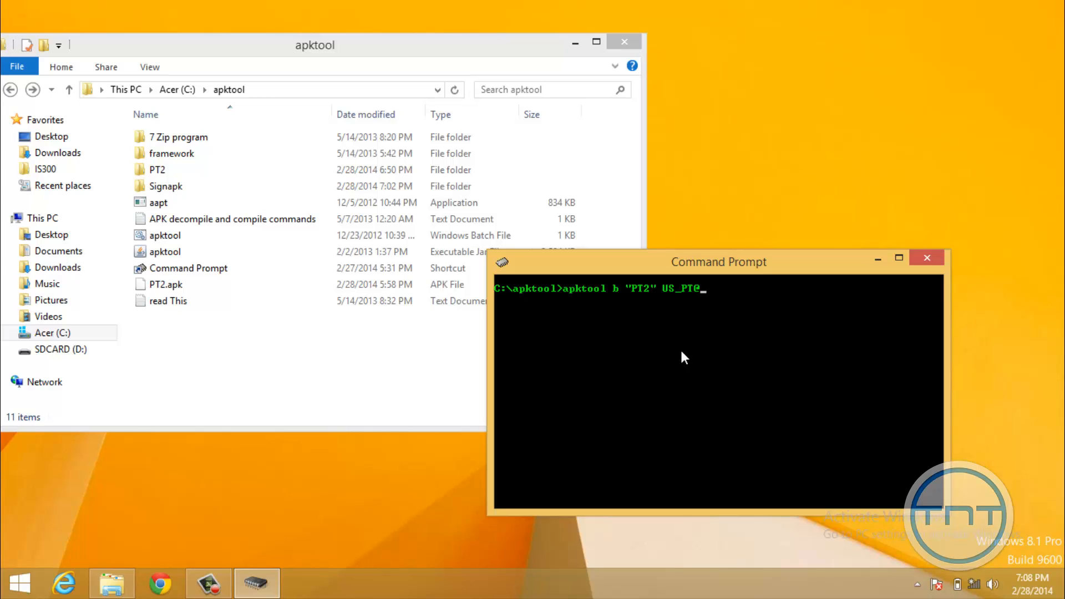
type(".ap")
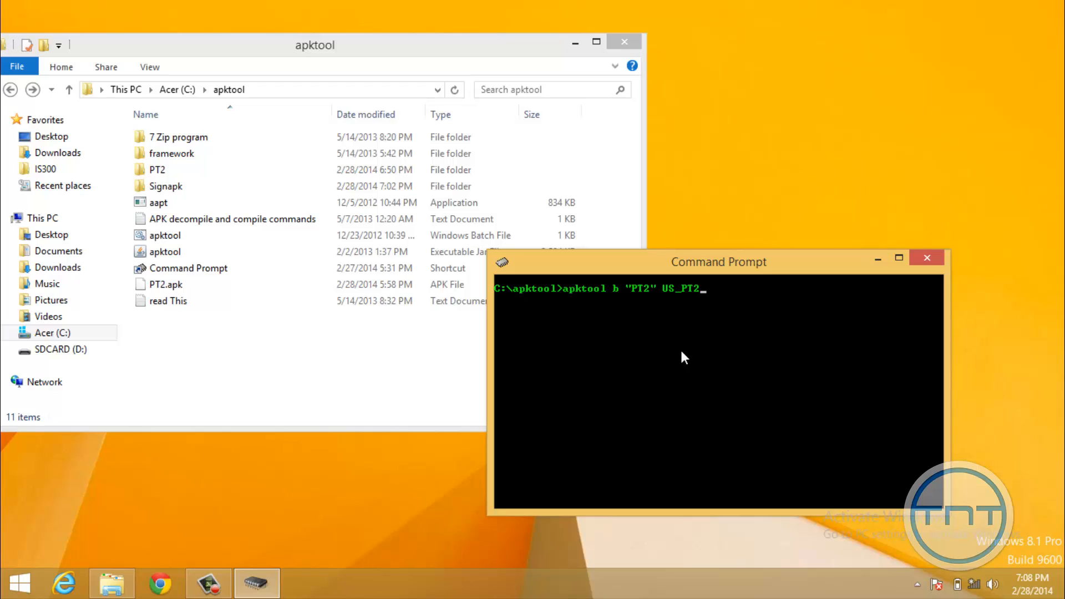
type(".apk")
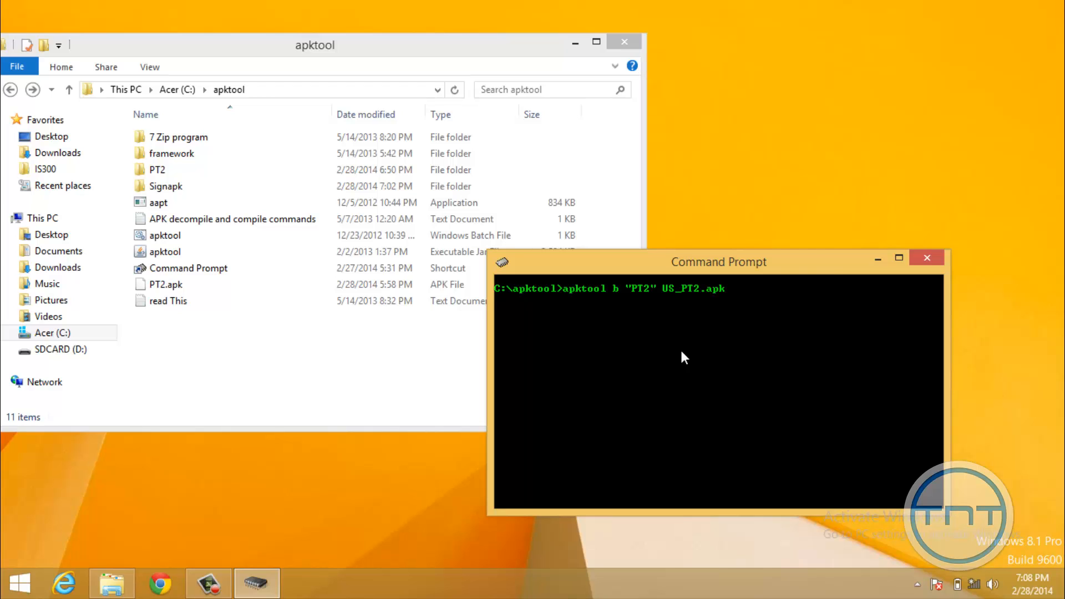
- Run the apktool build and check the new US_PT2.apk in the folder
key("Return")
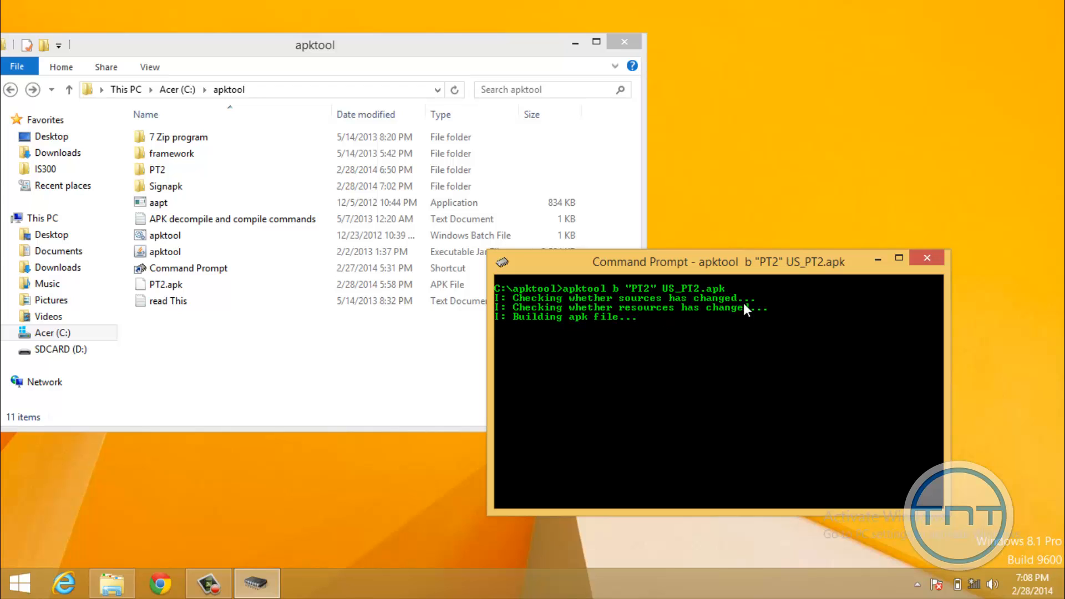
mouse_move(752, 341)
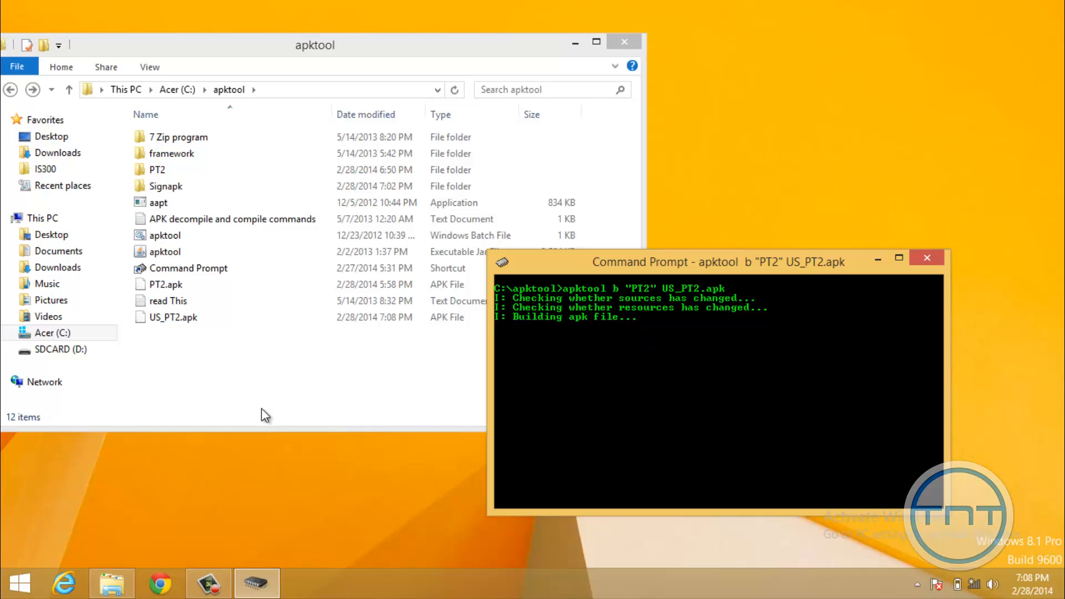
left_click(173, 317)
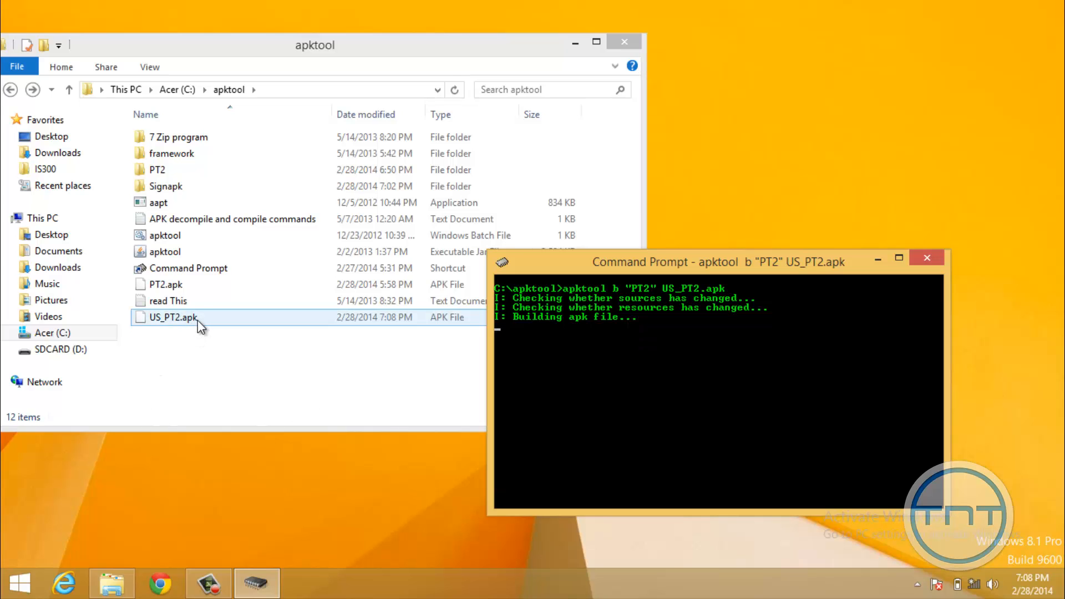
left_click(284, 343)
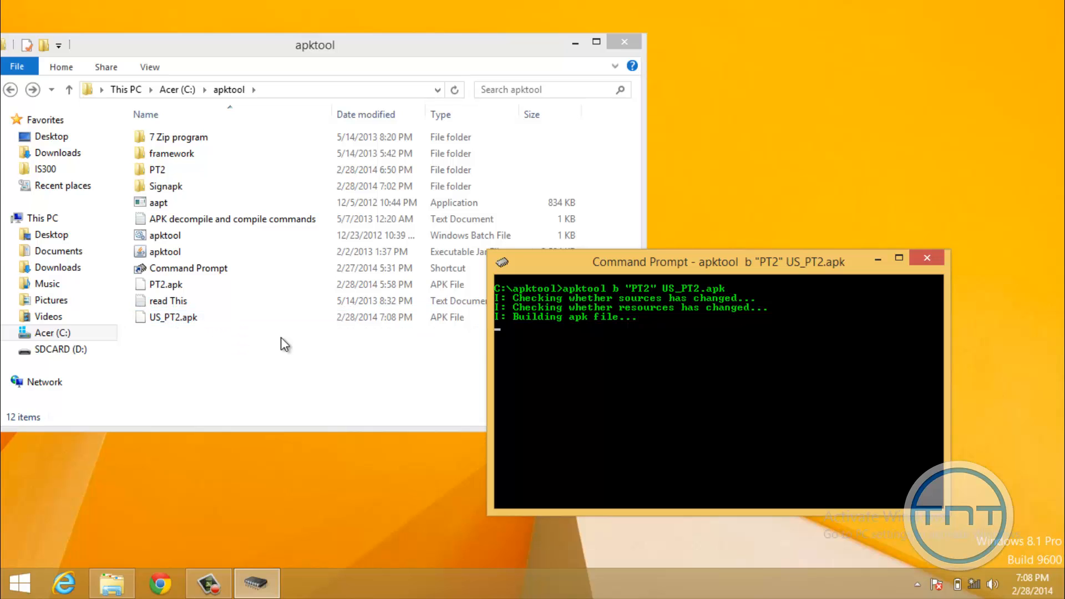
mouse_move(600, 355)
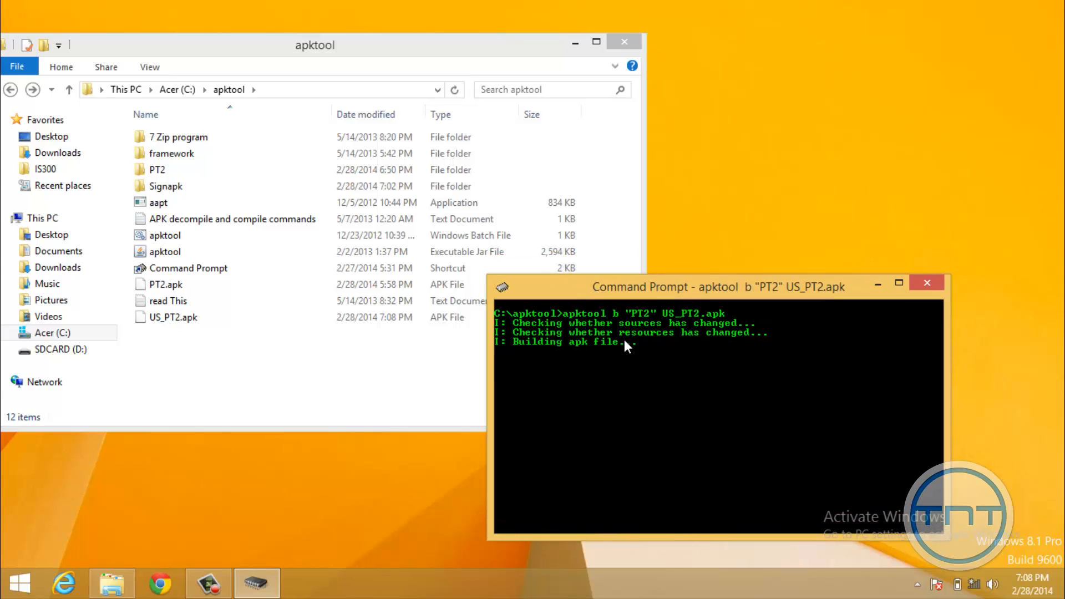
mouse_move(797, 379)
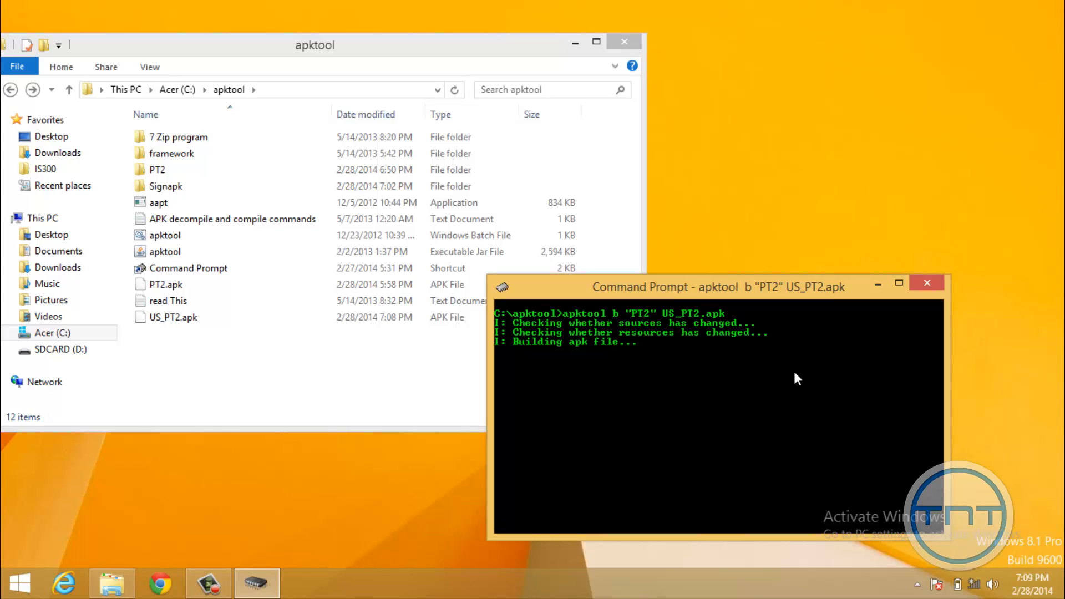
mouse_move(401, 399)
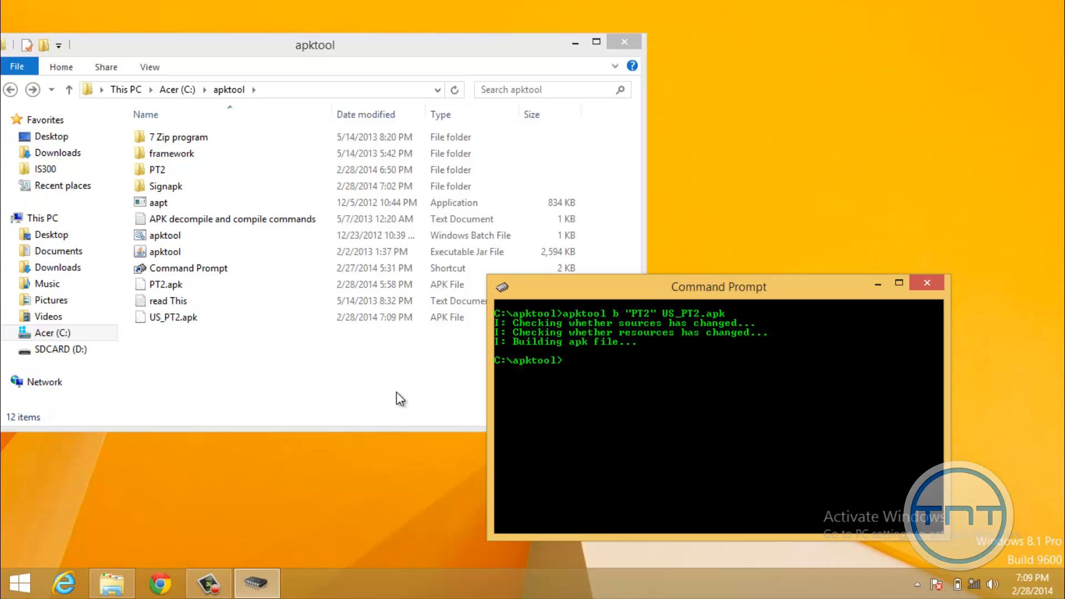
mouse_move(39, 314)
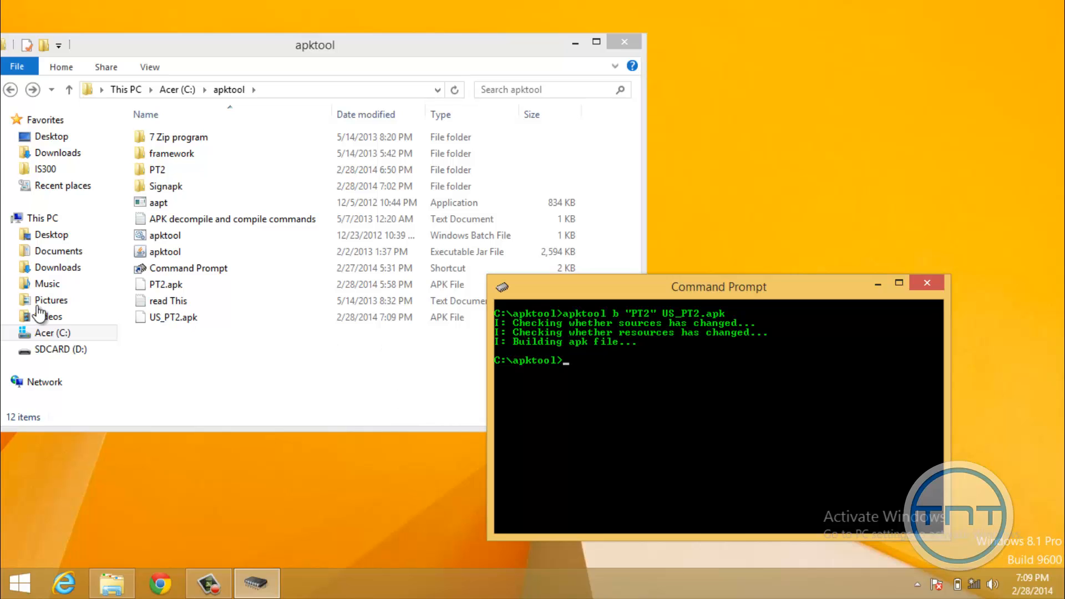
mouse_move(539, 367)
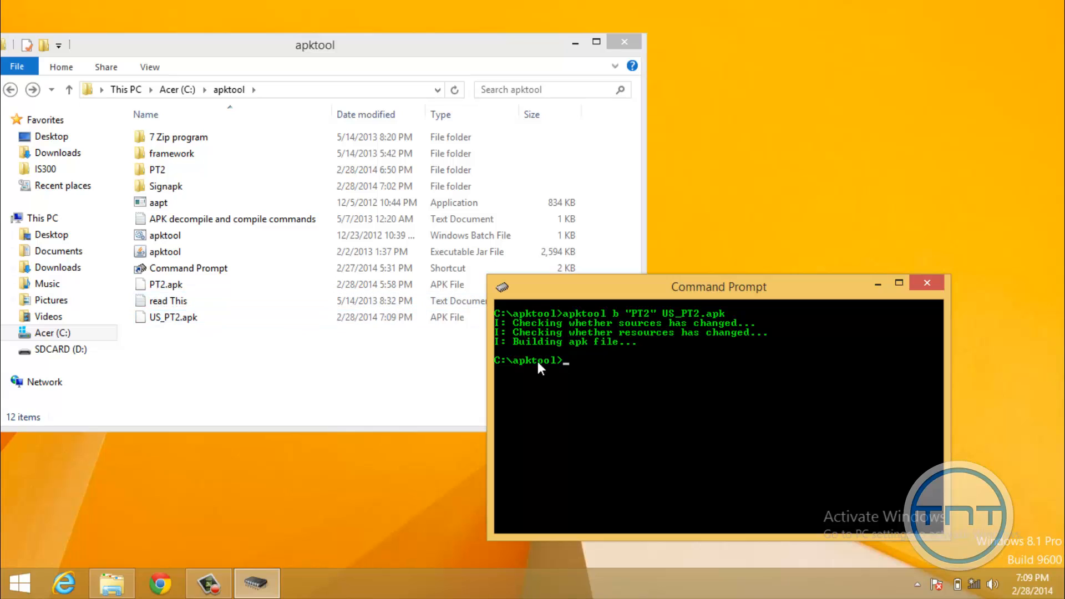
left_click(157, 169)
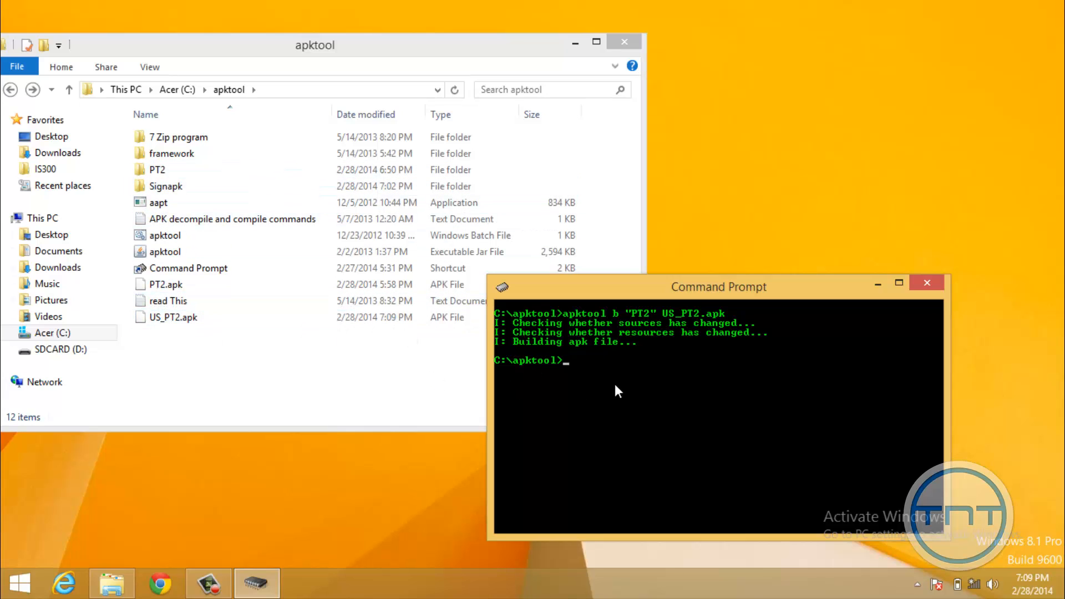
- Clear the console with cls and bring File Explorer forward
type("cls")
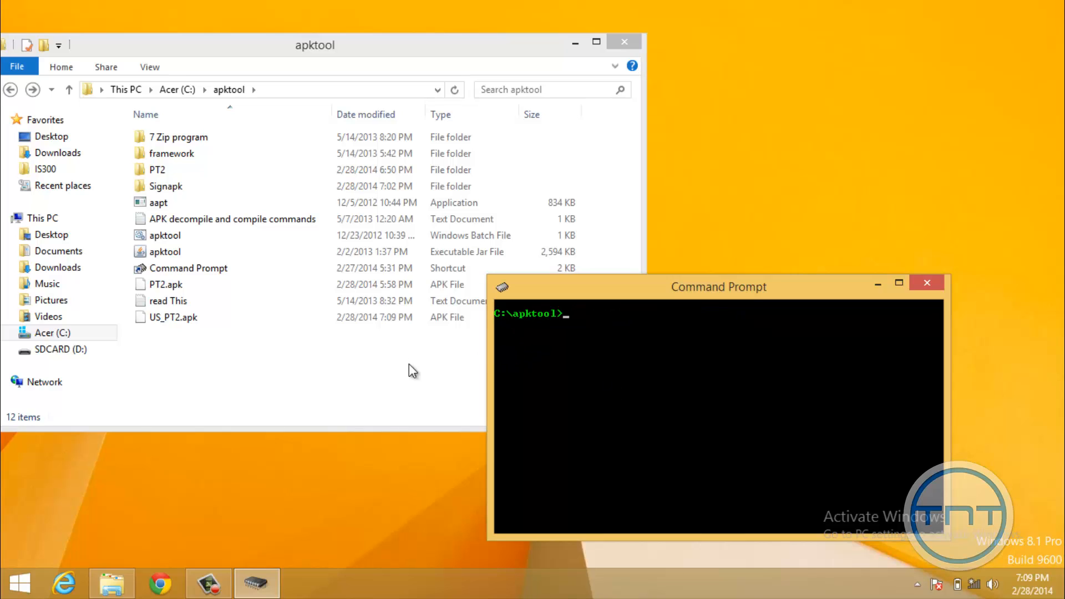
left_click(174, 318)
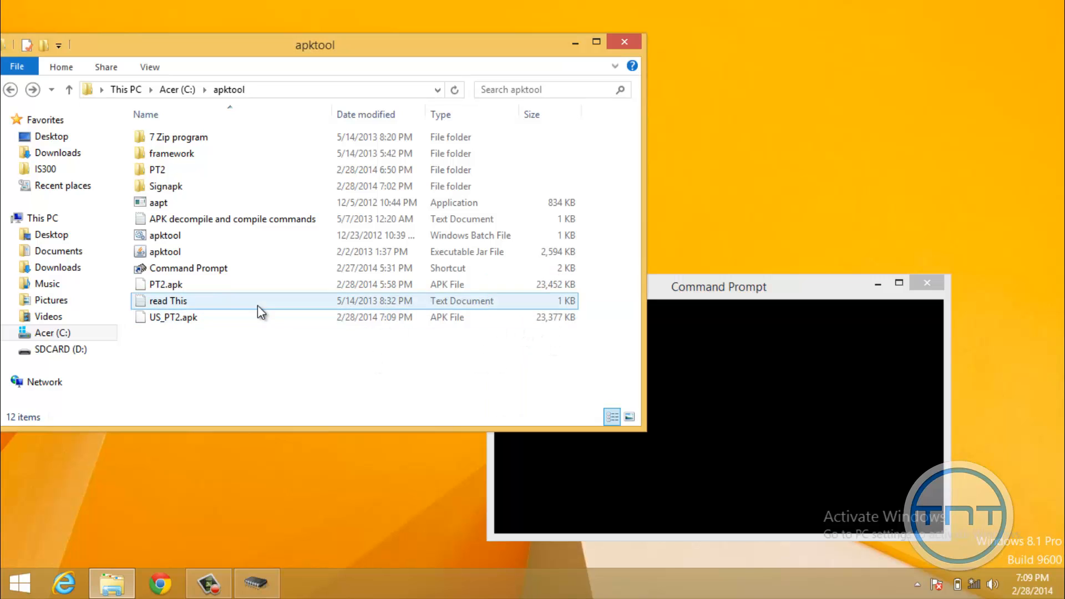
- Move US_PT2.apk into the Signapk folder and go back to apktool
left_click(172, 318)
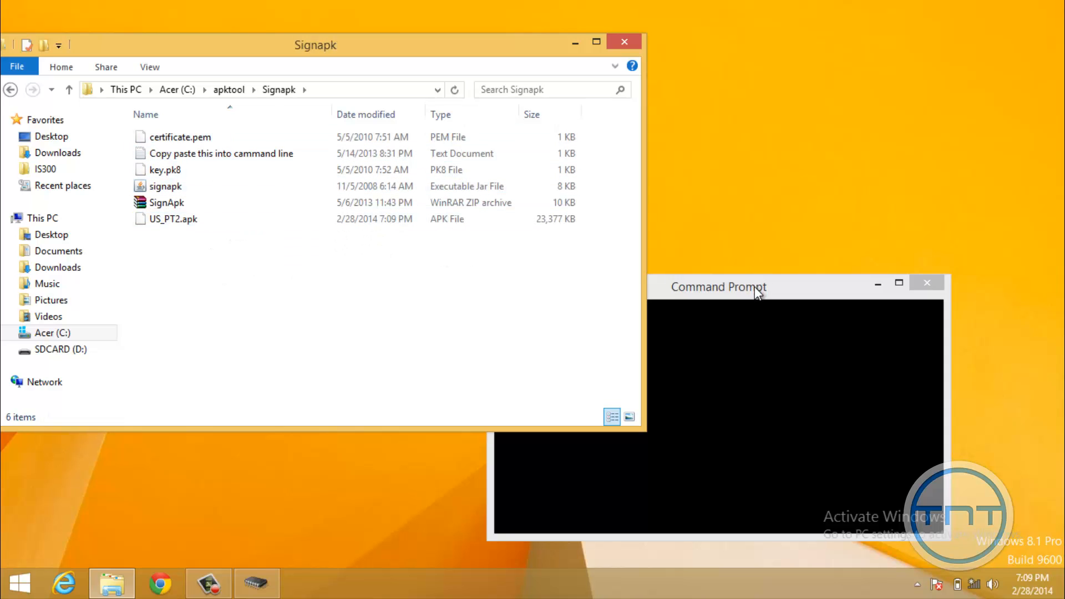
left_click(718, 286)
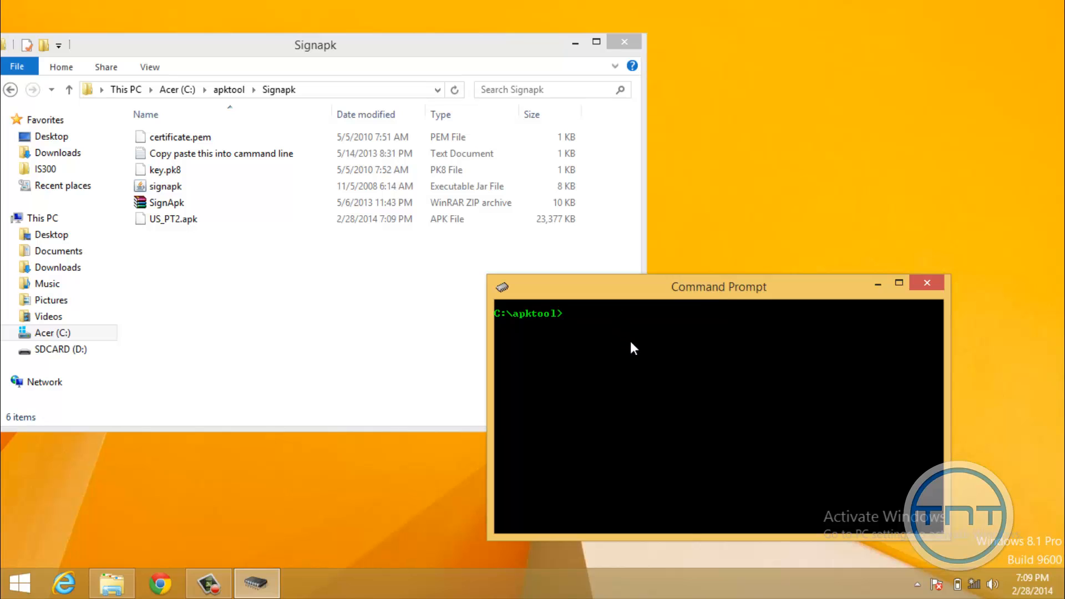
mouse_move(229, 89)
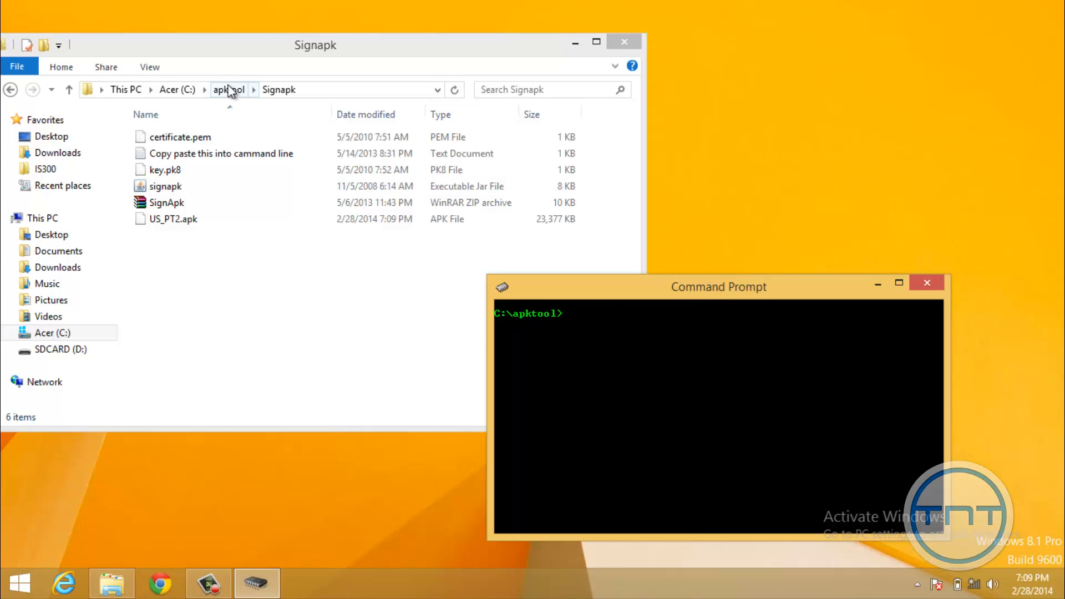
left_click(229, 88)
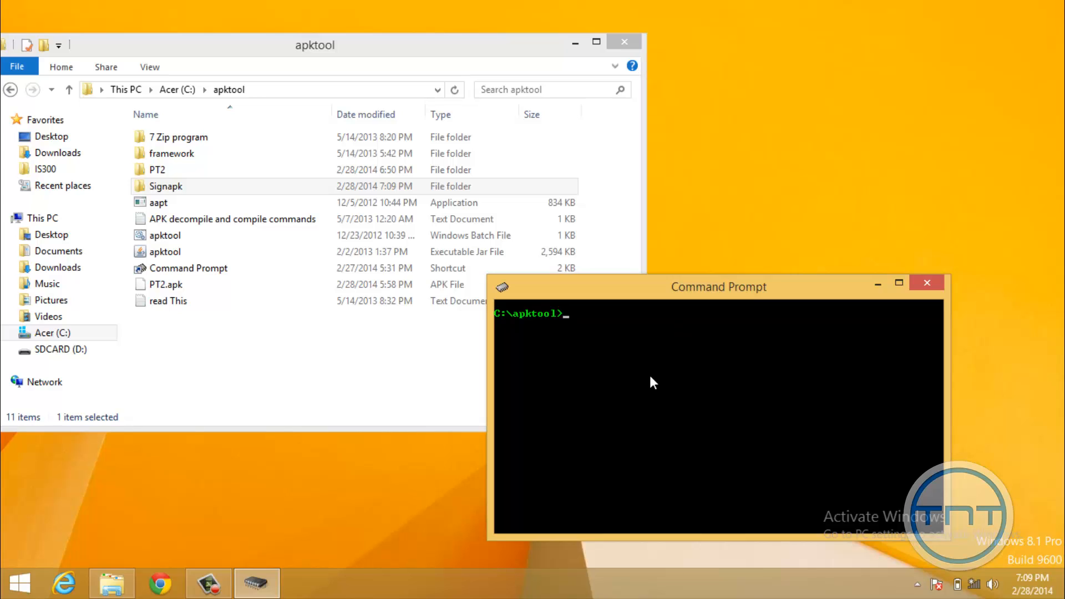
mouse_move(529, 321)
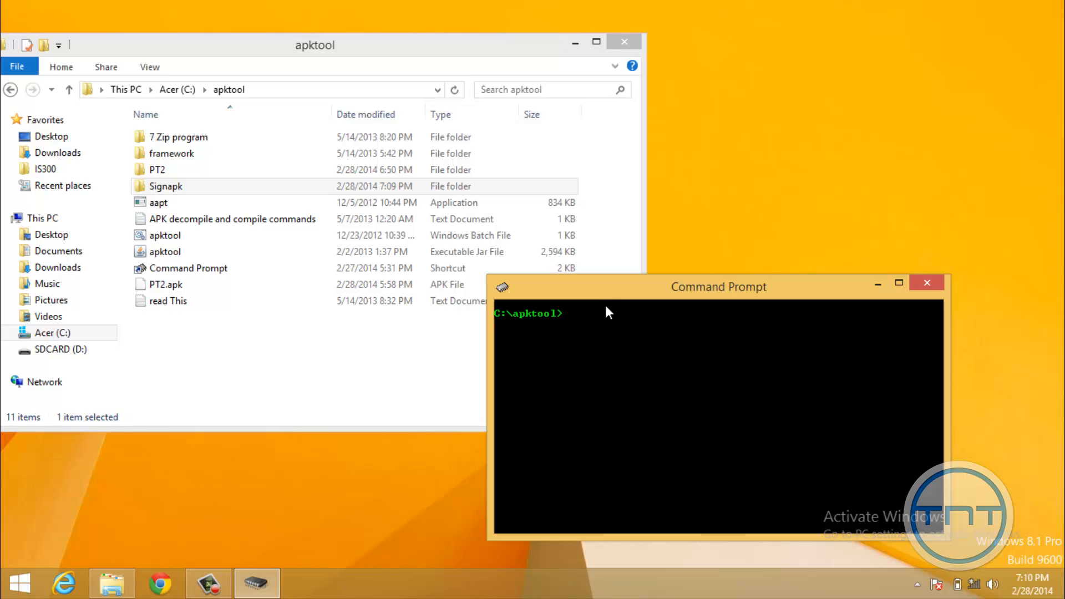
- Type cd commands in the console to reach C:\apktool\Signapk
type("cd s")
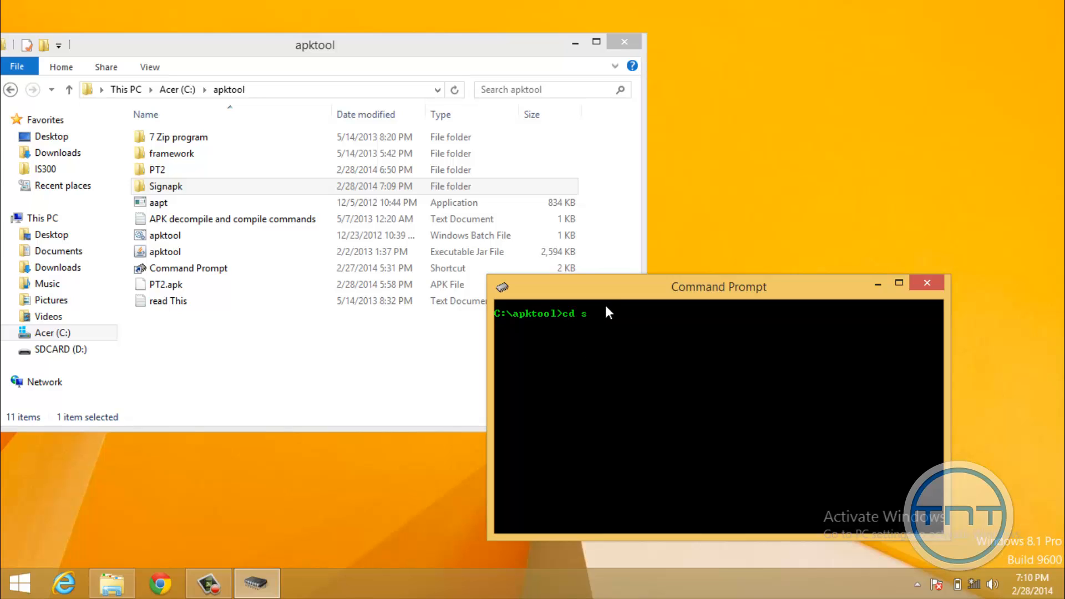
type("ignapk")
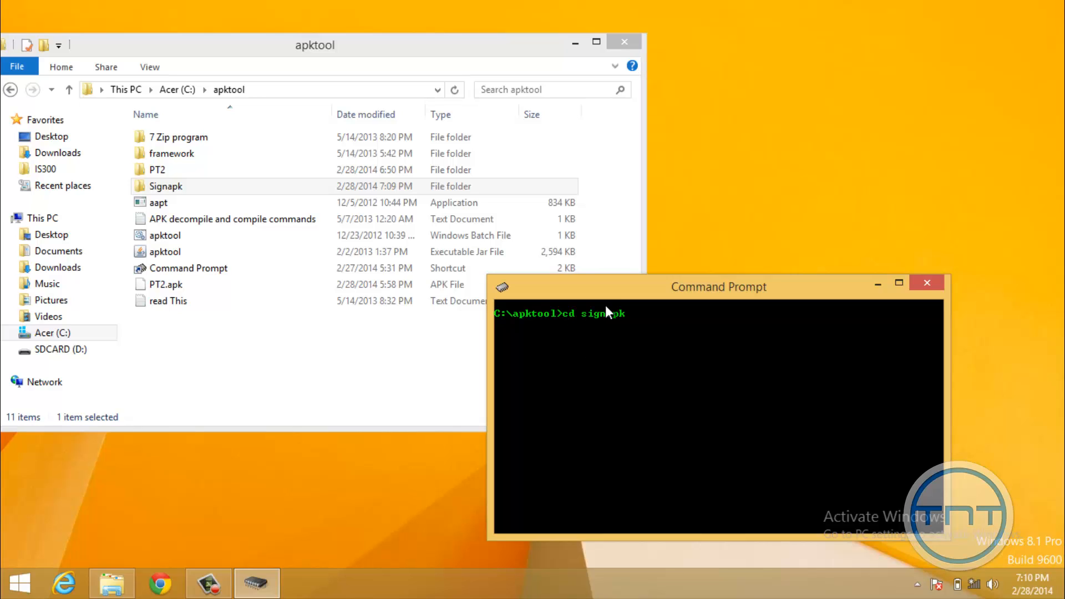
mouse_move(649, 353)
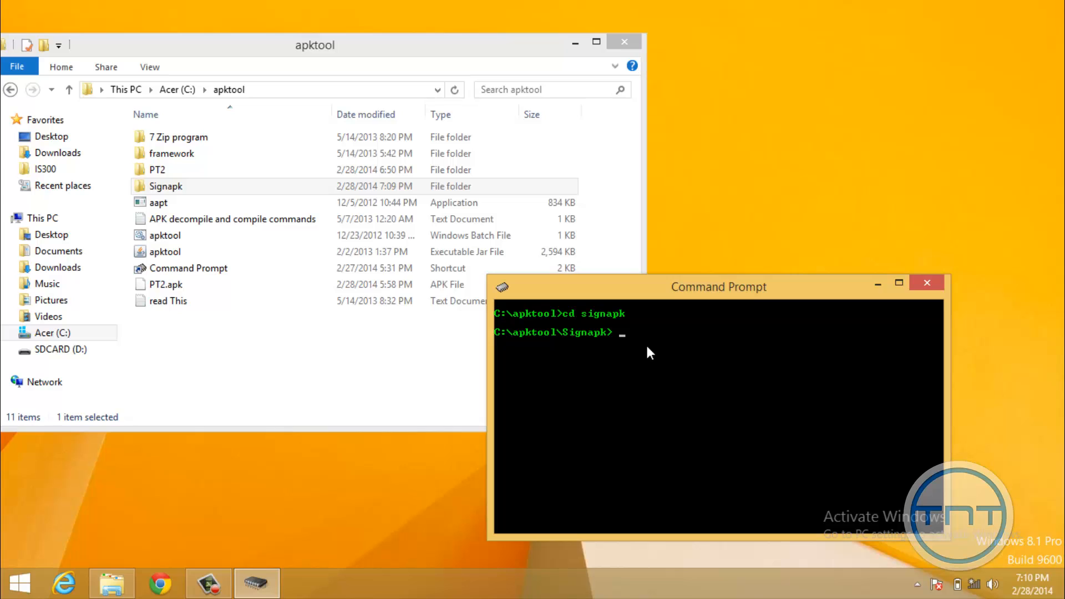
type("cd ..")
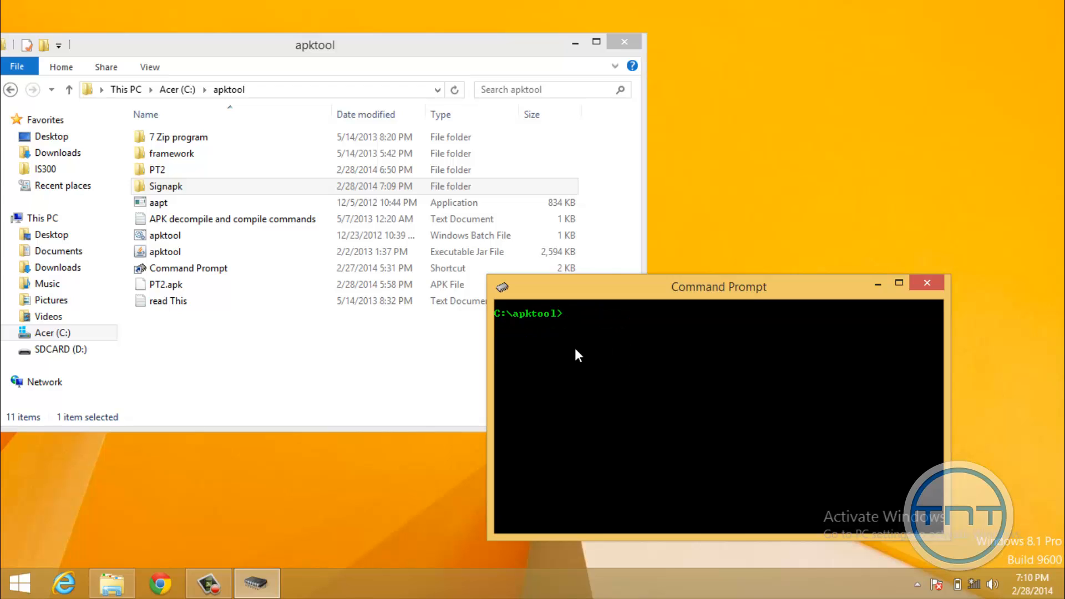
type("cd C:\\apktool\\Signapk")
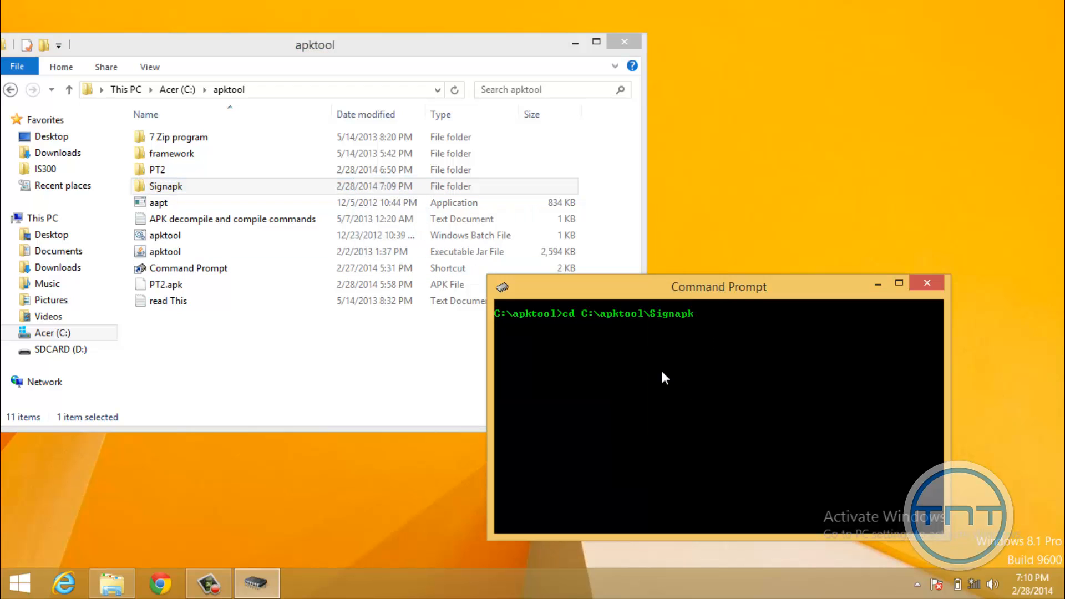
mouse_move(765, 349)
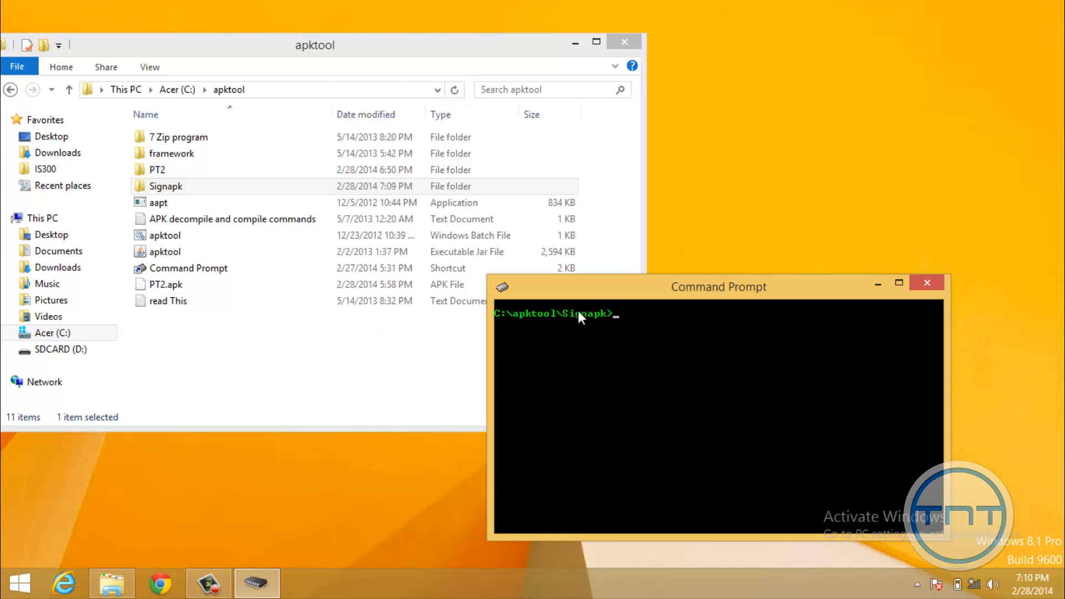
- Open the Signapk folder in File Explorer
left_click(272, 301)
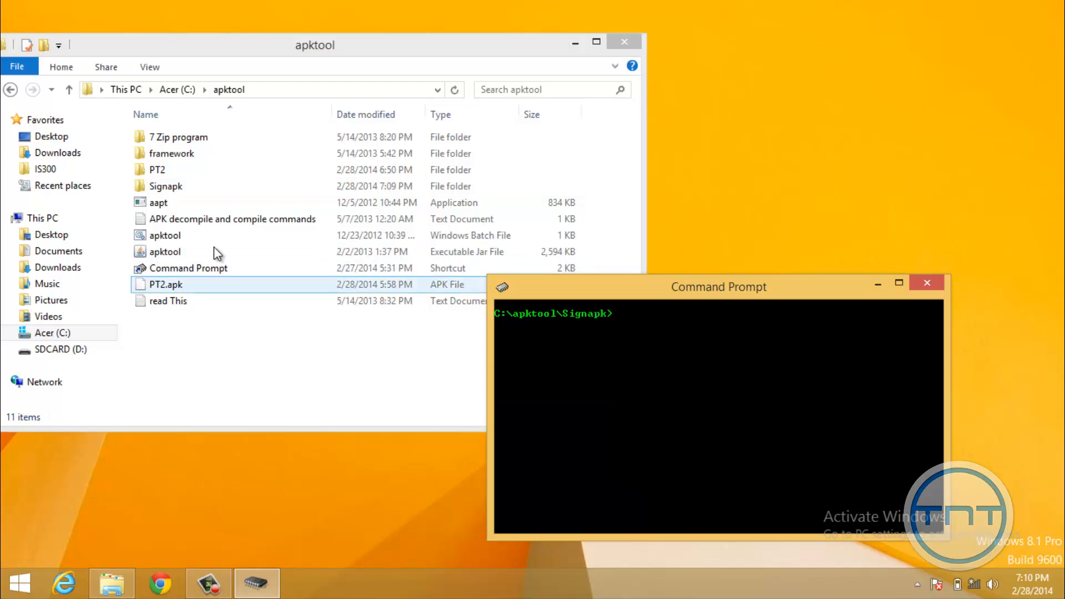
left_click(166, 186)
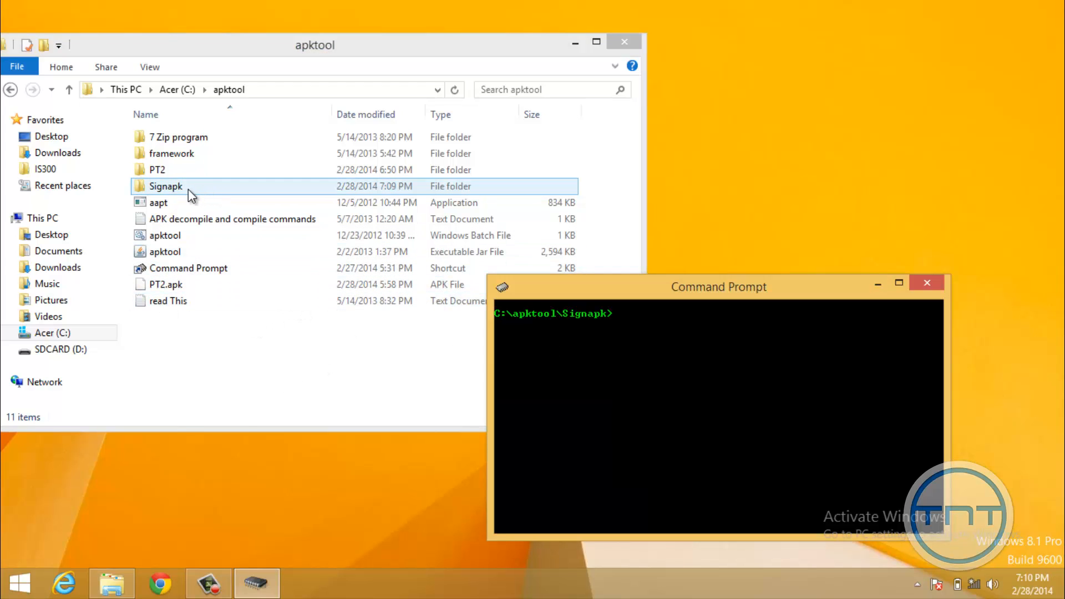
double_click(166, 186)
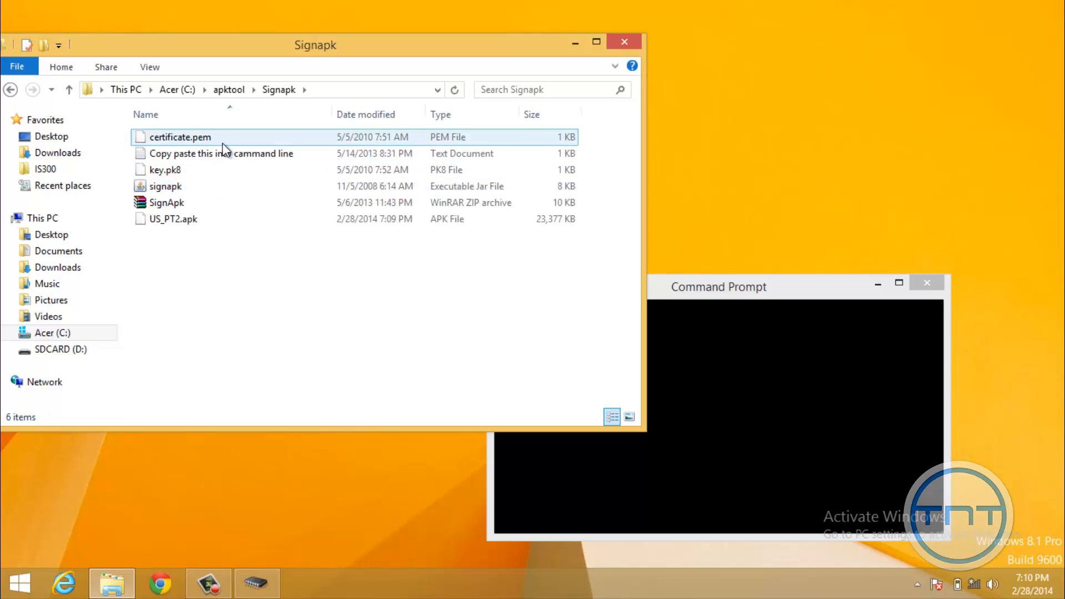
- Open the 'Copy paste this into cammand line' note and copy the signapk.jar command
left_click(221, 153)
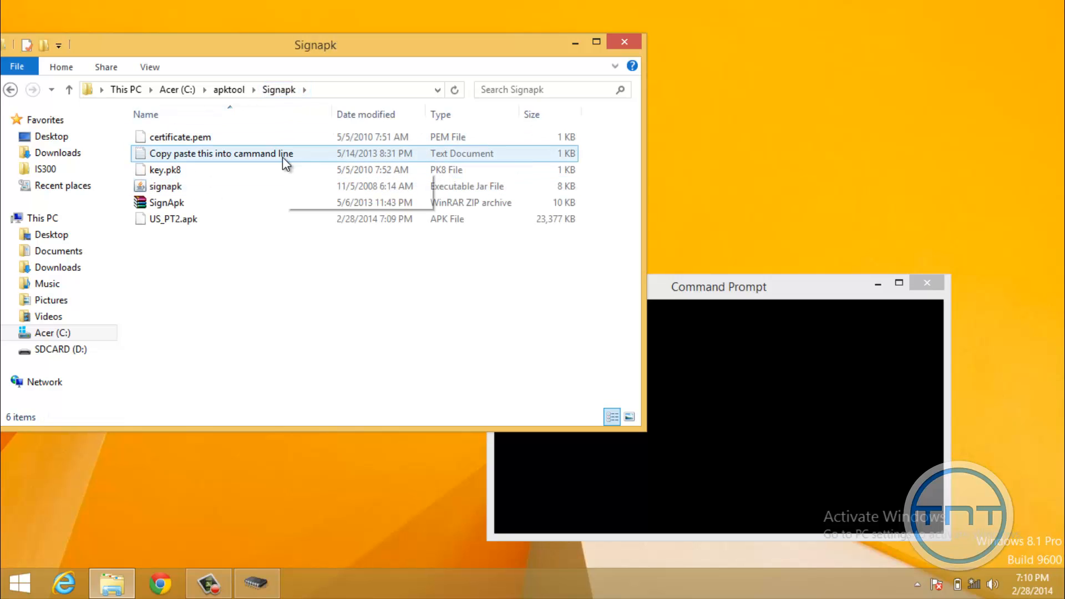
mouse_move(250, 158)
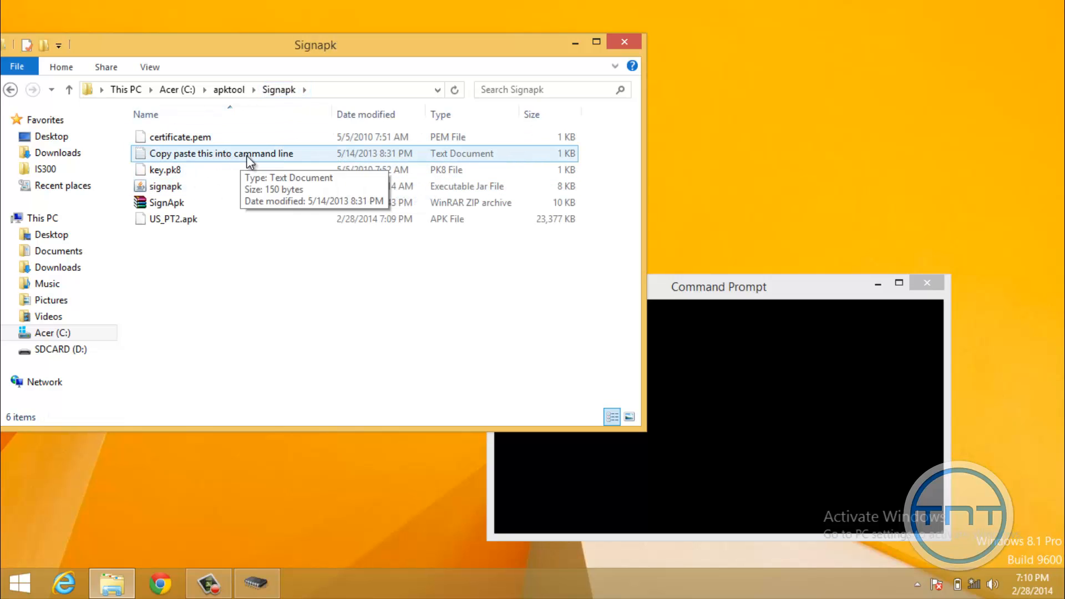
left_click(221, 153)
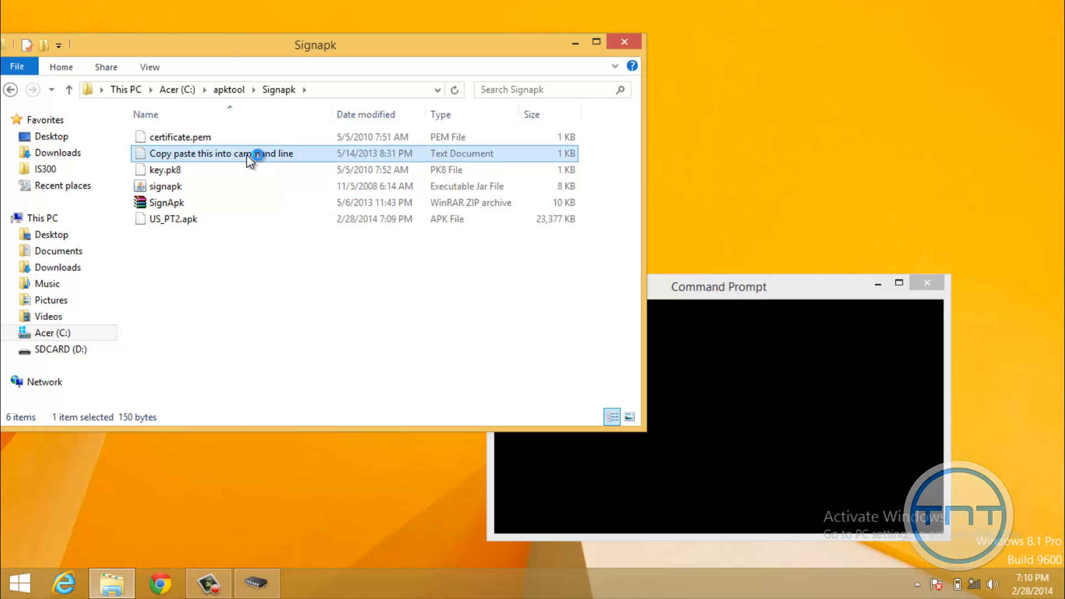
double_click(219, 153)
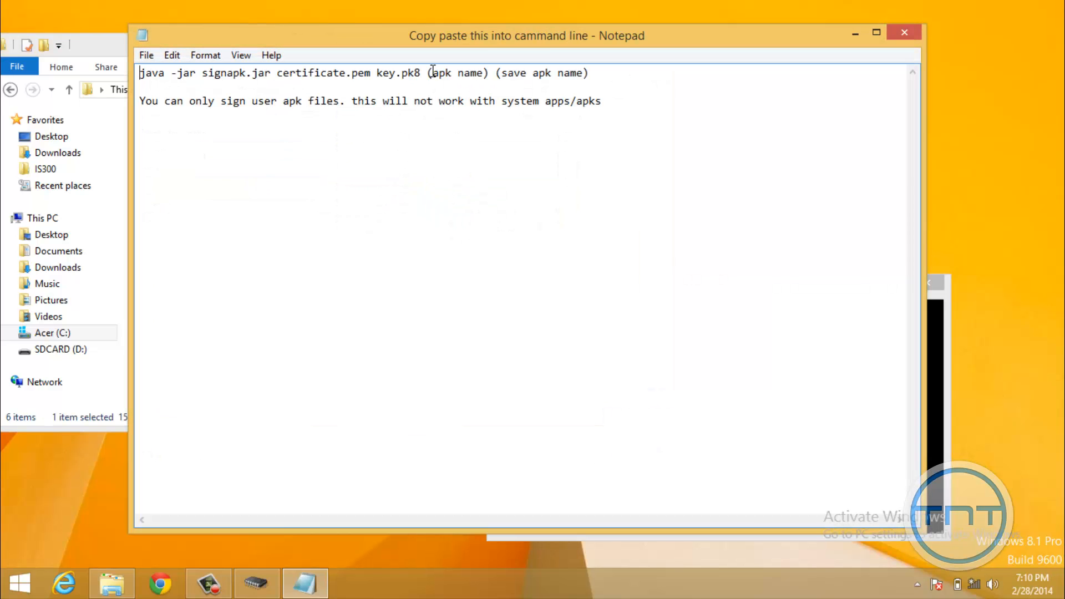
left_click_drag(252, 73, 419, 73)
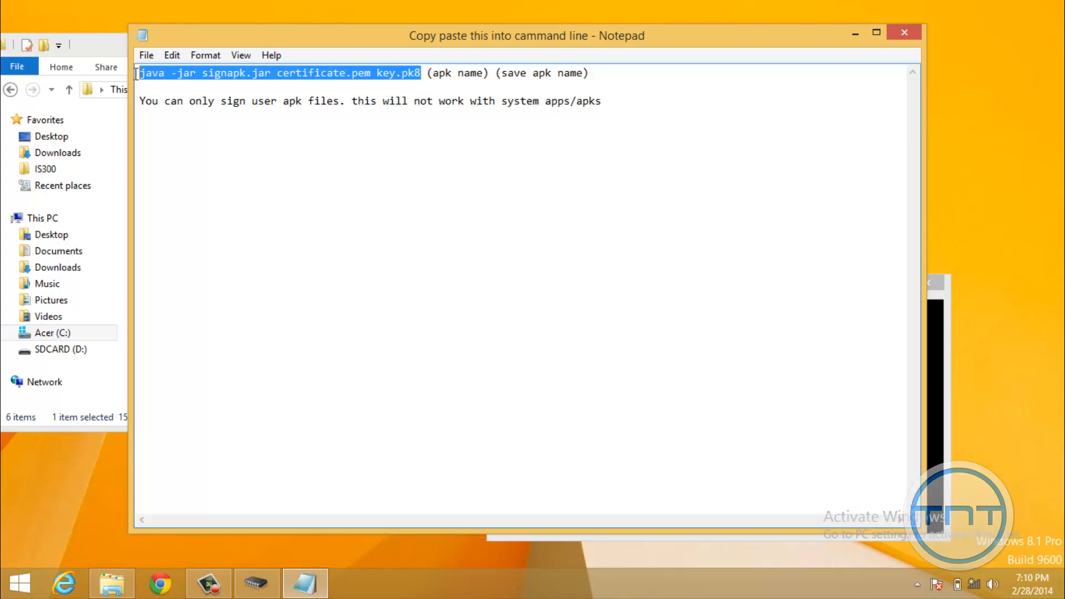
left_click(905, 32)
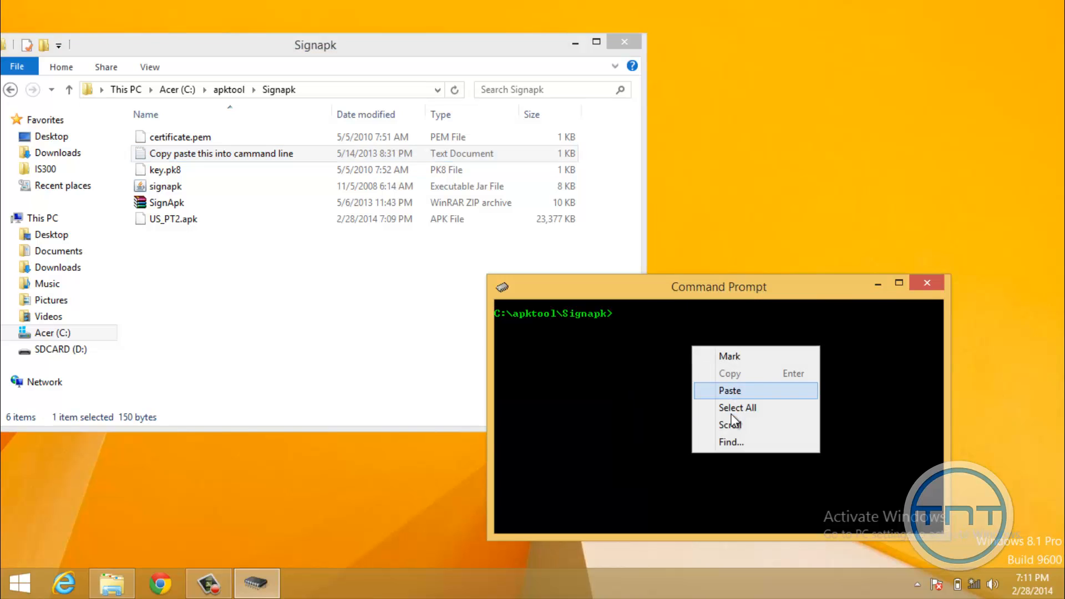
- Paste the signapk command, append US_PT2.apk S_PT2.apk, and run it
left_click(730, 391)
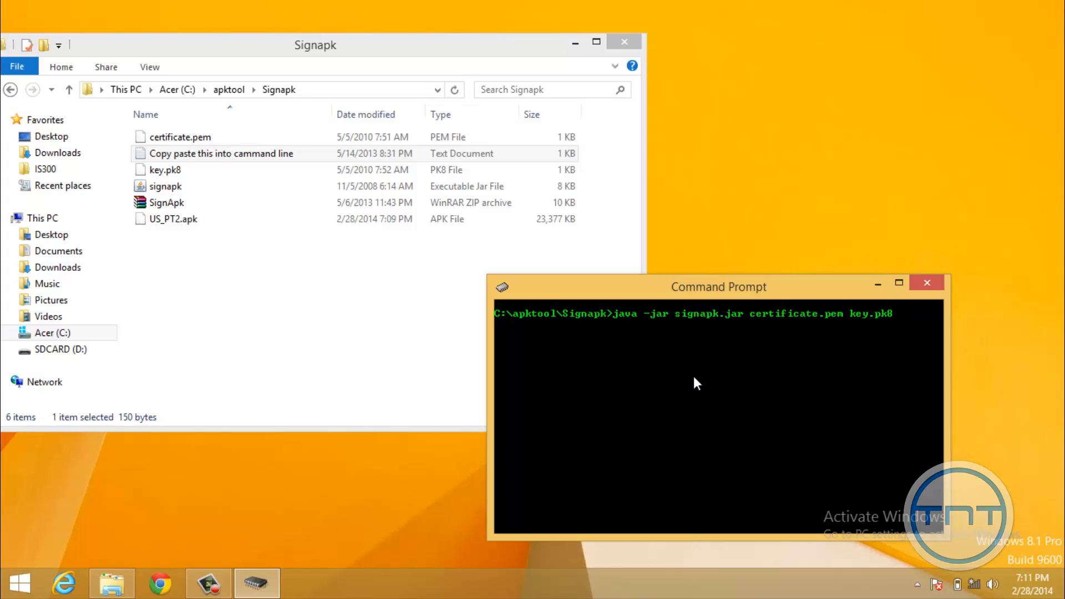
mouse_move(784, 329)
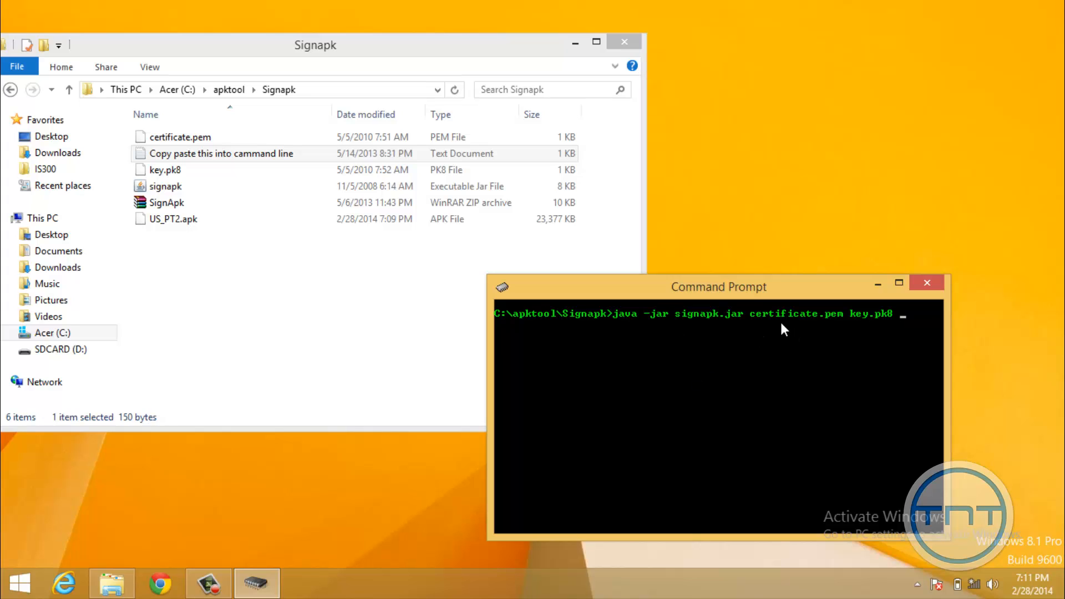
mouse_move(688, 351)
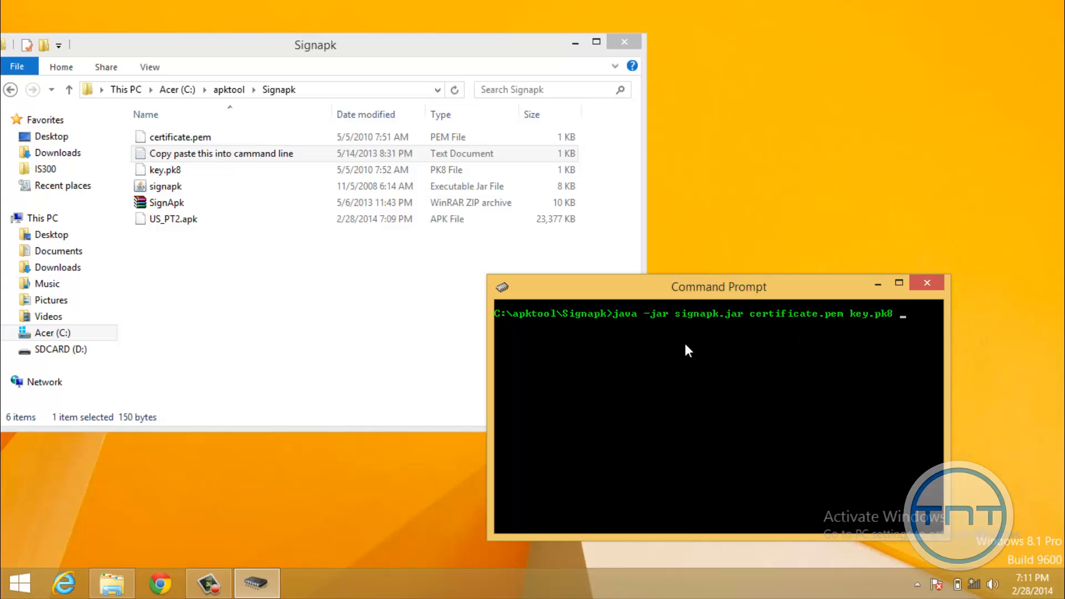
mouse_move(806, 367)
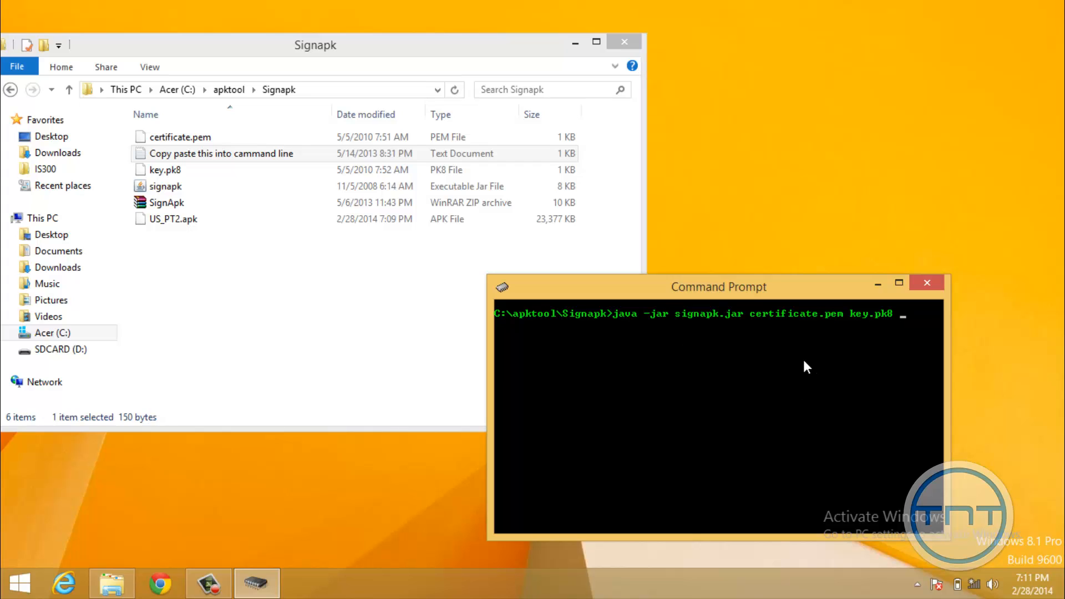
mouse_move(381, 331)
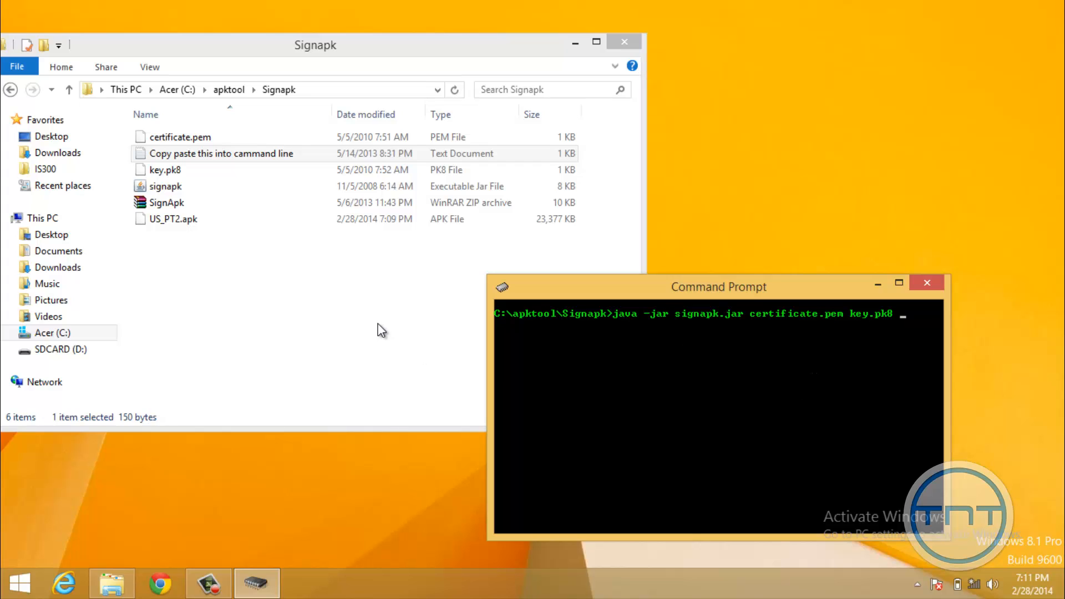
type("US_PT")
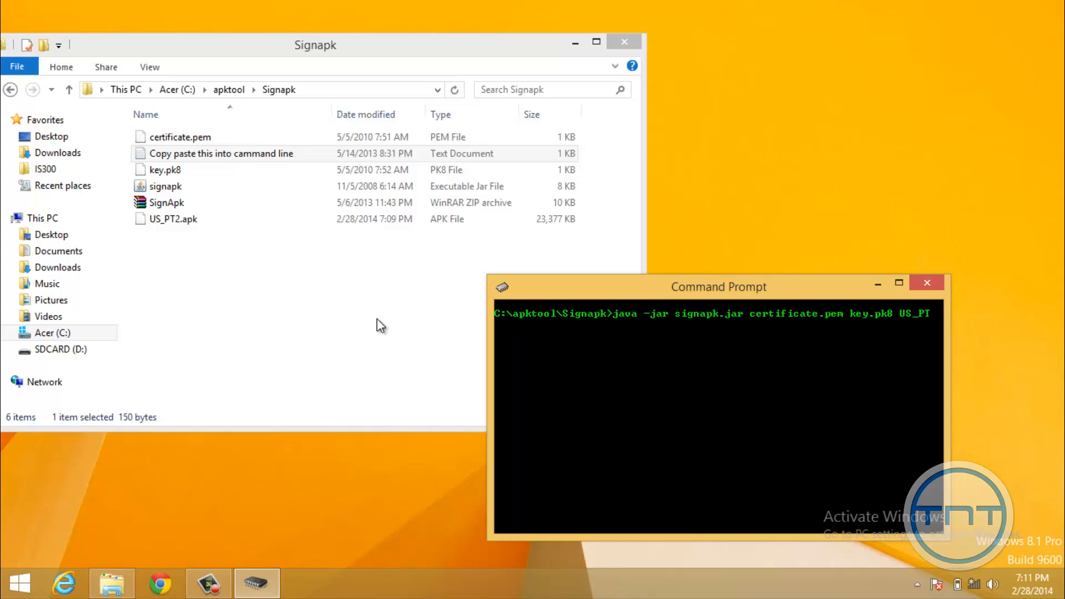
type("2.apk")
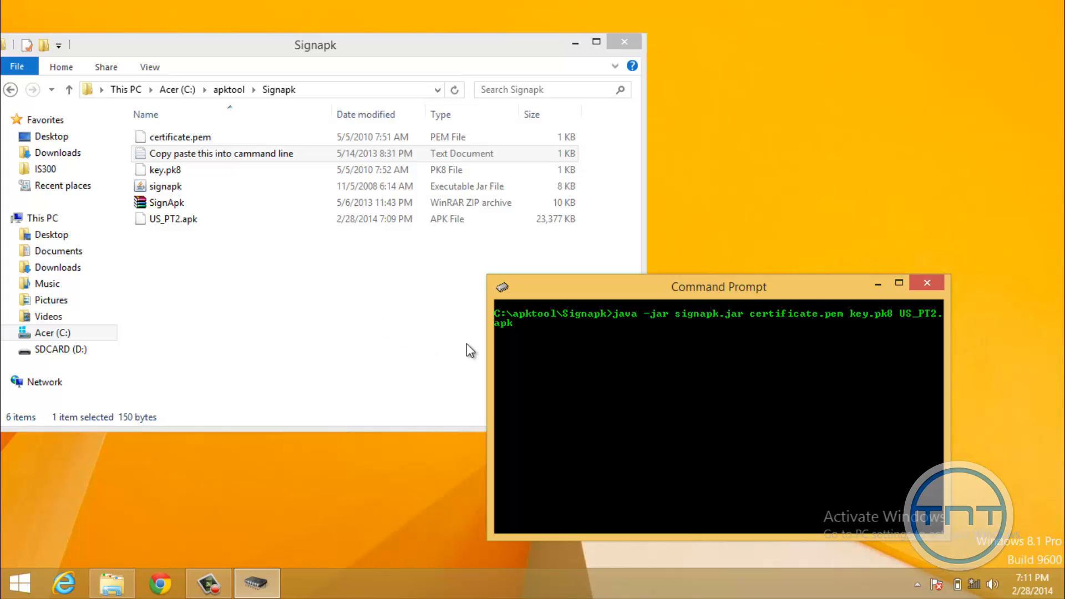
mouse_move(532, 333)
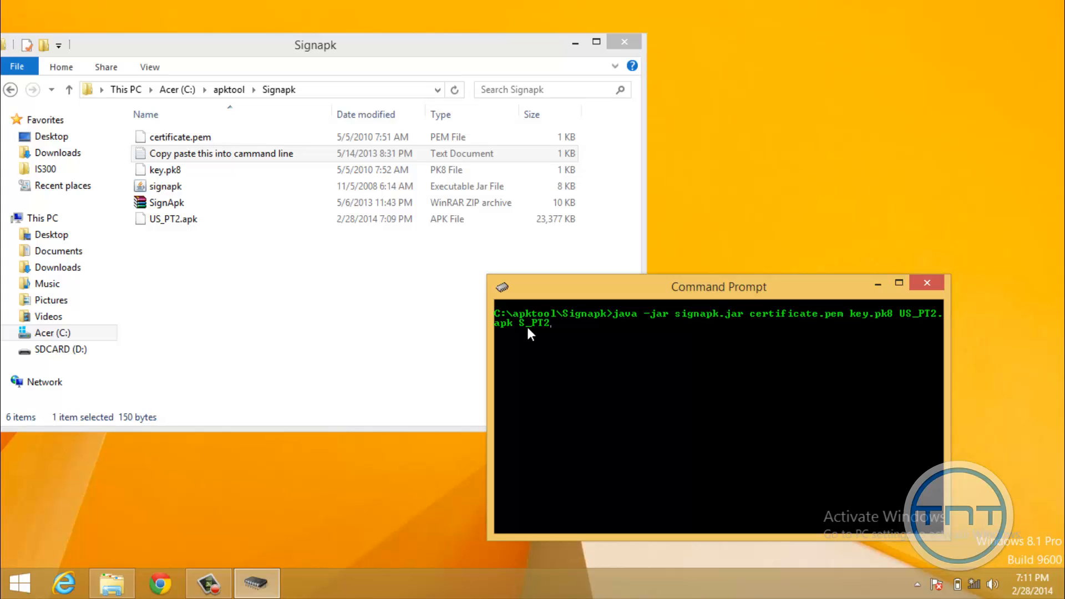
type(".apk")
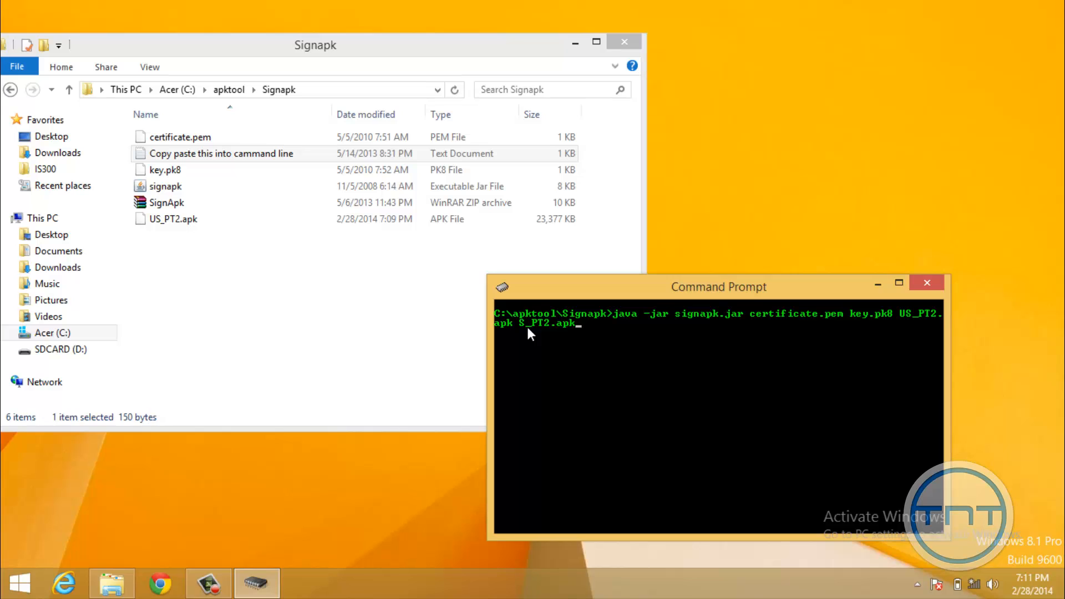
key("Return")
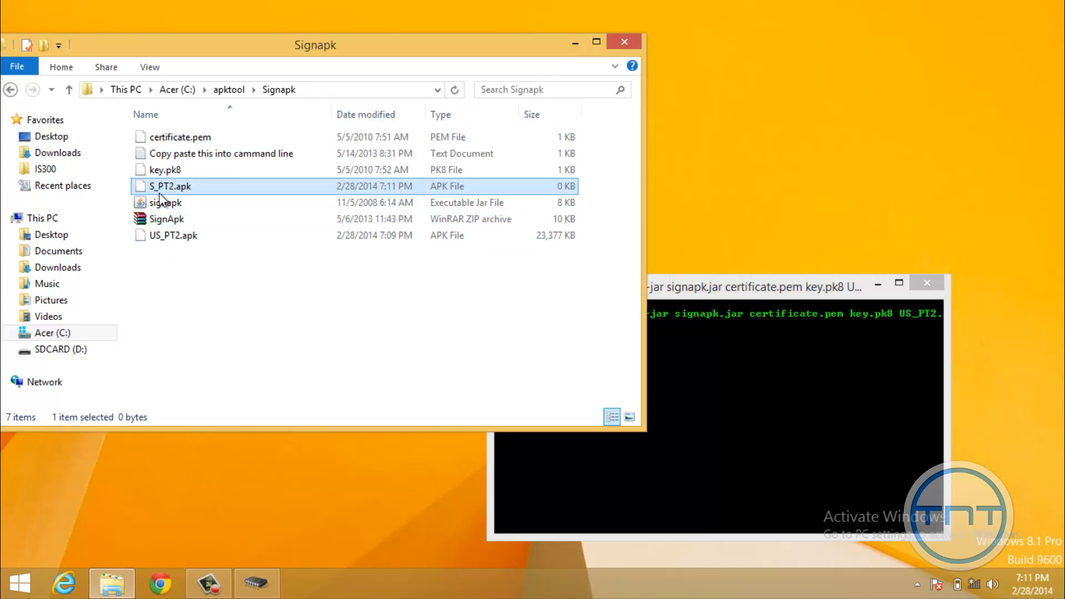
mouse_move(781, 325)
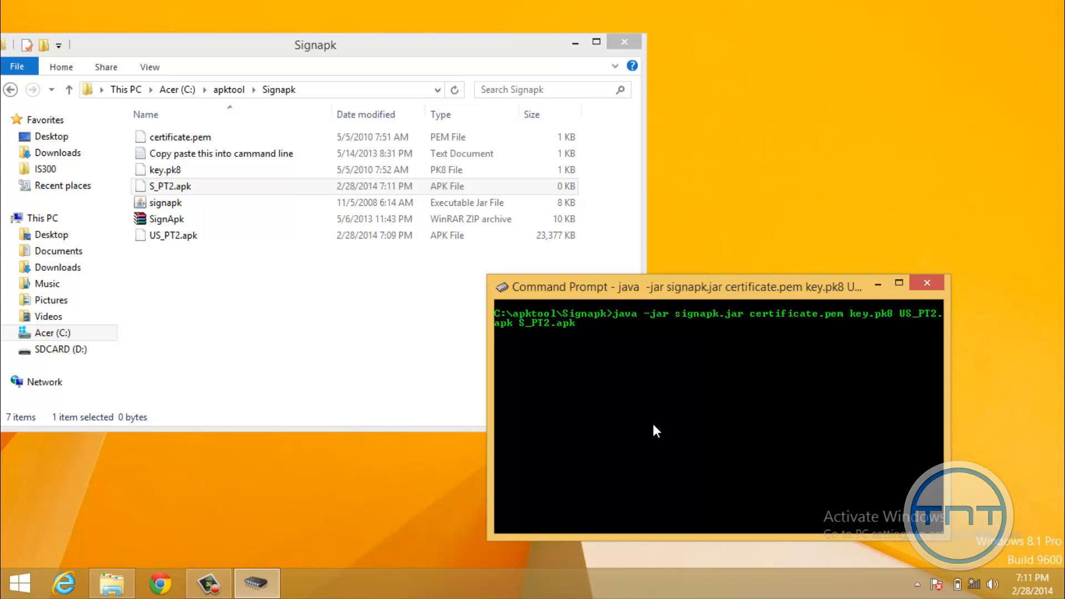
- Wait for signing to finish, with S_PT2.apk reaching 23,447 KB
key("Return")
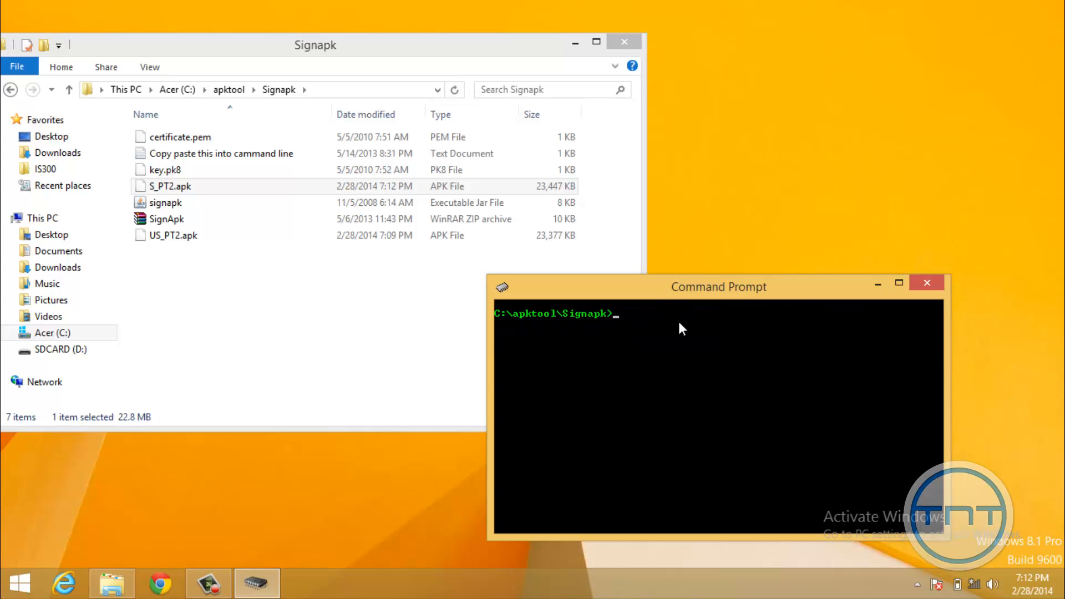
- Close Command Prompt, then select and right-click S_PT2.apk in Signapk
left_click(926, 283)
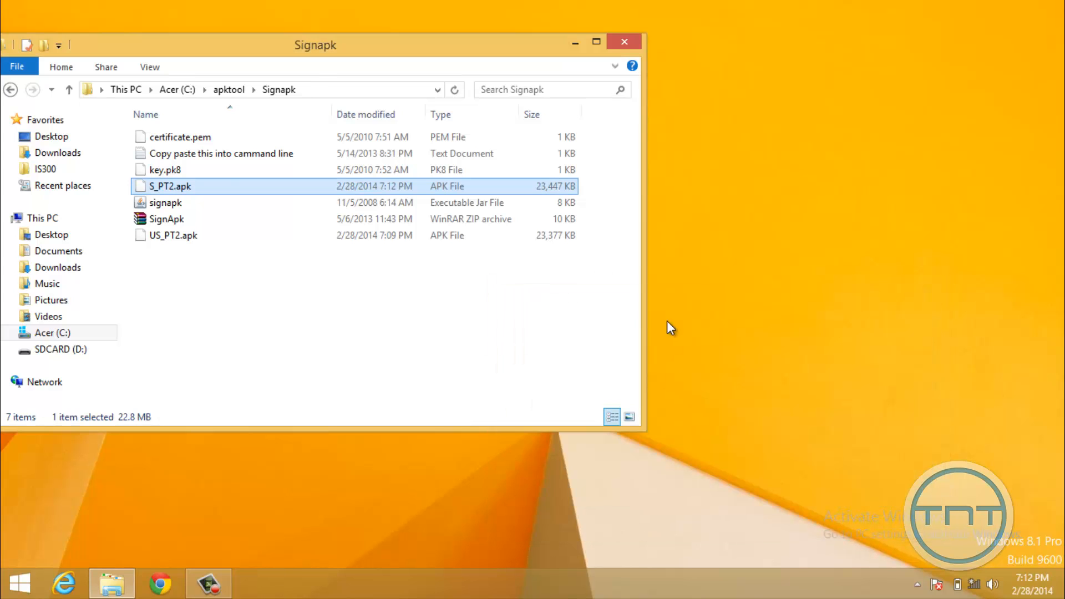
left_click(170, 185)
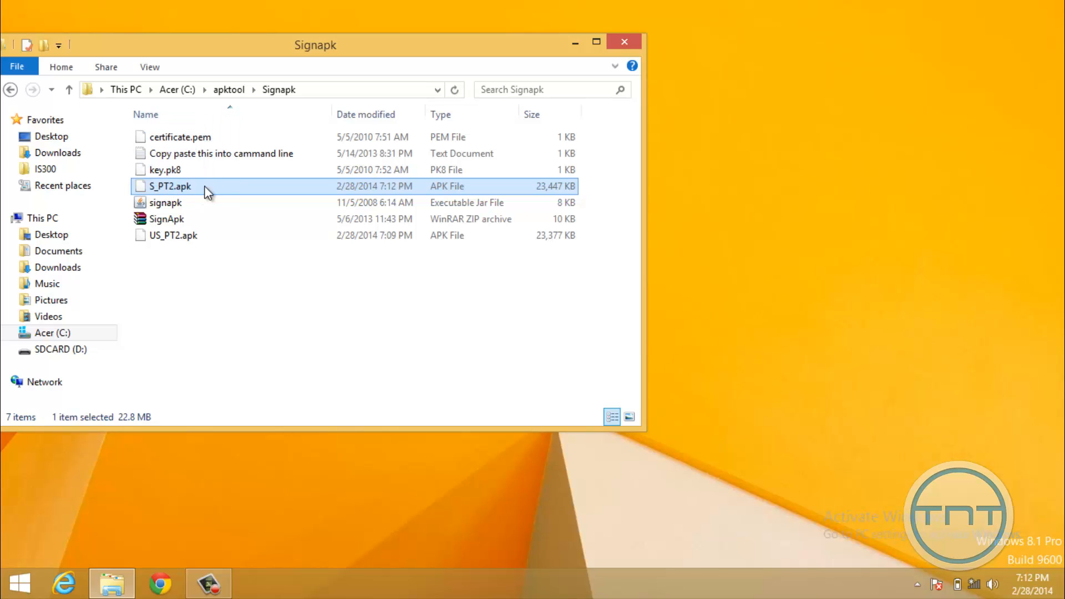
mouse_move(188, 189)
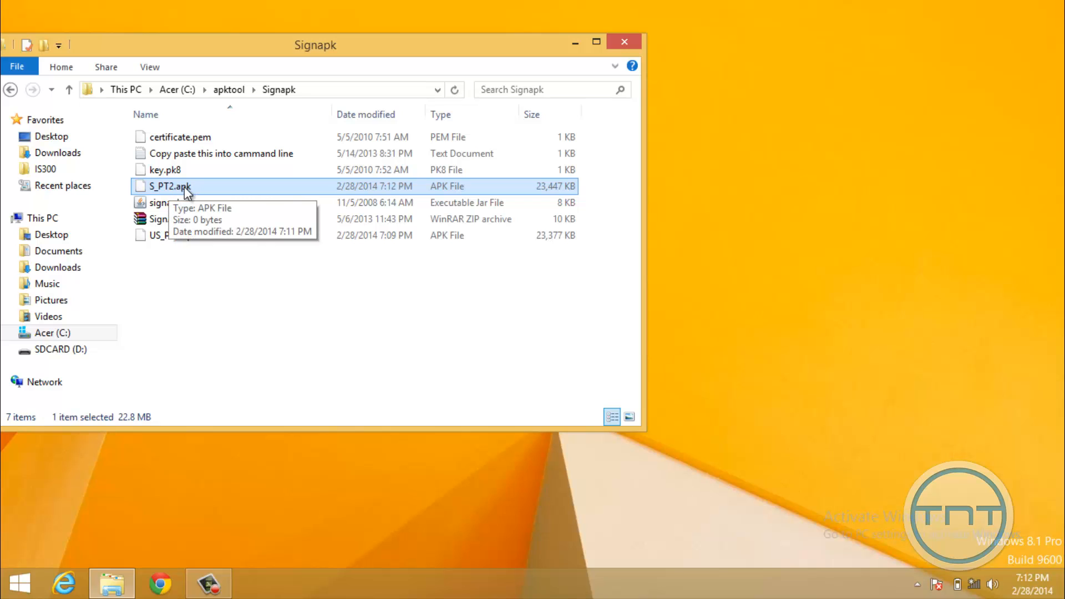
mouse_move(155, 192)
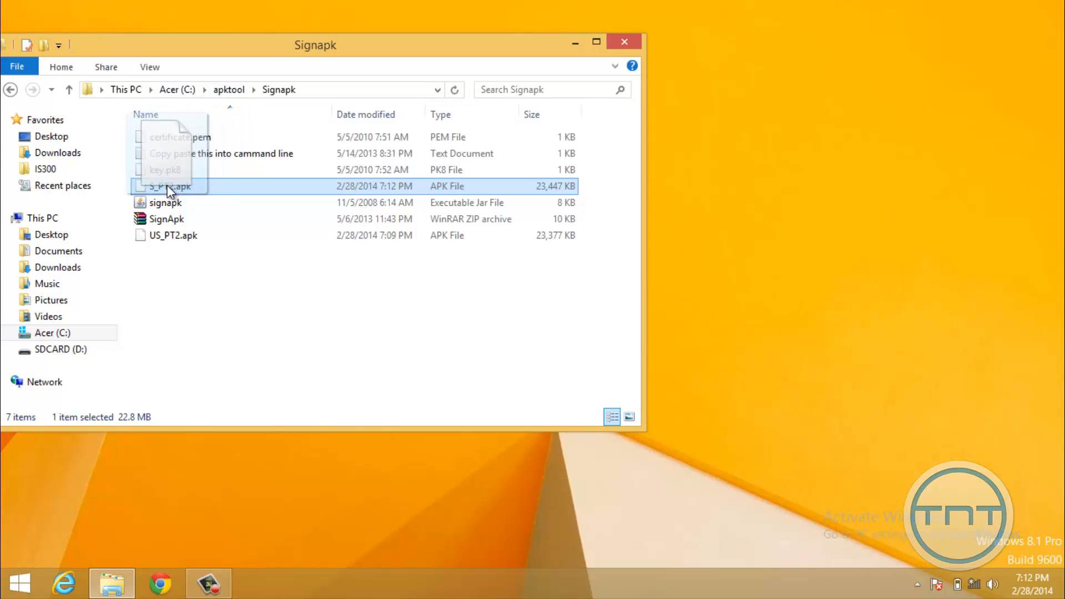
right_click(170, 186)
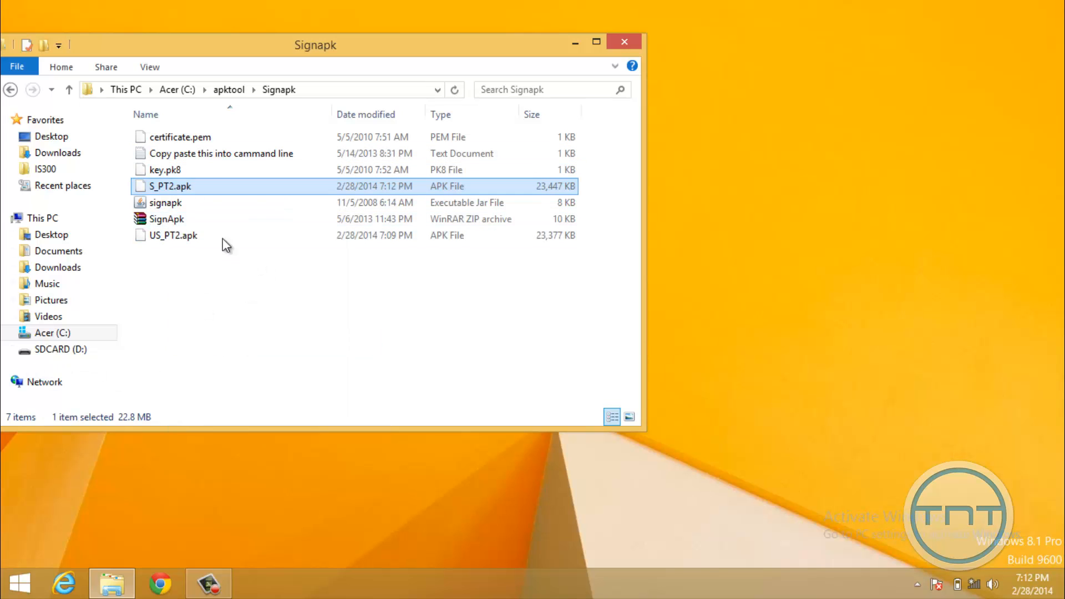
mouse_move(490, 294)
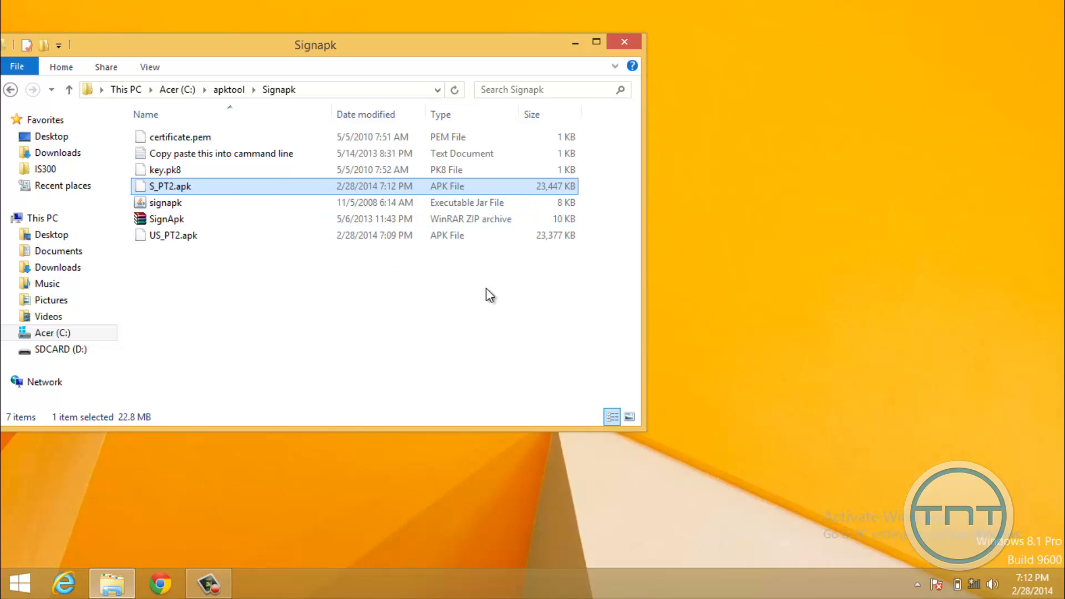
mouse_move(363, 350)
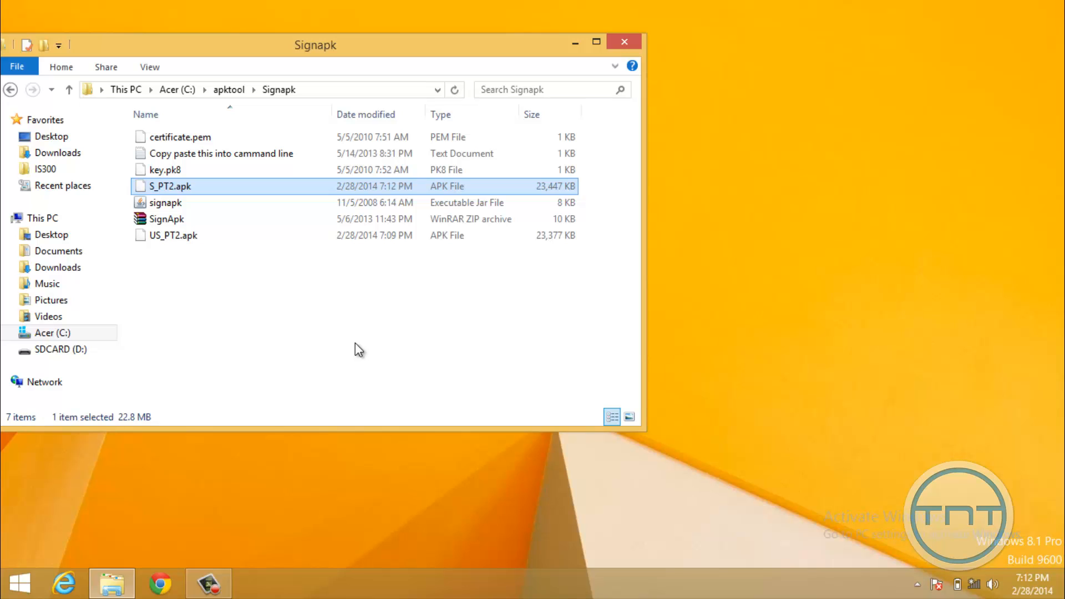
mouse_move(323, 445)
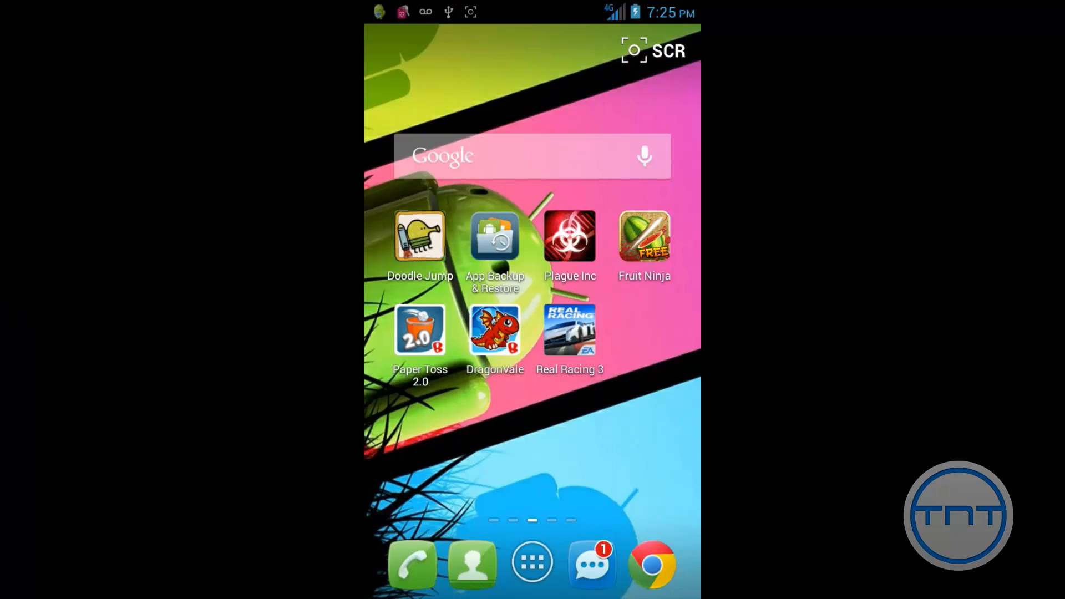
left_click(532, 563)
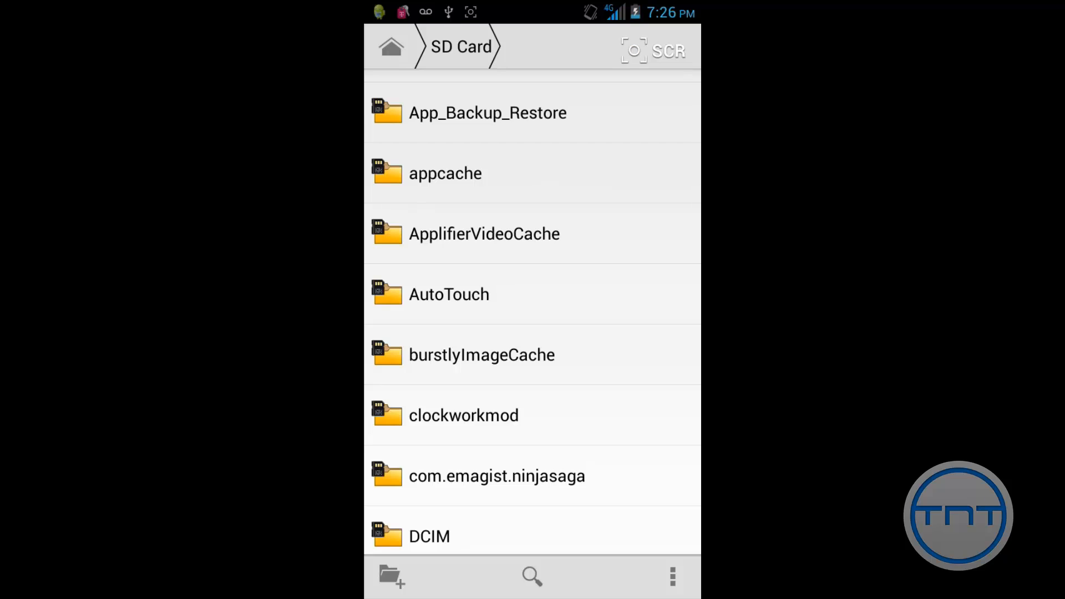
left_click(488, 112)
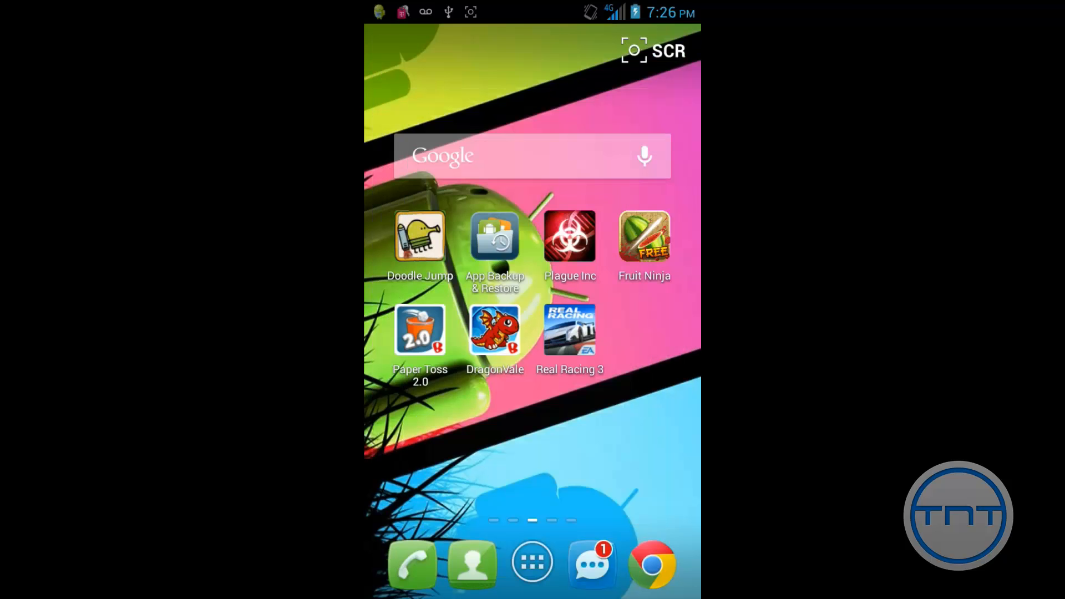
- Launch Paper Toss 2.0, buy 75000 Paper Points from a level, and dismiss Purchase Error
left_click(420, 330)
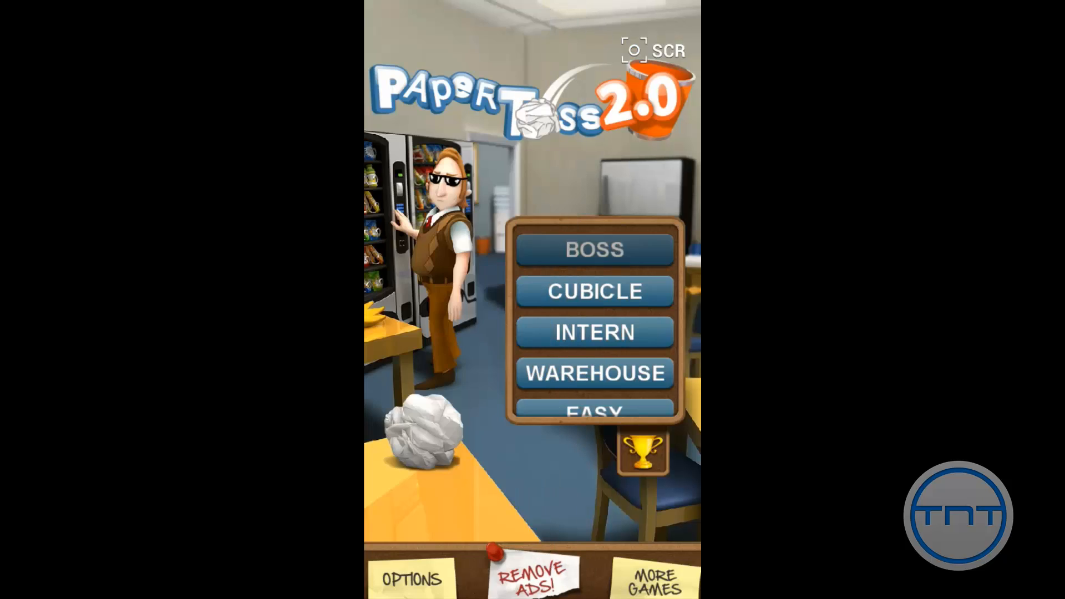
left_click(595, 249)
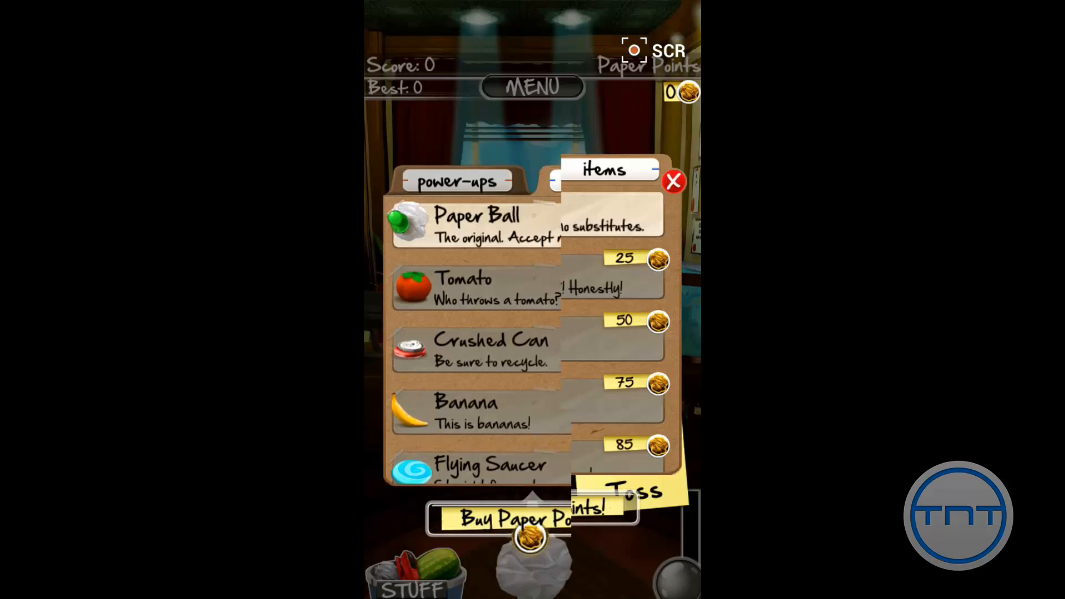
left_click(529, 517)
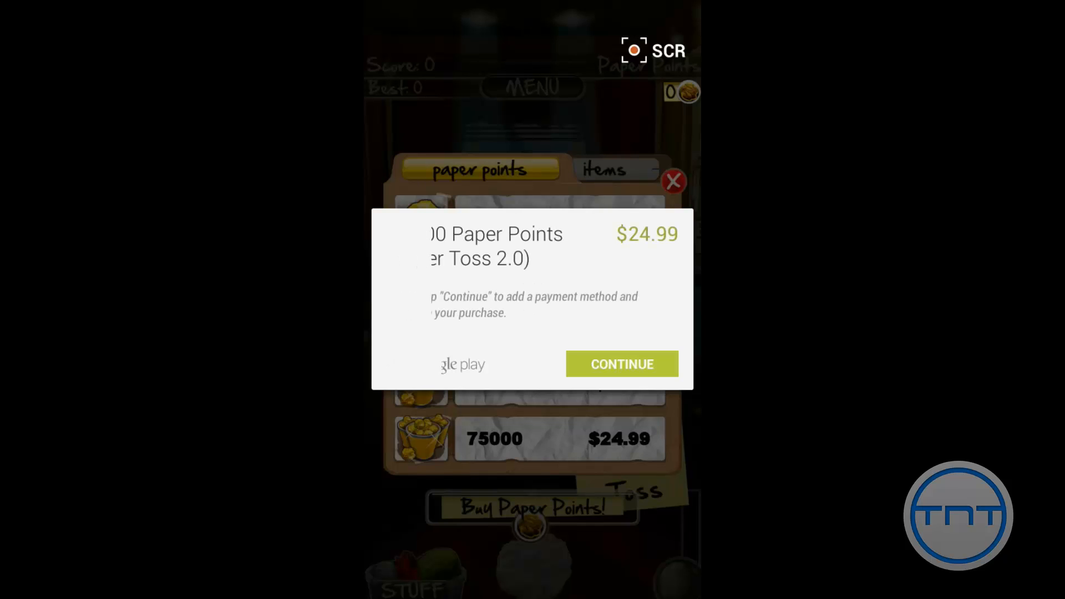
left_click(620, 363)
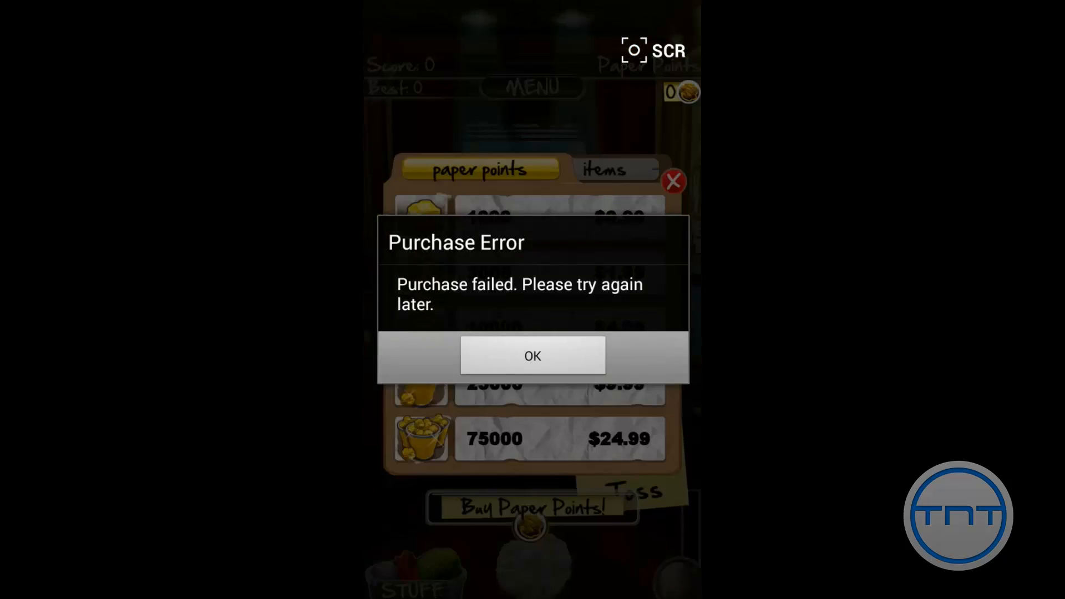
left_click(532, 356)
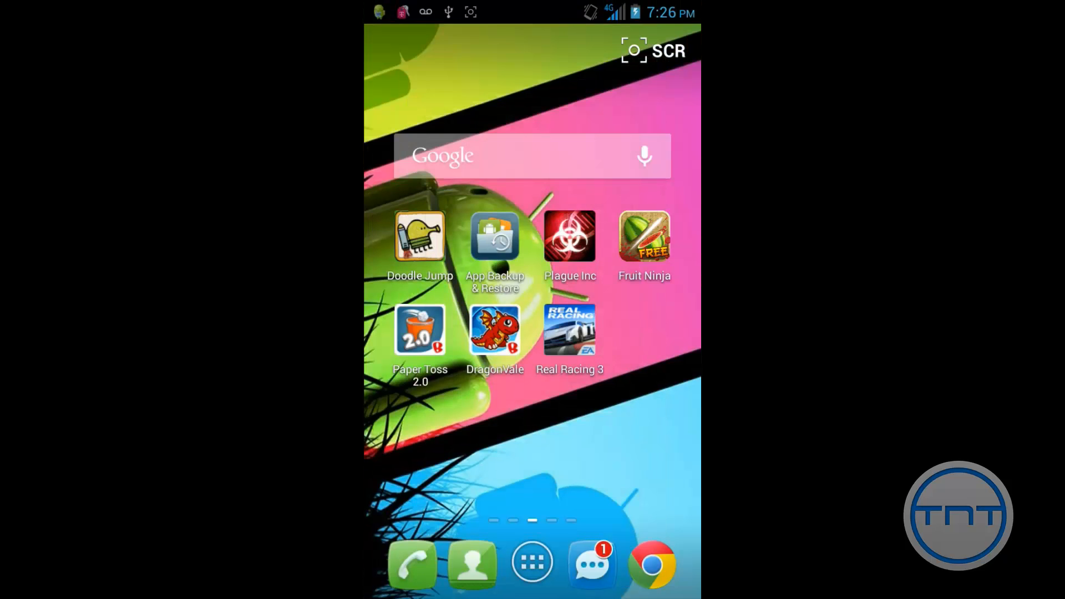
- Drag Paper Toss 2.0 off the home screen and start uninstalling it from the app list
left_click_drag(420, 330, 425, 296)
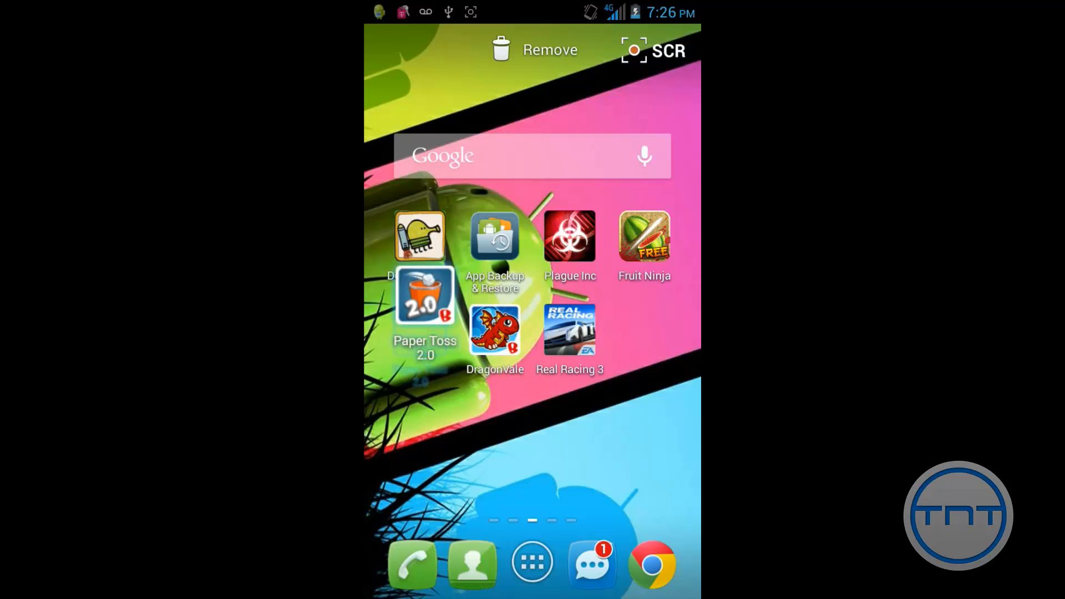
left_click(532, 563)
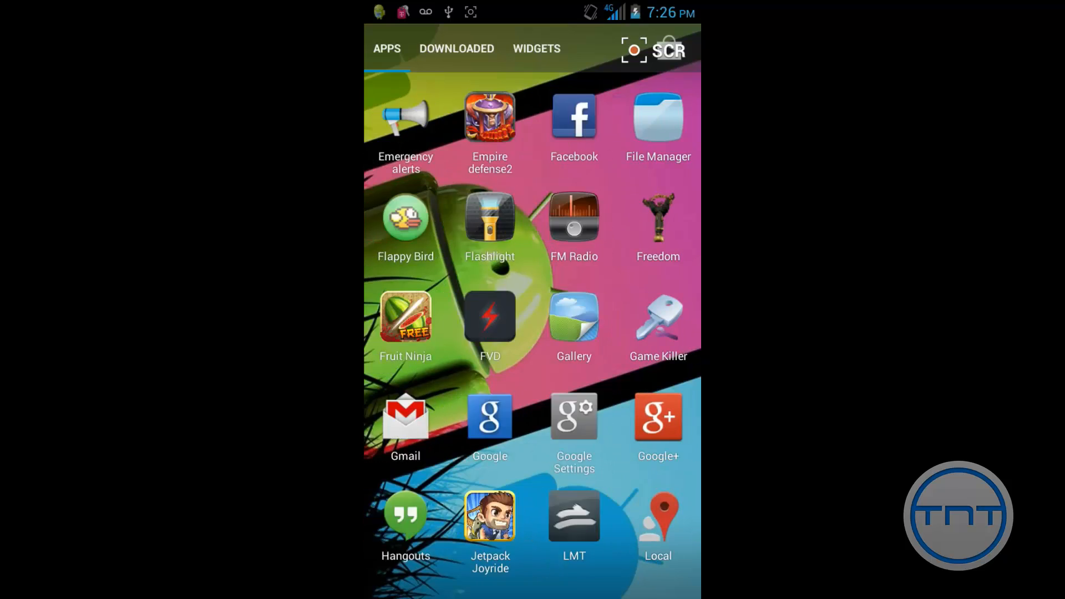
scroll("down", 3)
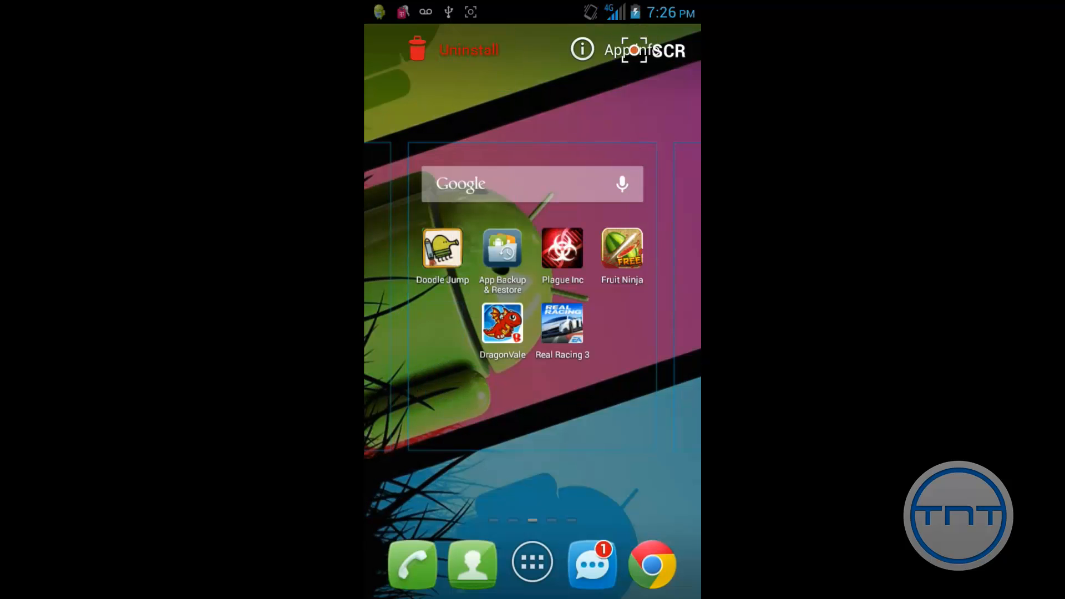
left_click(452, 49)
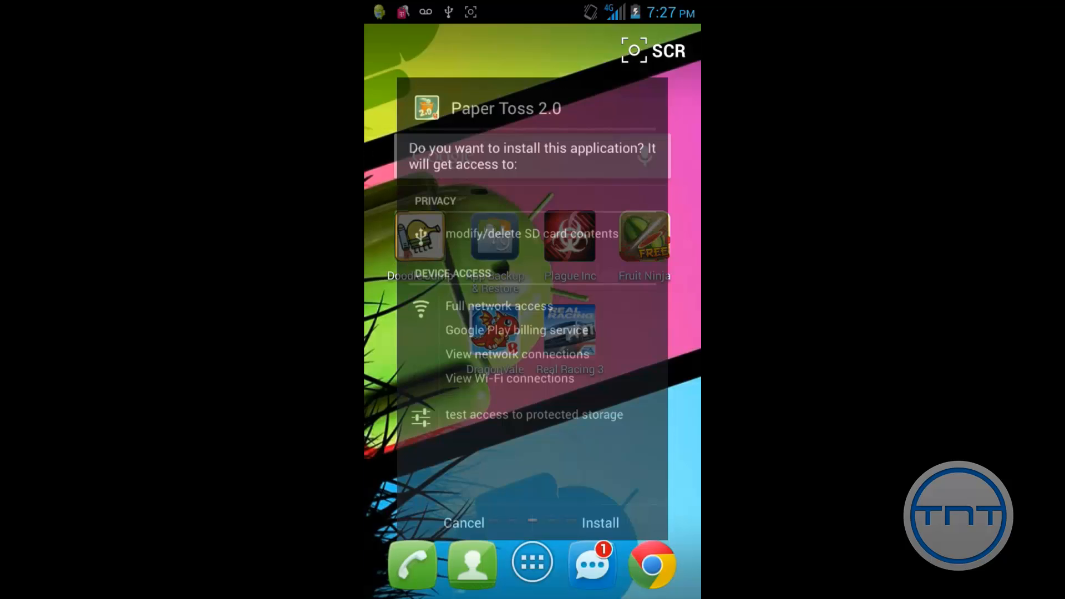
- Open S_PT2.apk with Package Installer and confirm installing Paper Toss 2.0
left_click(464, 524)
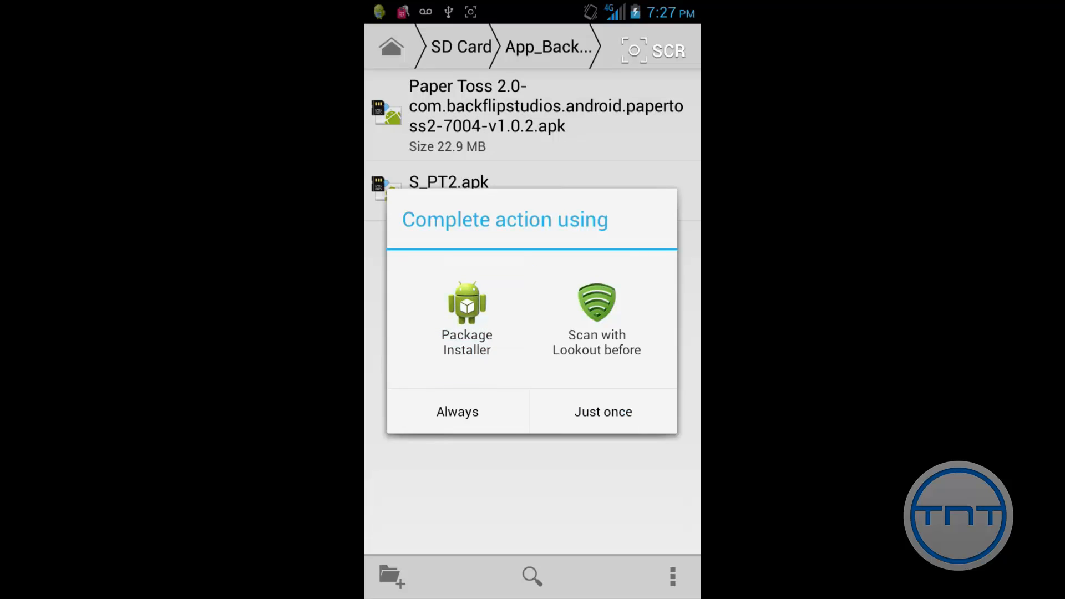
left_click(467, 306)
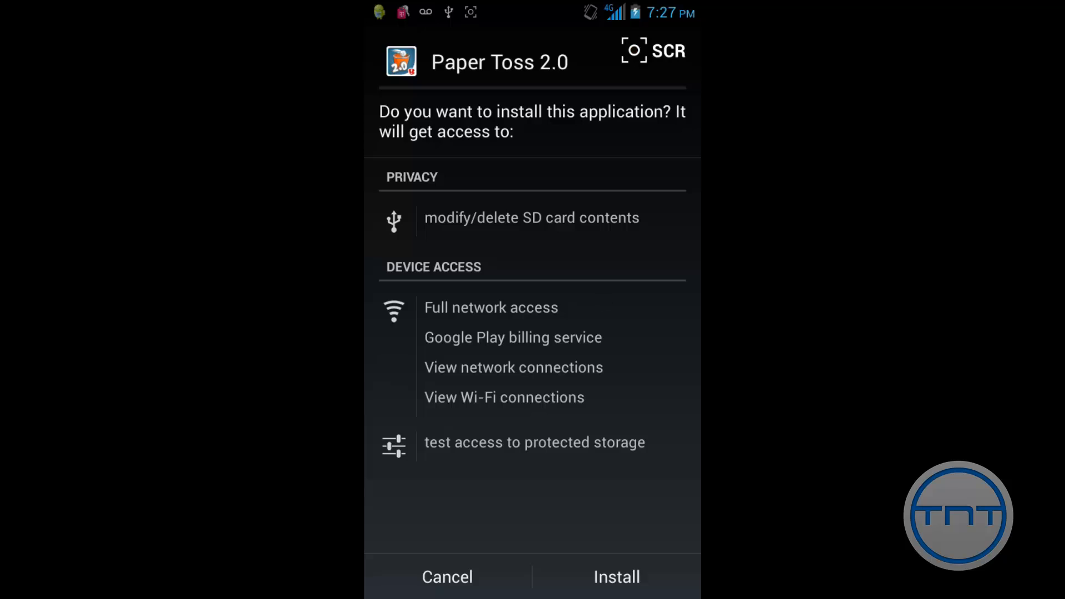
left_click(447, 577)
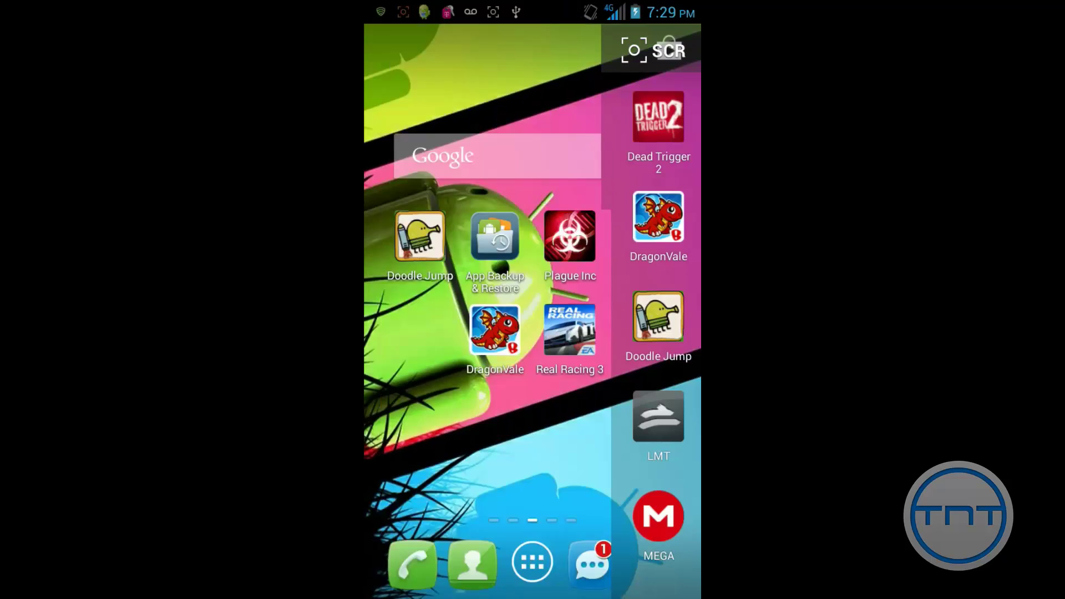
- Launch Paper Toss 2.0 from the app drawer and start the BOSS level
left_click(532, 563)
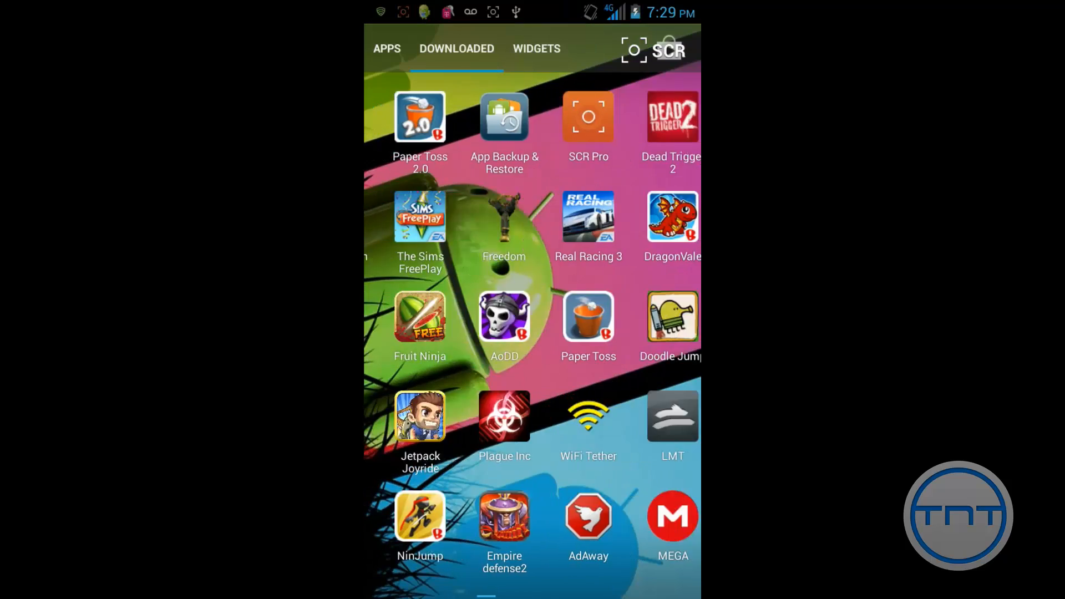
left_click(420, 116)
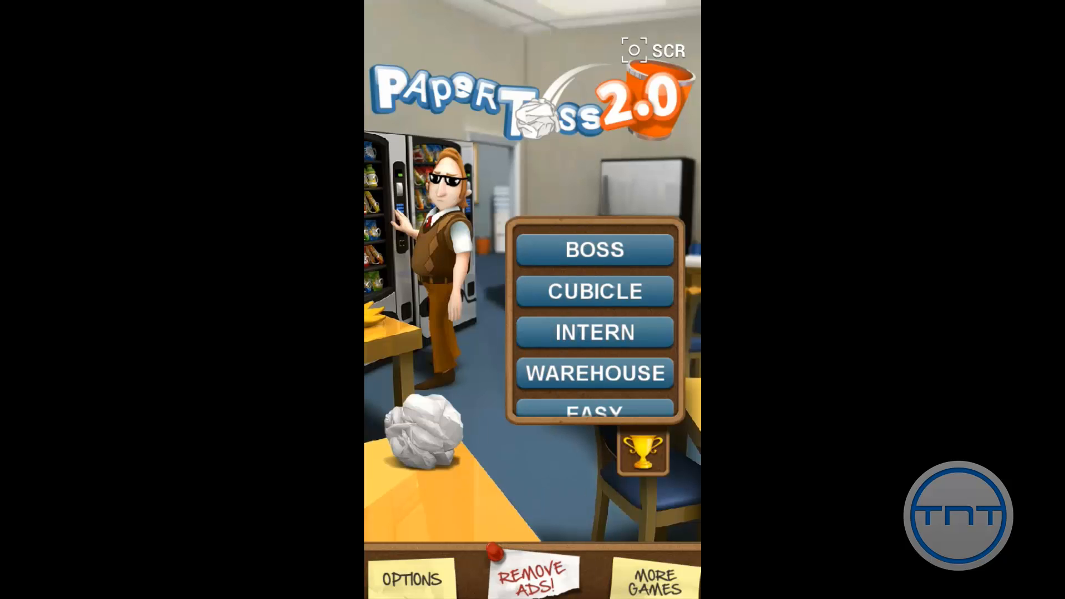
left_click(594, 250)
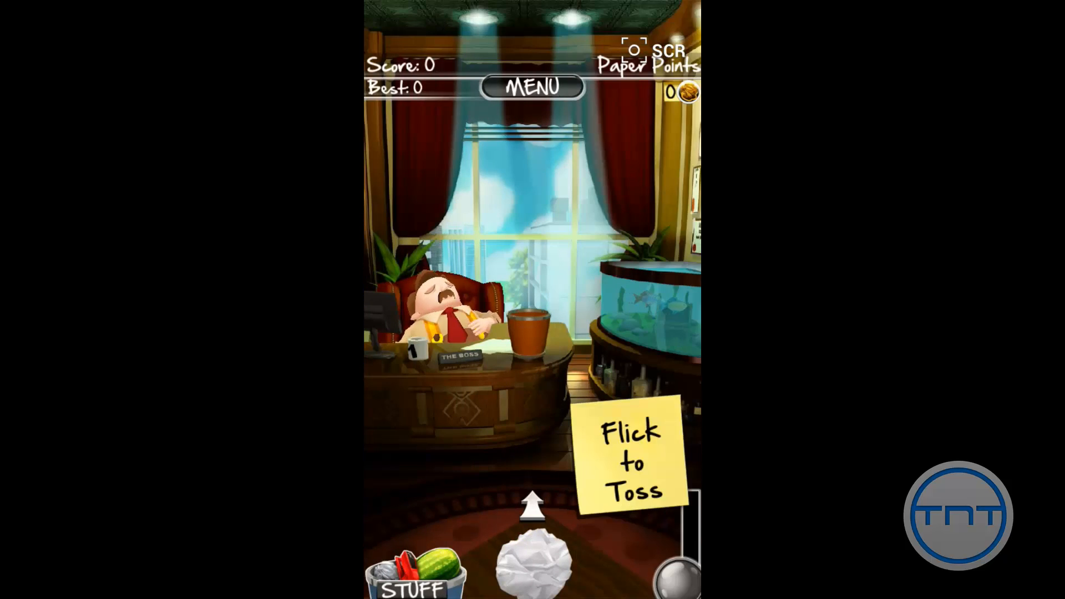
- Attempt buying the 75000 paper points pack and dismiss the billing error
left_click(414, 584)
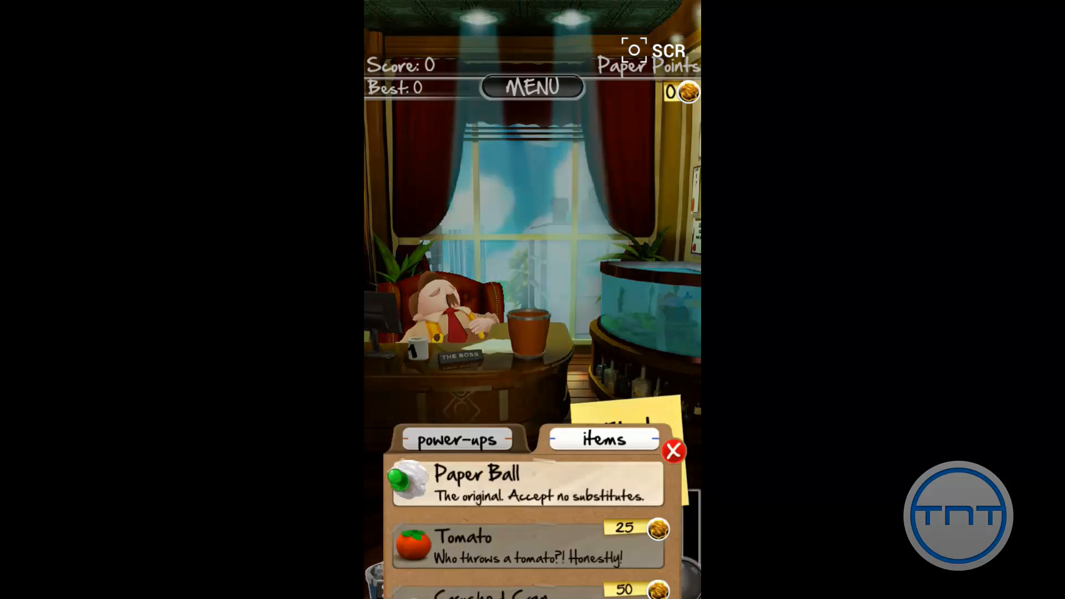
left_click(455, 440)
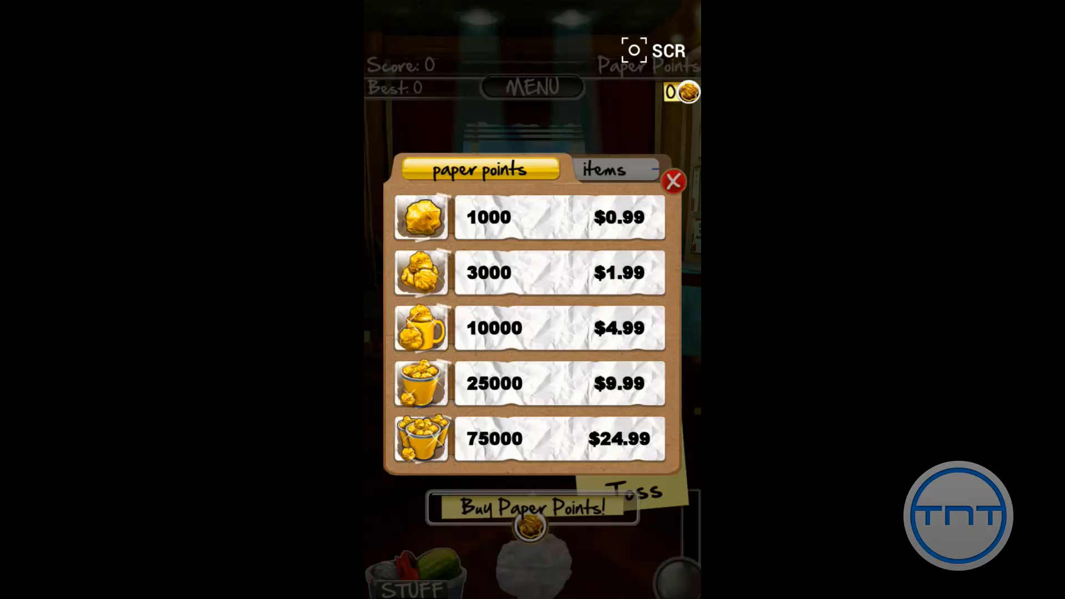
left_click(673, 182)
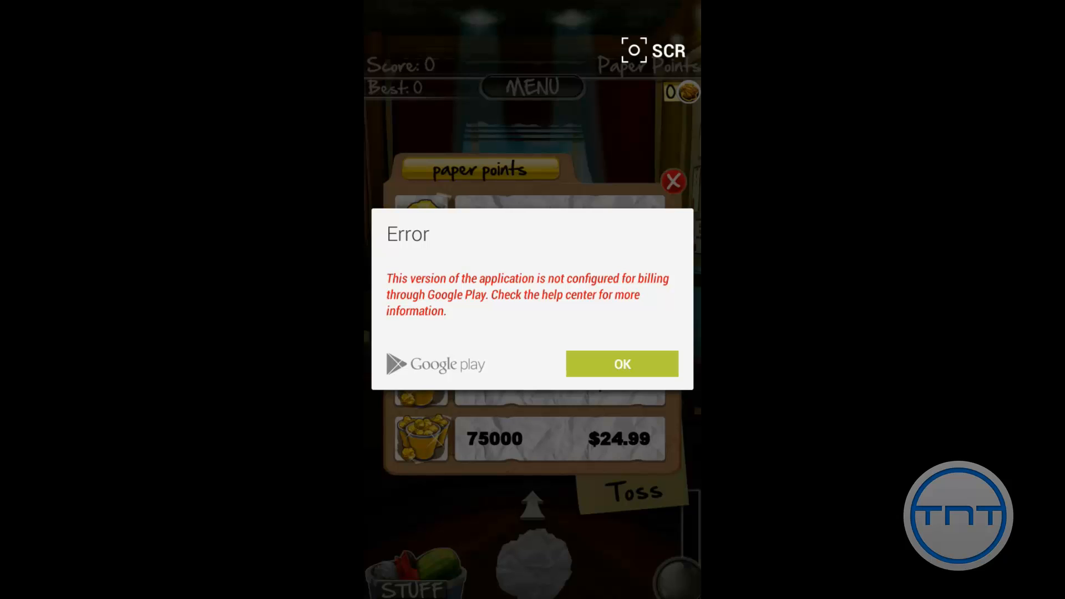
left_click(620, 363)
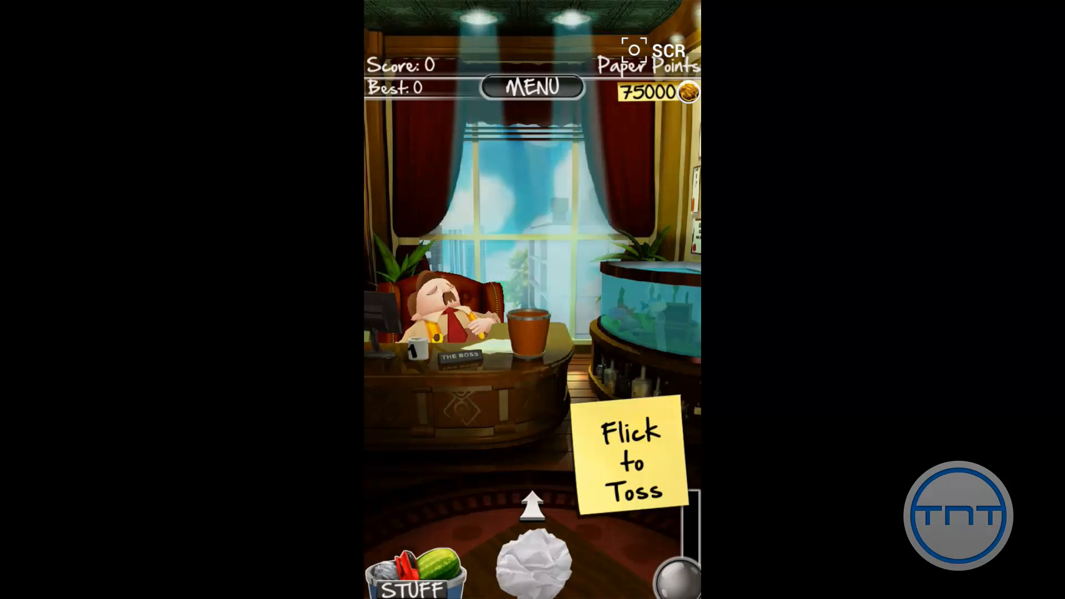
- Try three more paper-point packs, dismissing each Google Play billing error, reaching 163000 points
left_click(414, 586)
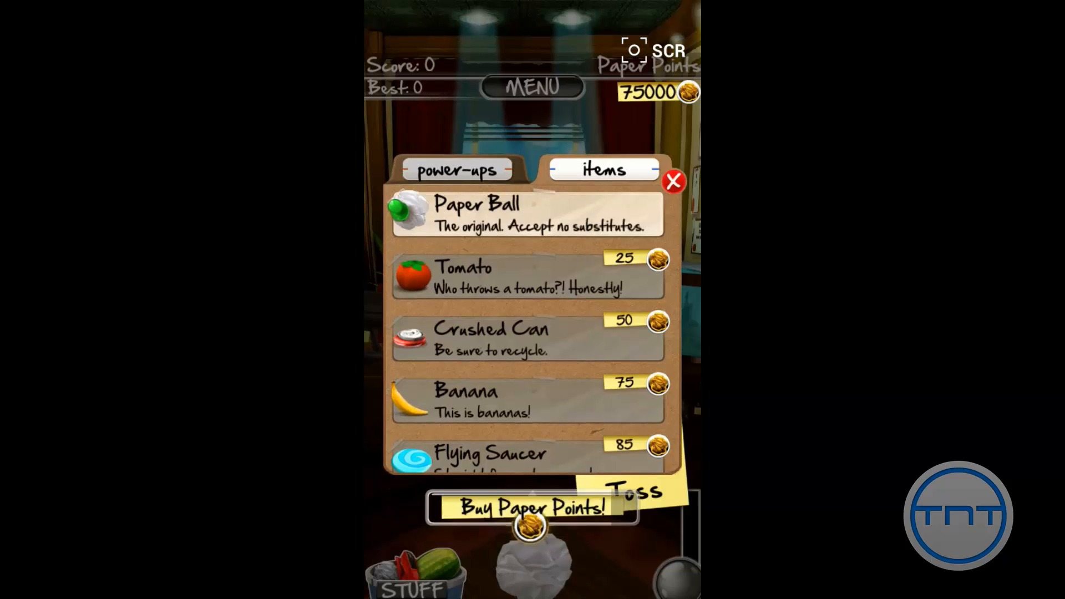
left_click(533, 508)
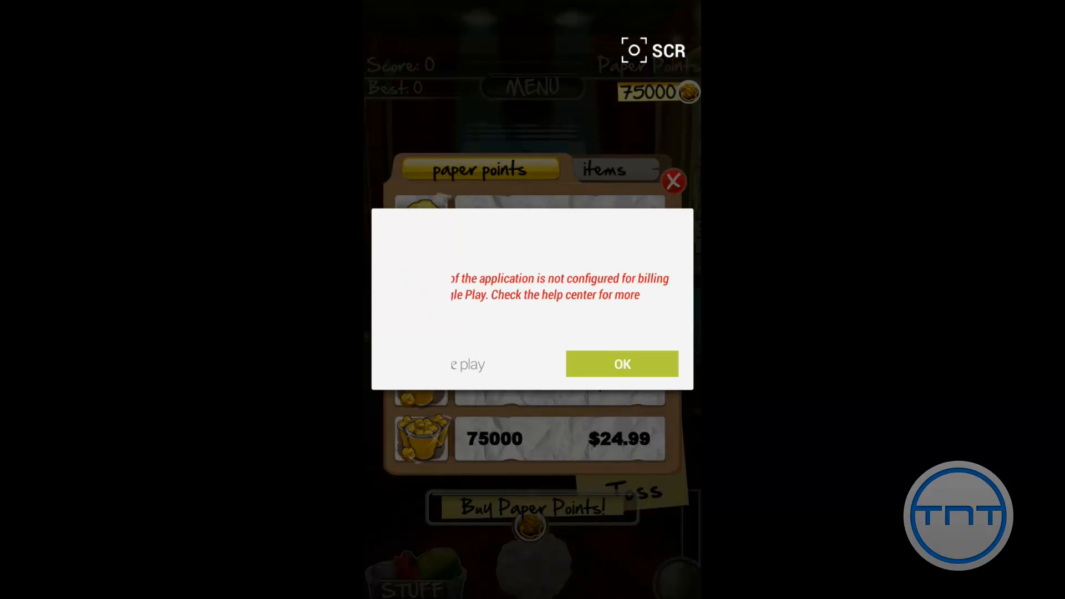
left_click(621, 363)
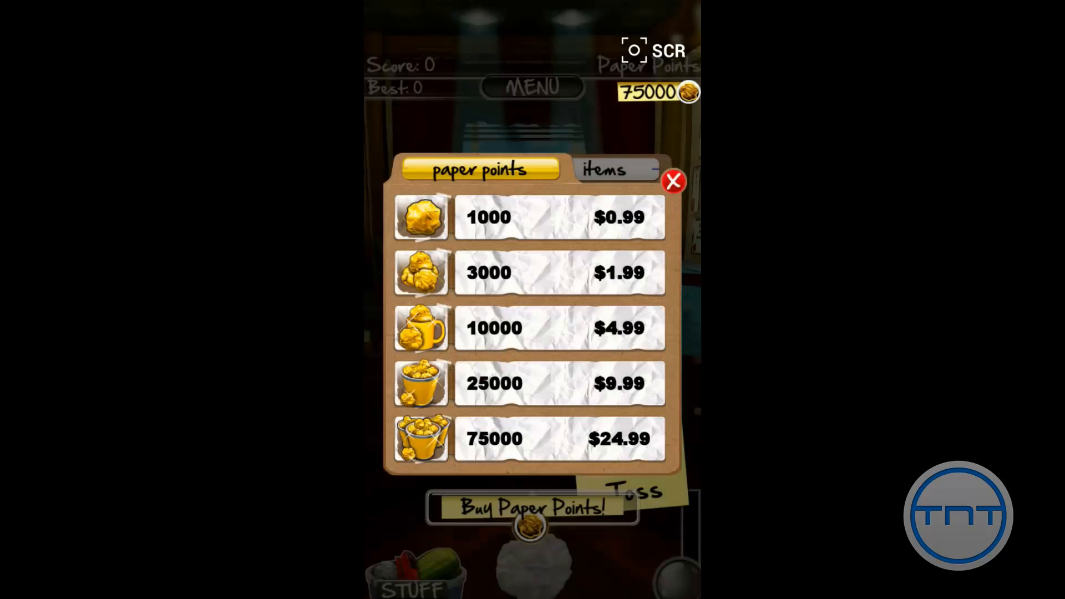
left_click(603, 169)
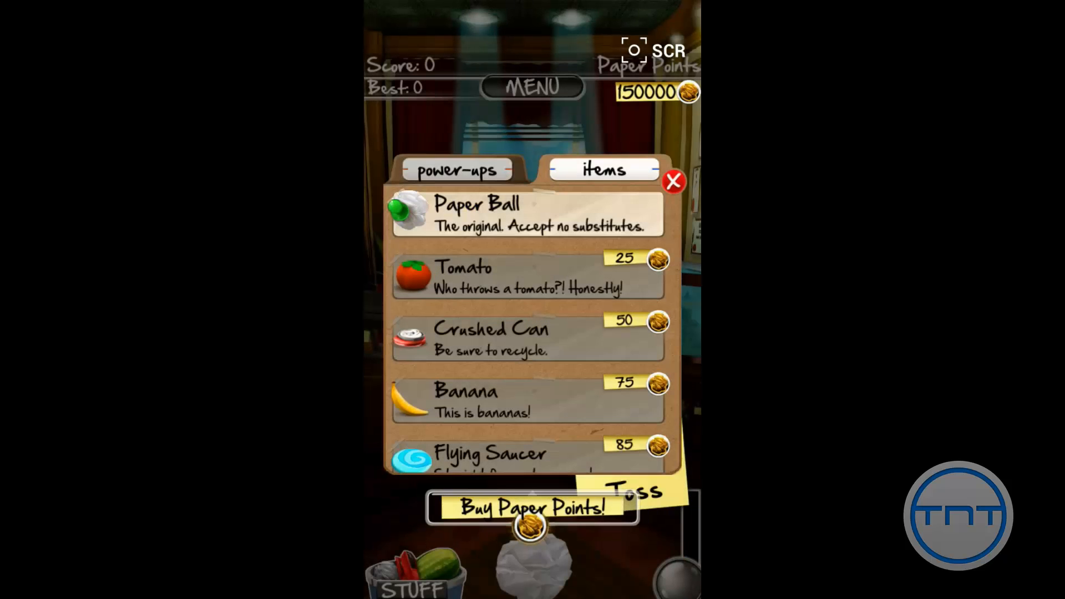
left_click(532, 508)
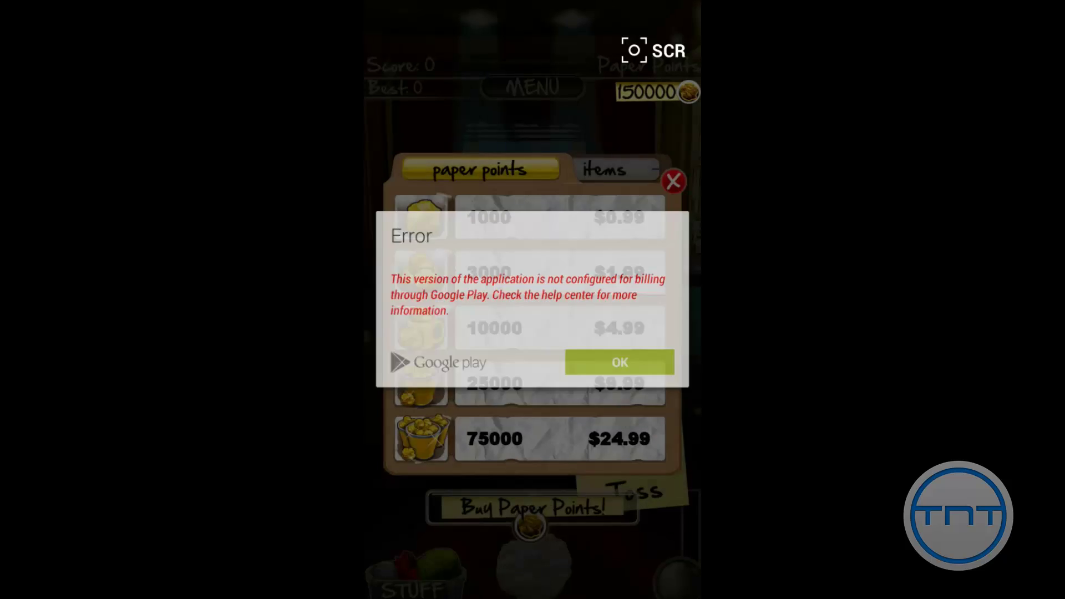
left_click(618, 363)
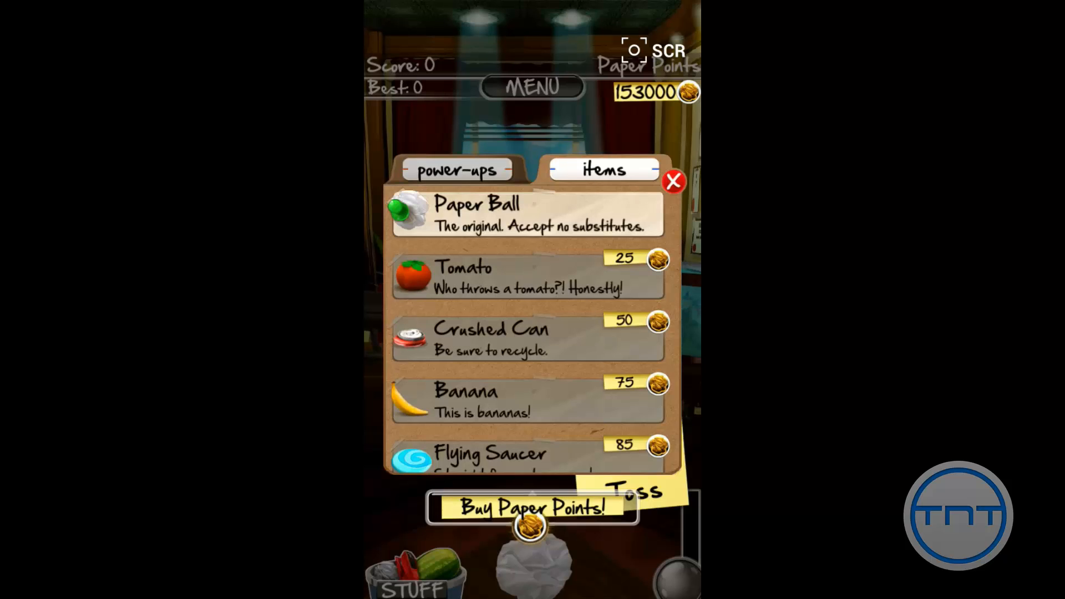
left_click(532, 508)
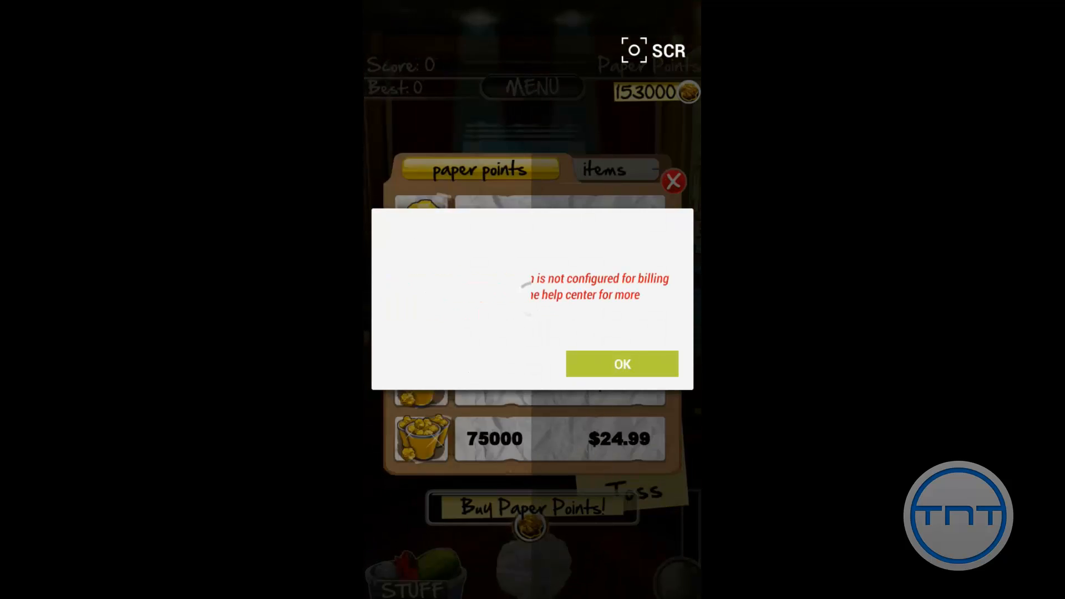
left_click(620, 364)
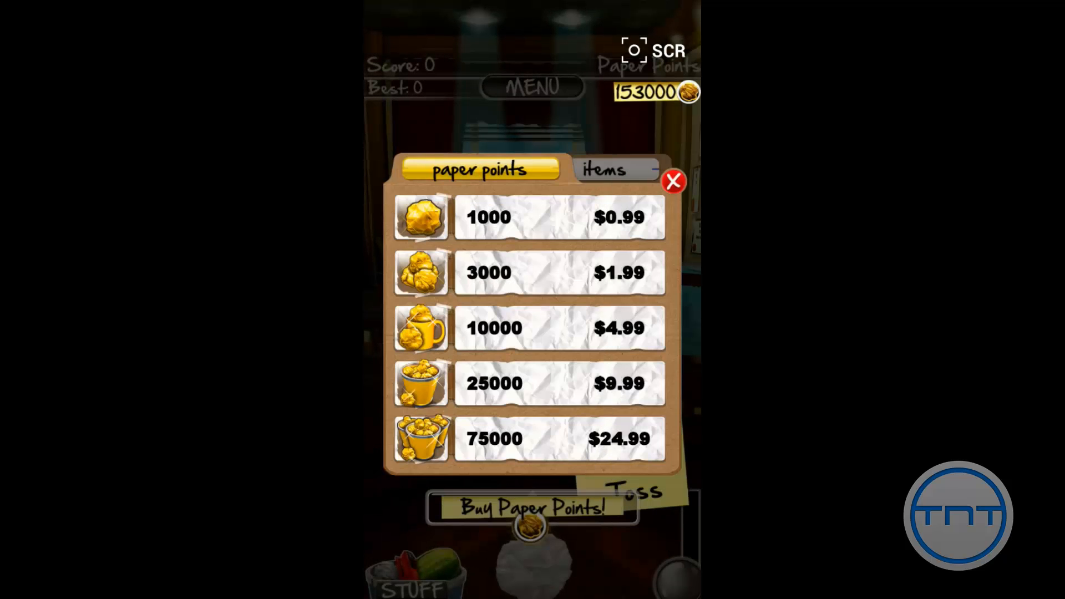
left_click(603, 169)
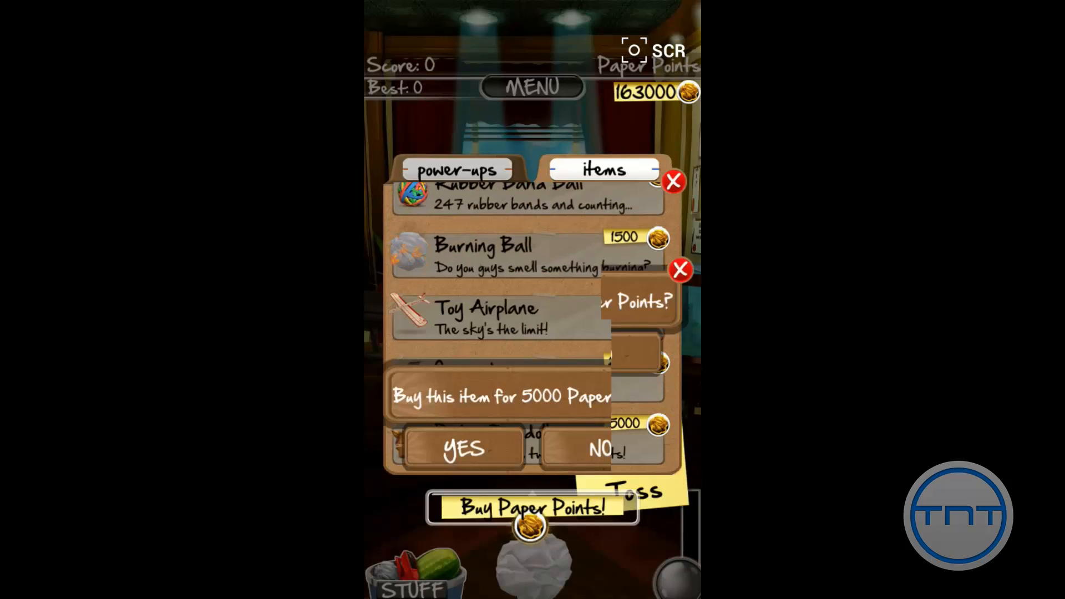
- Confirm buying the 5000-point item and browse the power-ups list
left_click(464, 449)
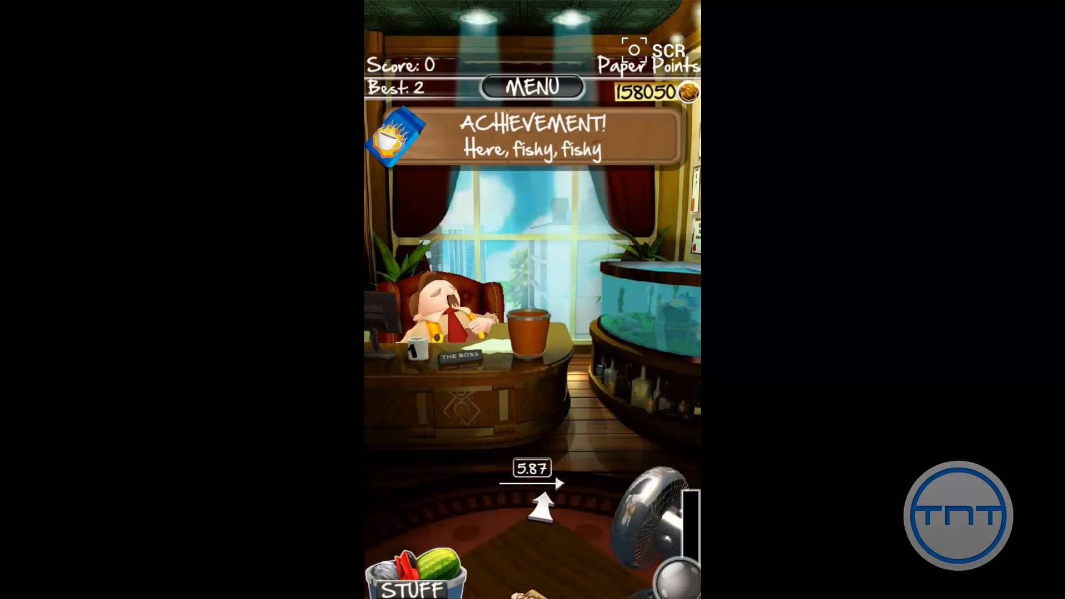
left_click(413, 586)
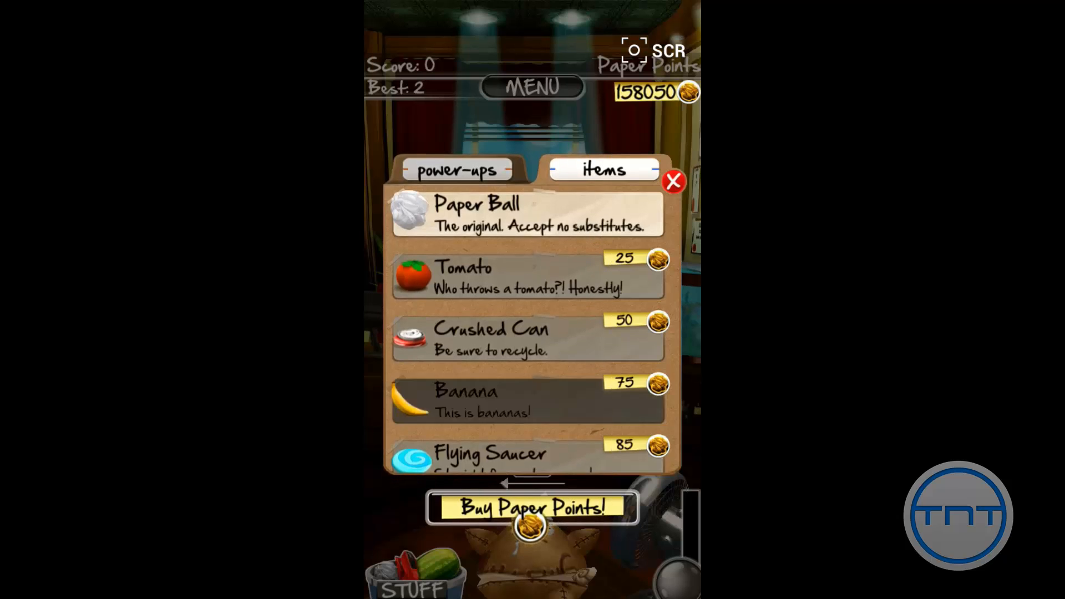
left_click(455, 170)
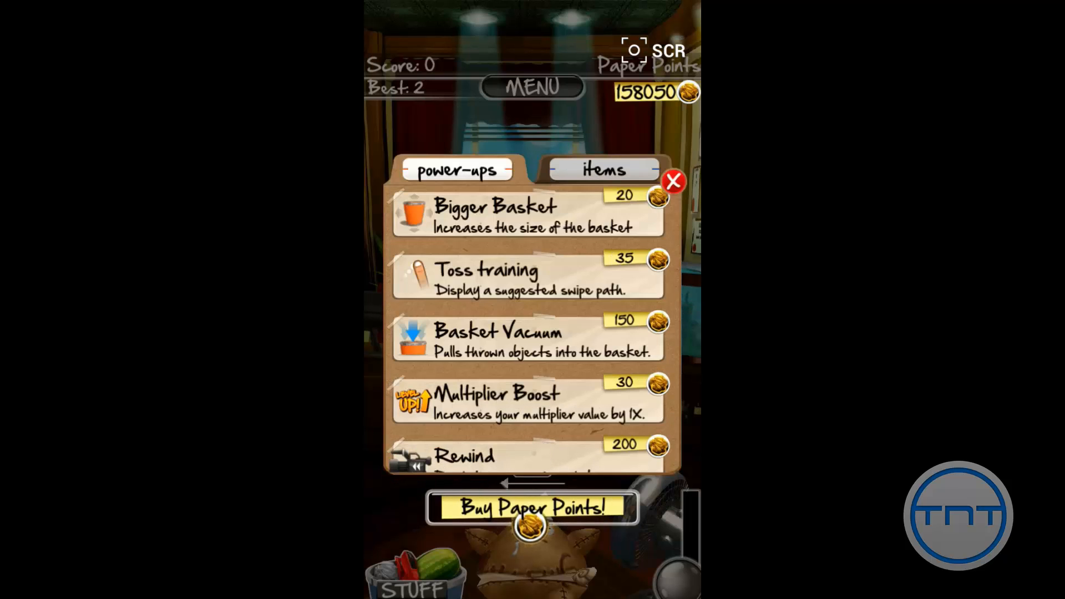
scroll("down", 3)
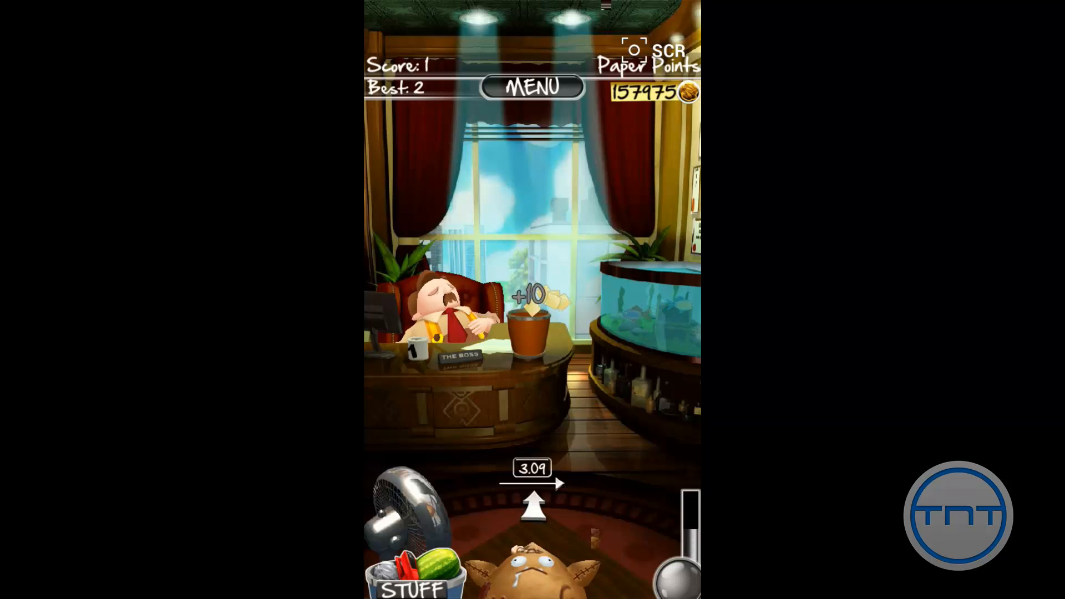
- Buy the Multiplier Boost power-up from the power-ups list
left_click(408, 581)
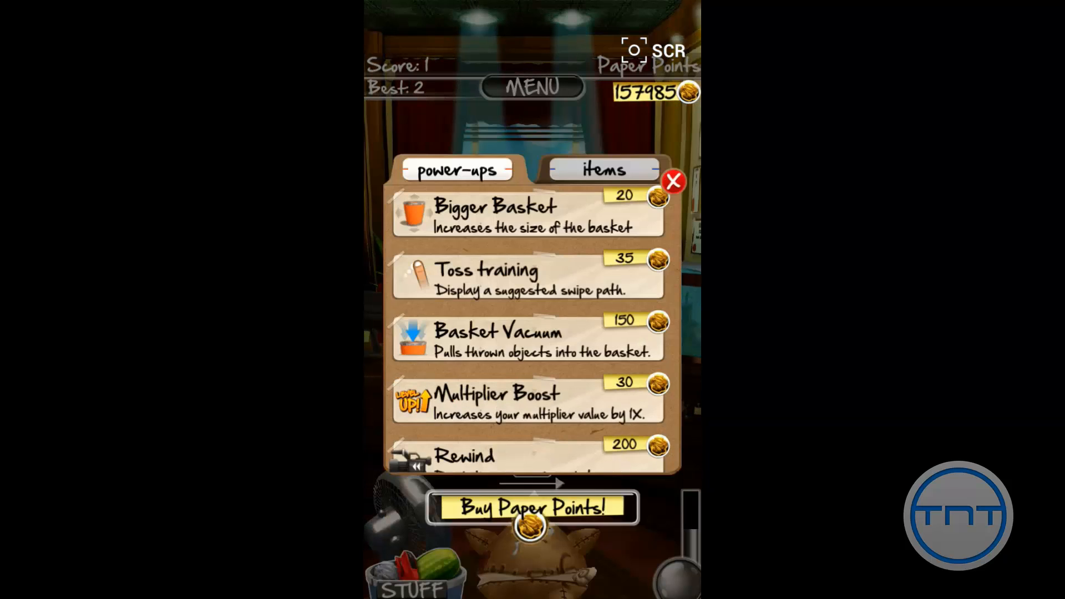
left_click(673, 182)
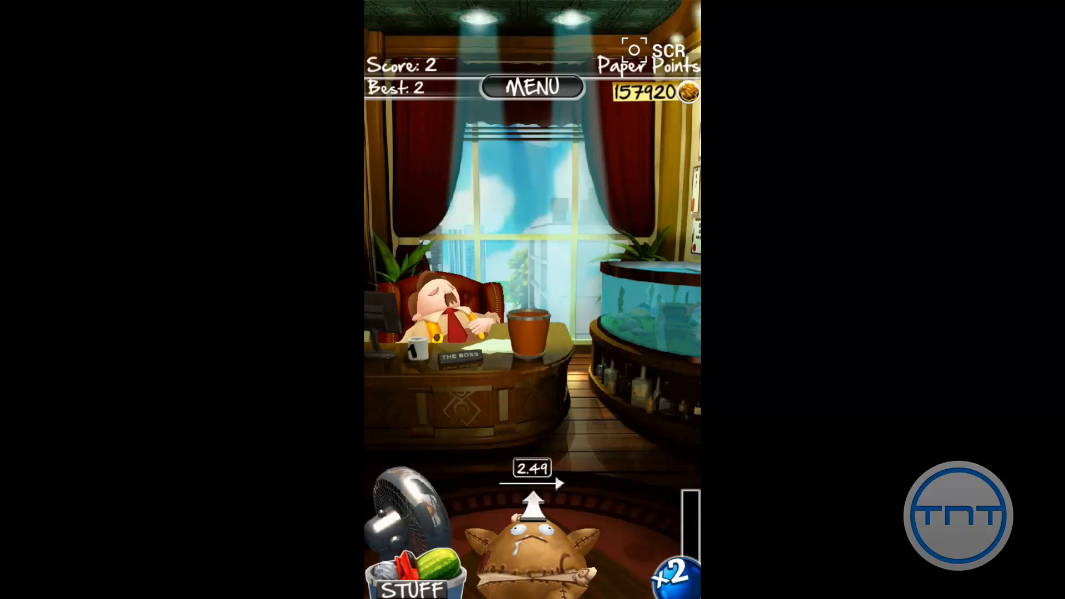
left_click(409, 584)
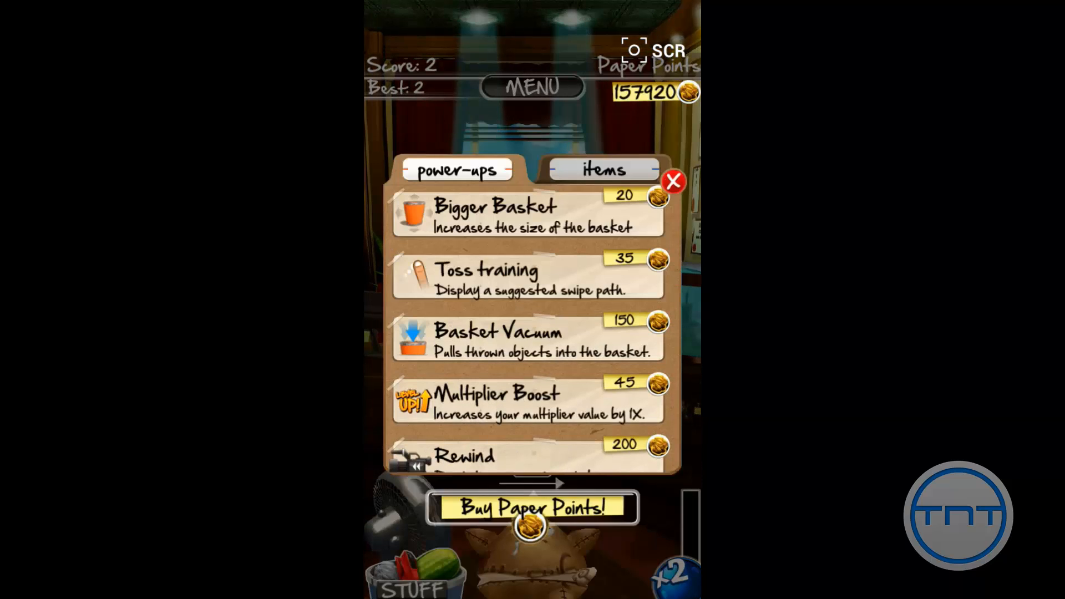